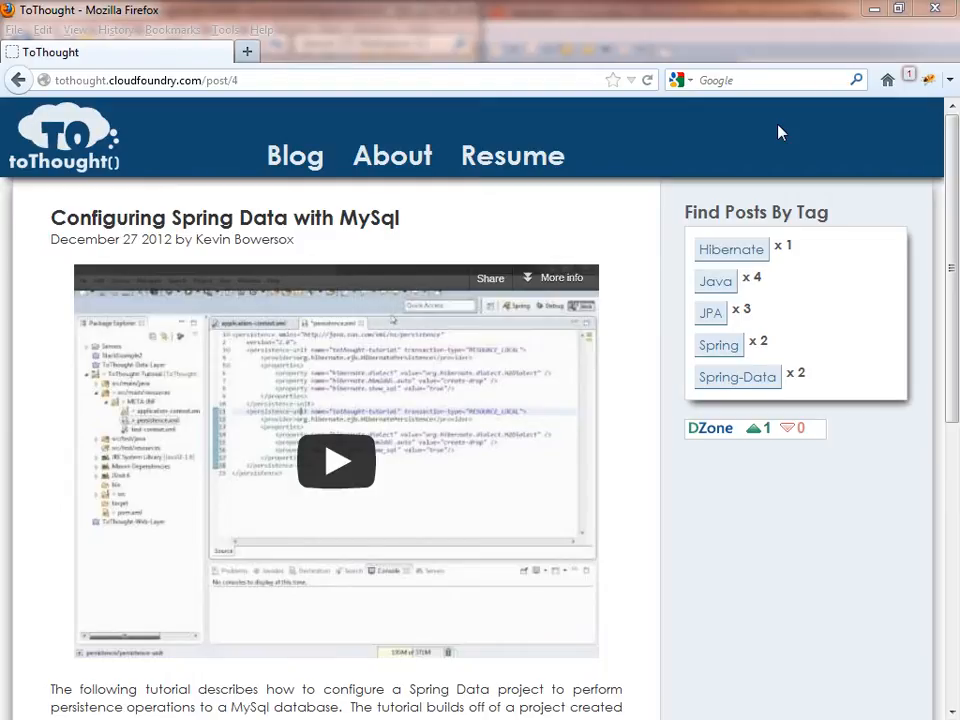
mouse_move(252, 152)
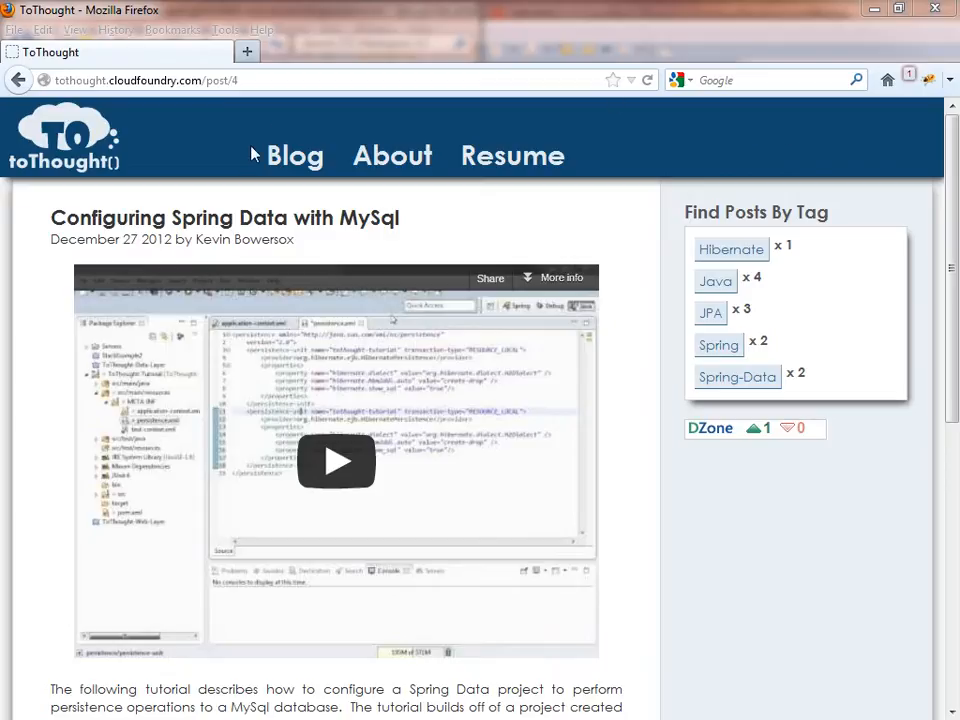
mouse_move(224, 230)
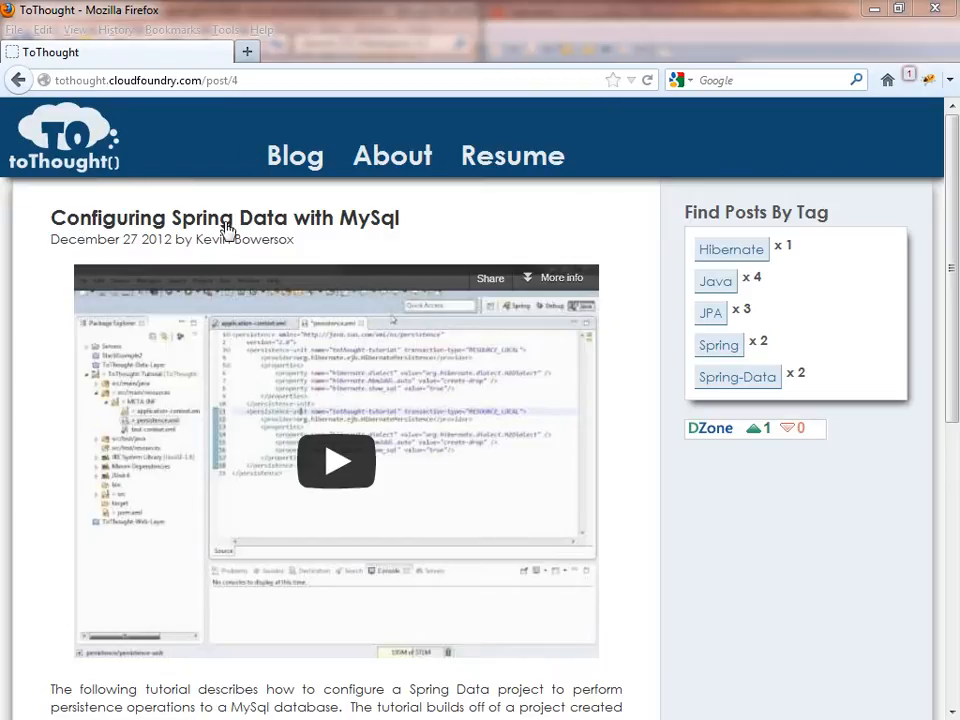
mouse_move(378, 230)
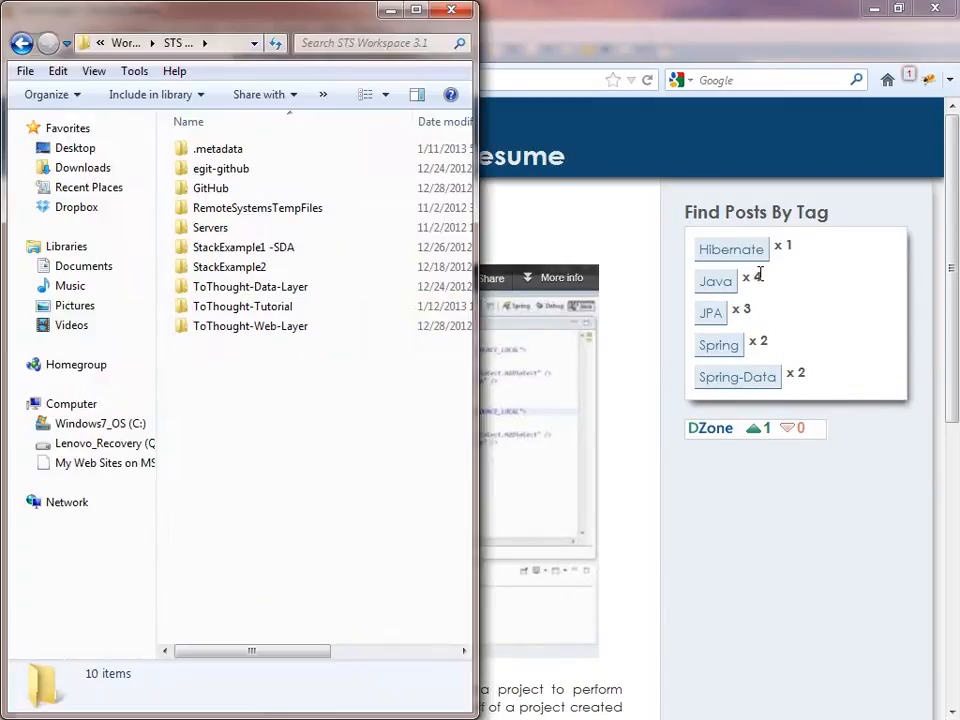
Select the ToThought-Tutorial folder in Explorer and launch Git Bash Here on it
click(210, 228)
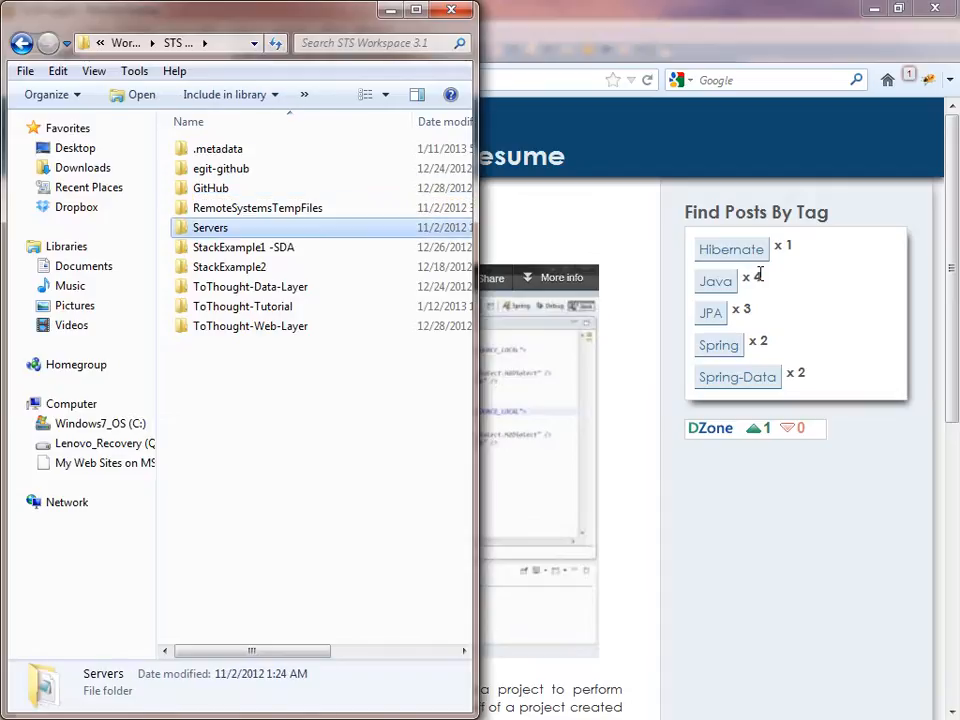
click(244, 306)
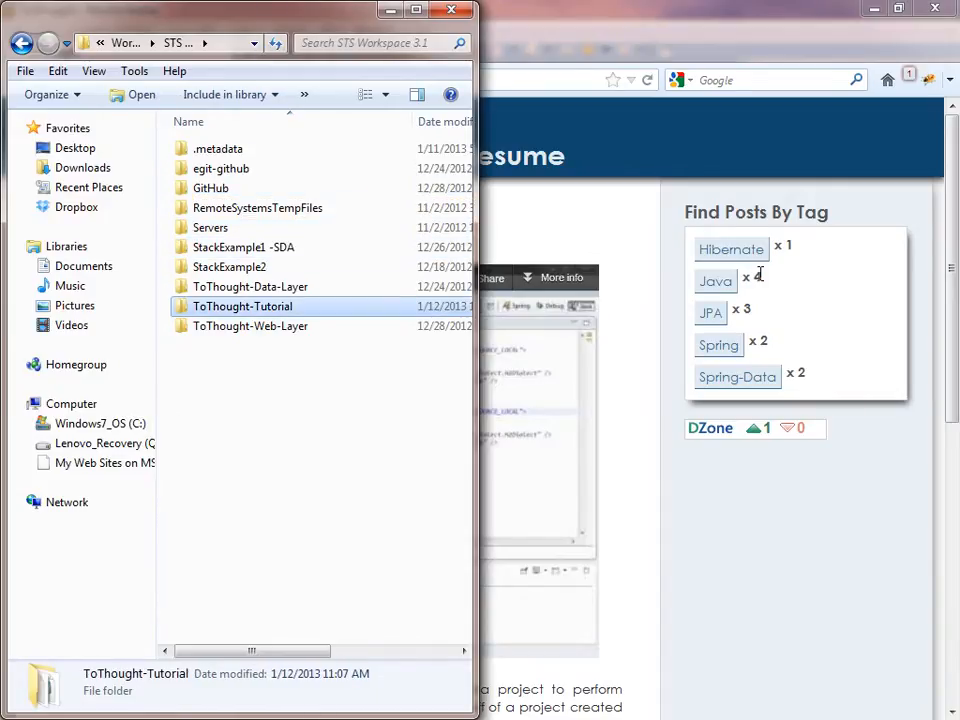
right_click(244, 306)
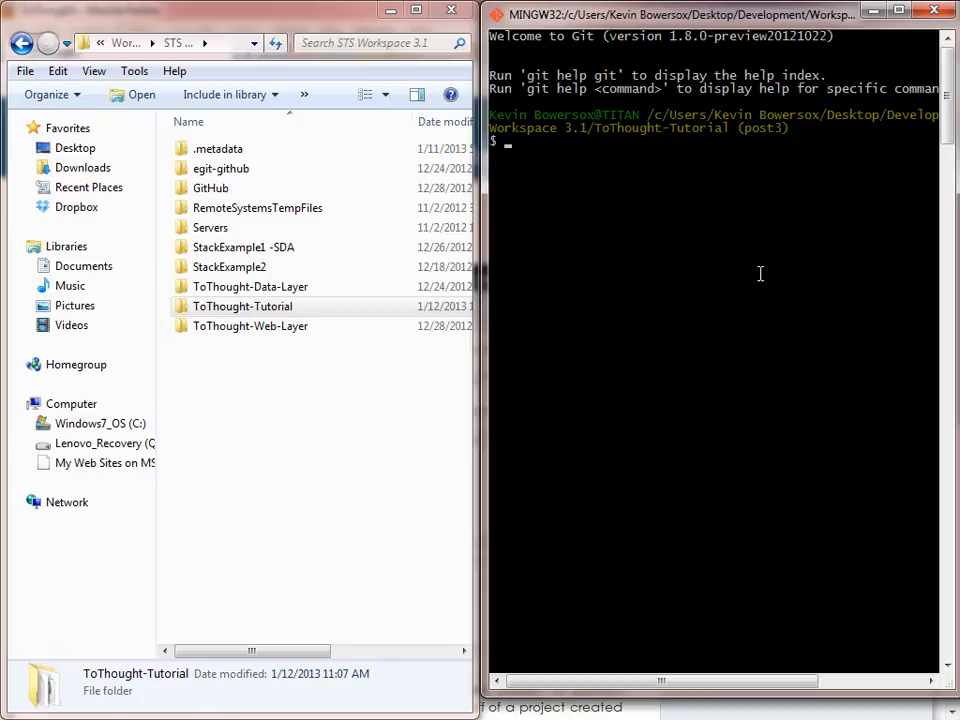
Run mvn -version, which reports Apache Maven 3.0.4 on Java 1.6
text(mvn -versi)
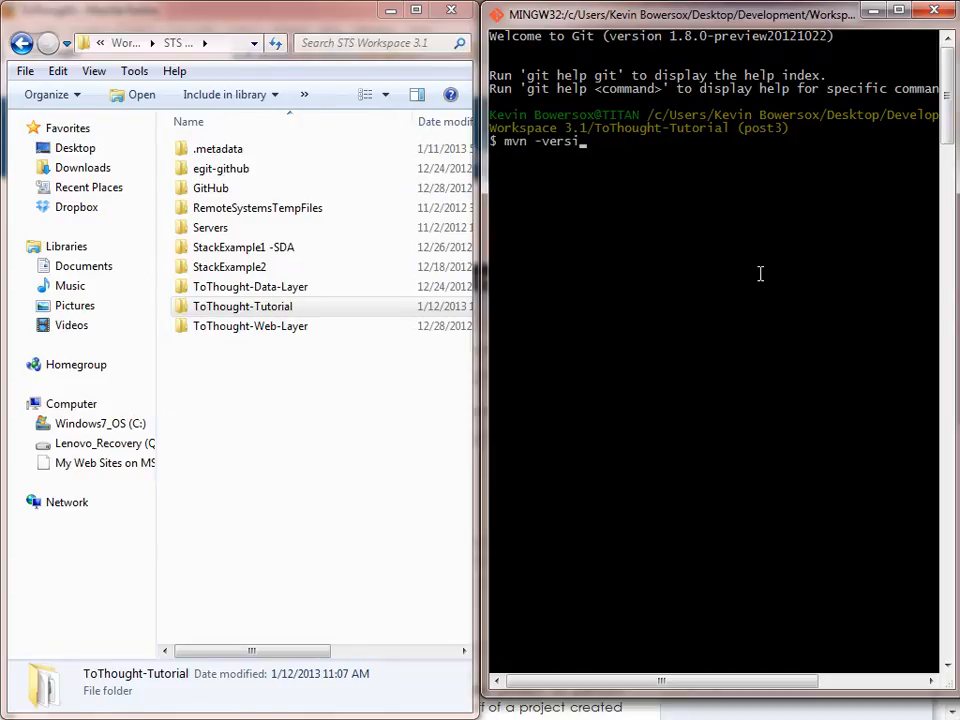
key(Return)
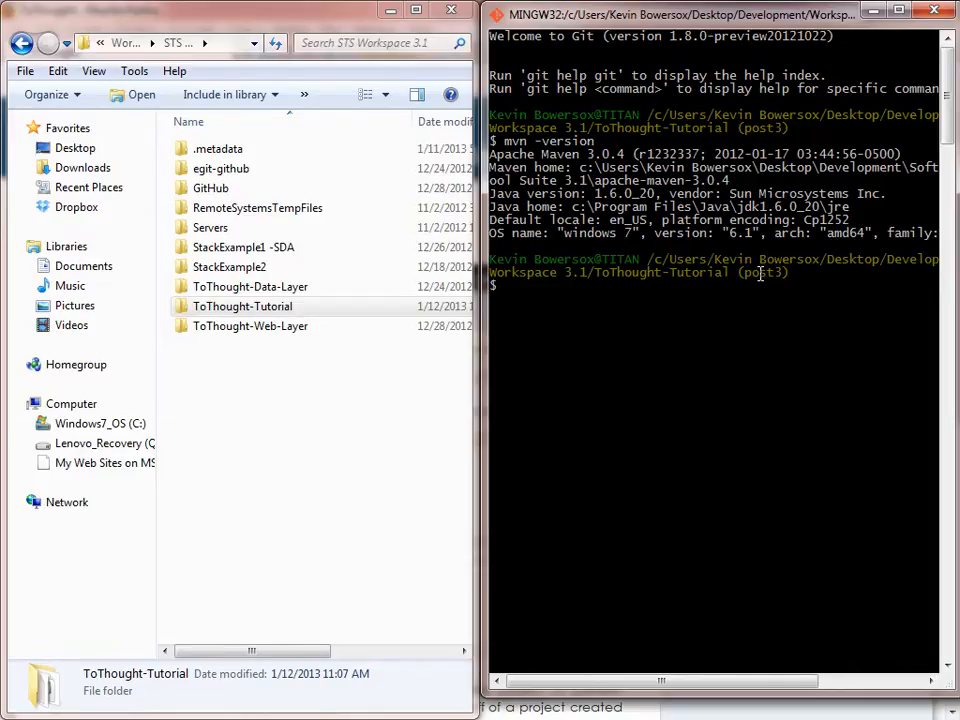
Run echo $PATH to list its directories, then bring Spring Tool Suite forward
text(e)
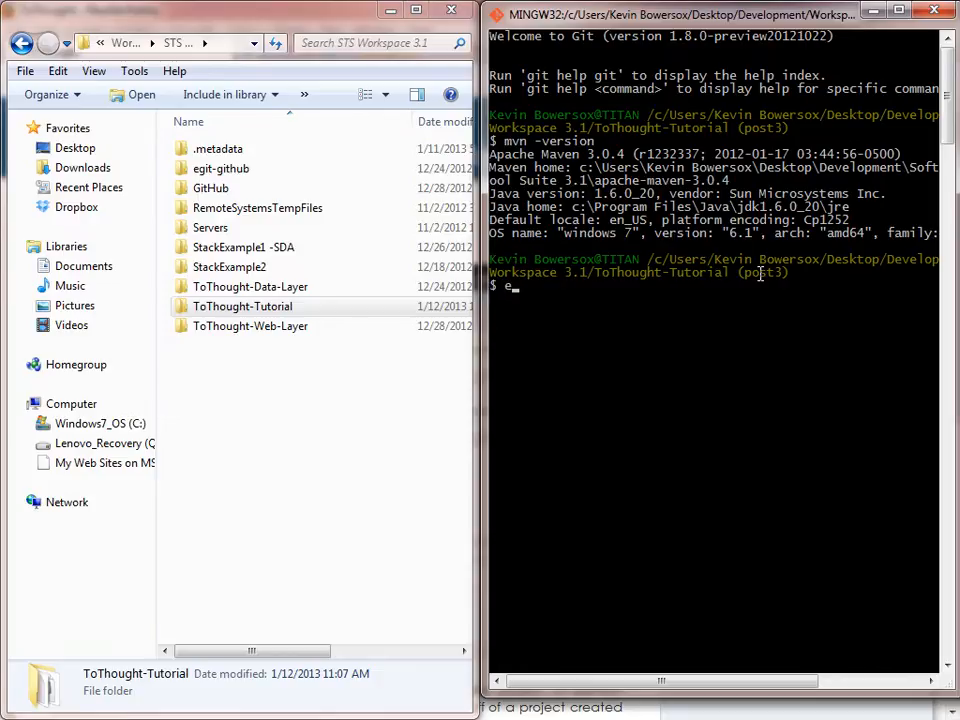
text(cho $P)
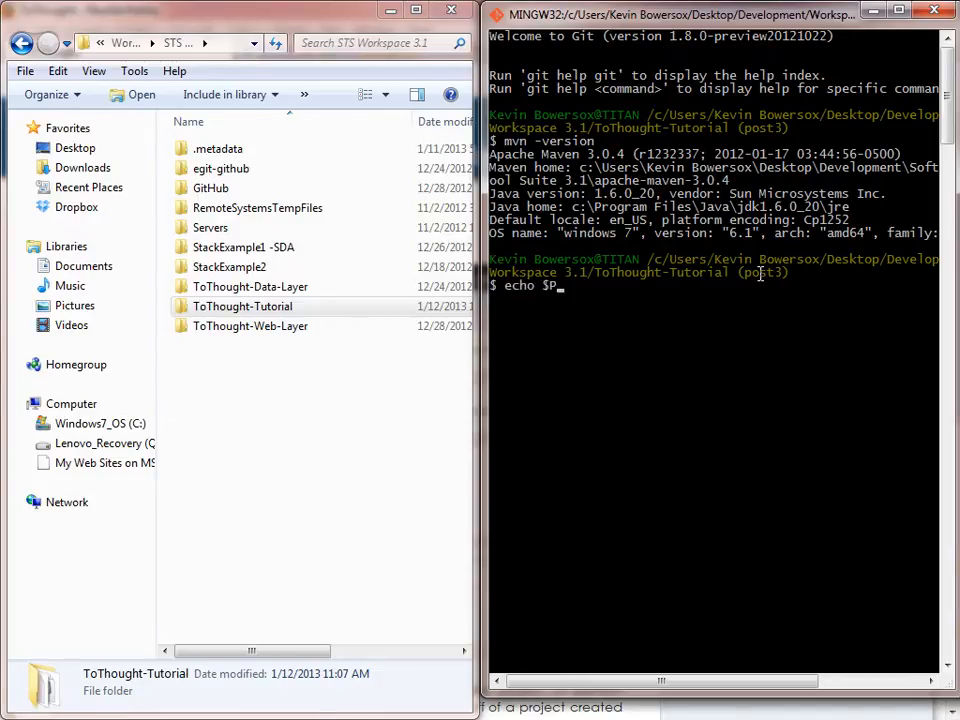
text(ATH)
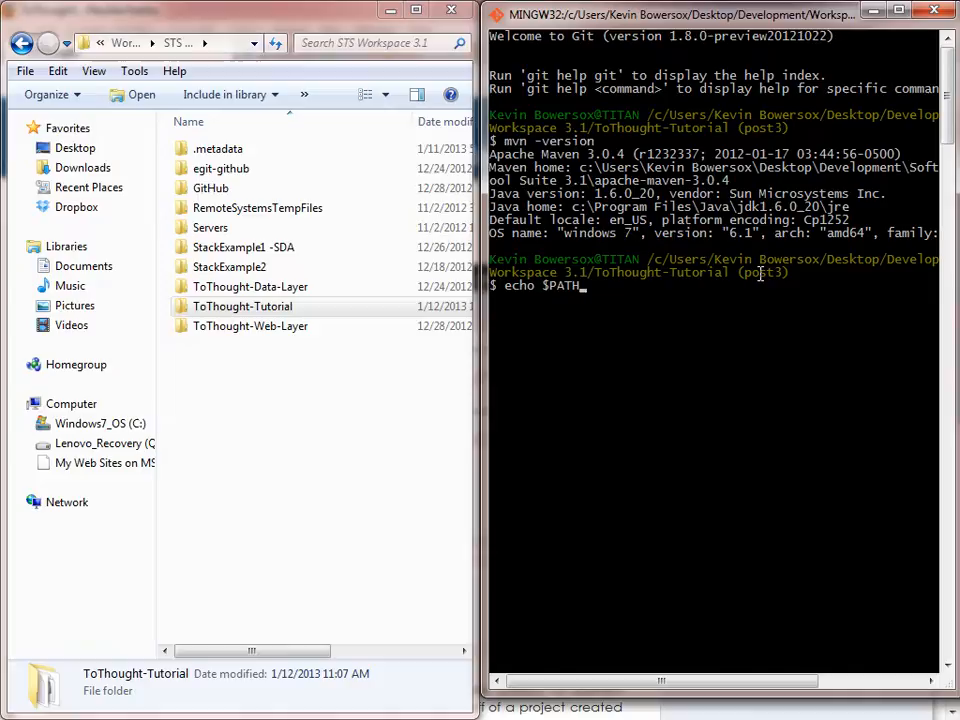
key(Return)
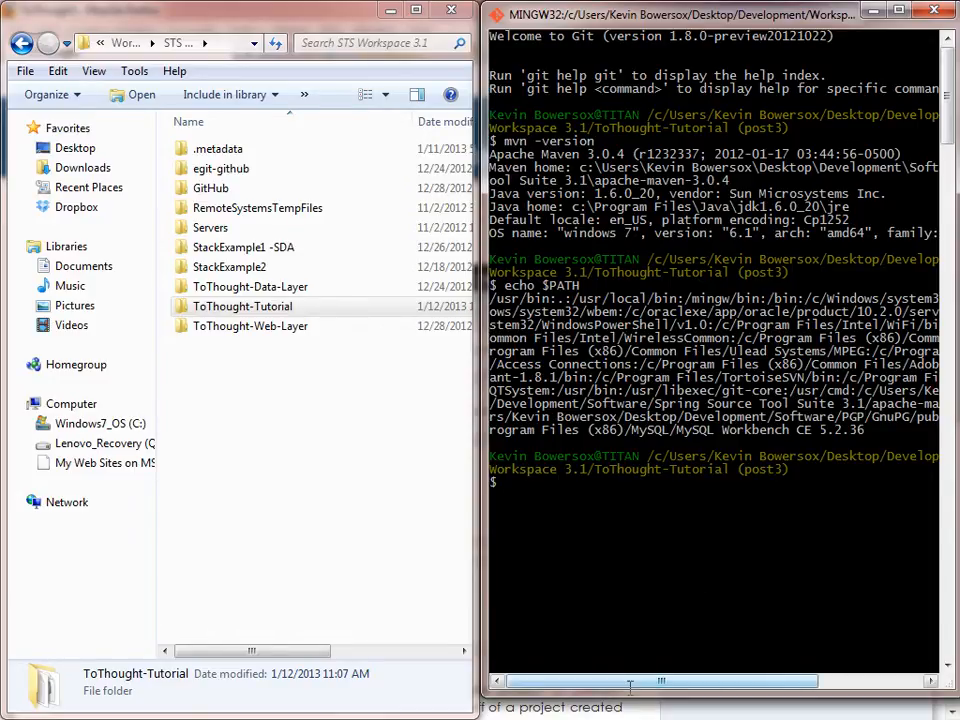
drag(660, 680, 770, 680)
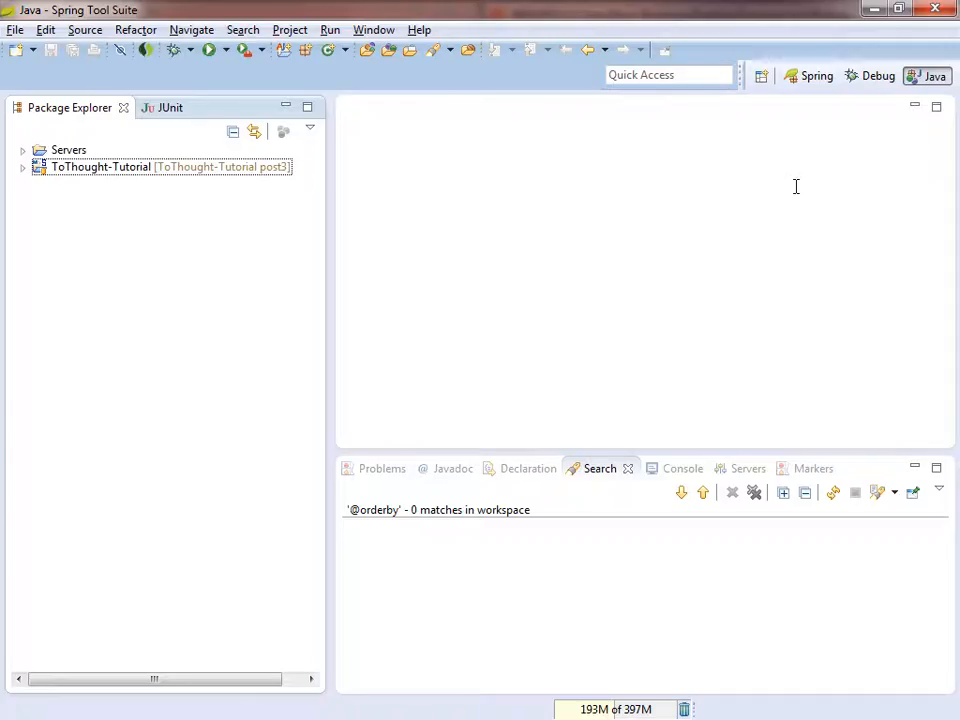
Expand ToThought-Tutorial, browse its test resources and libraries, and open pom.xml
click(24, 166)
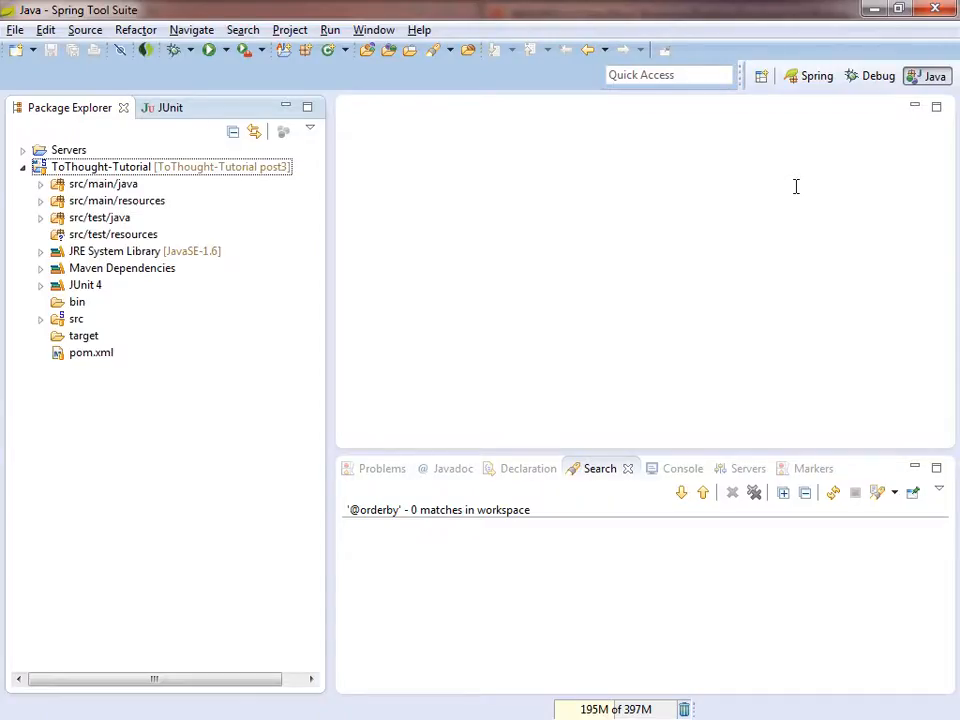
click(112, 234)
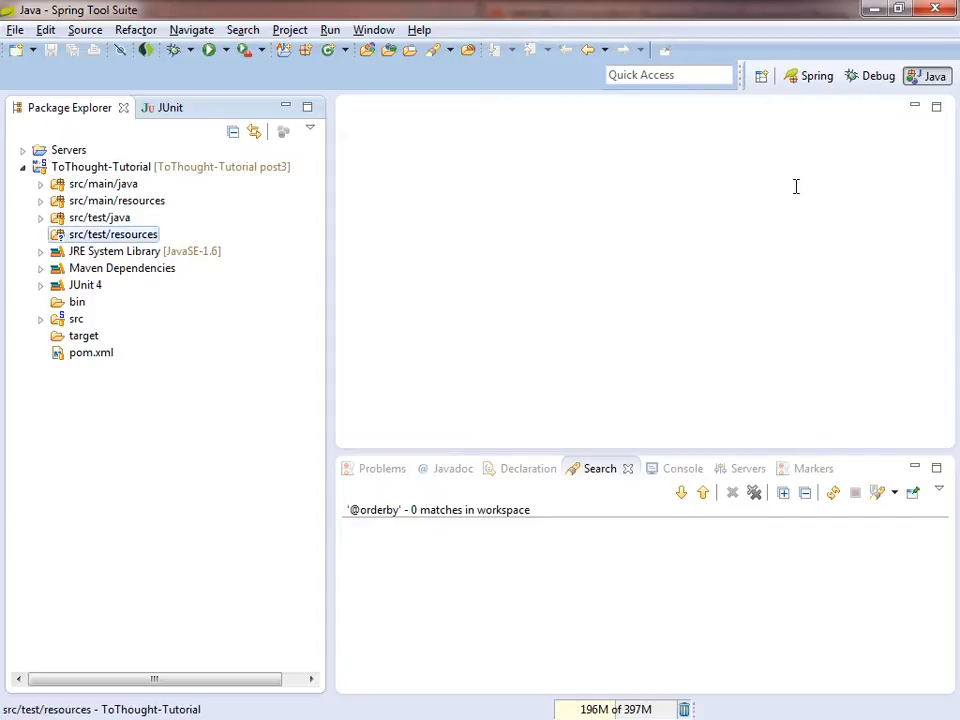
click(84, 284)
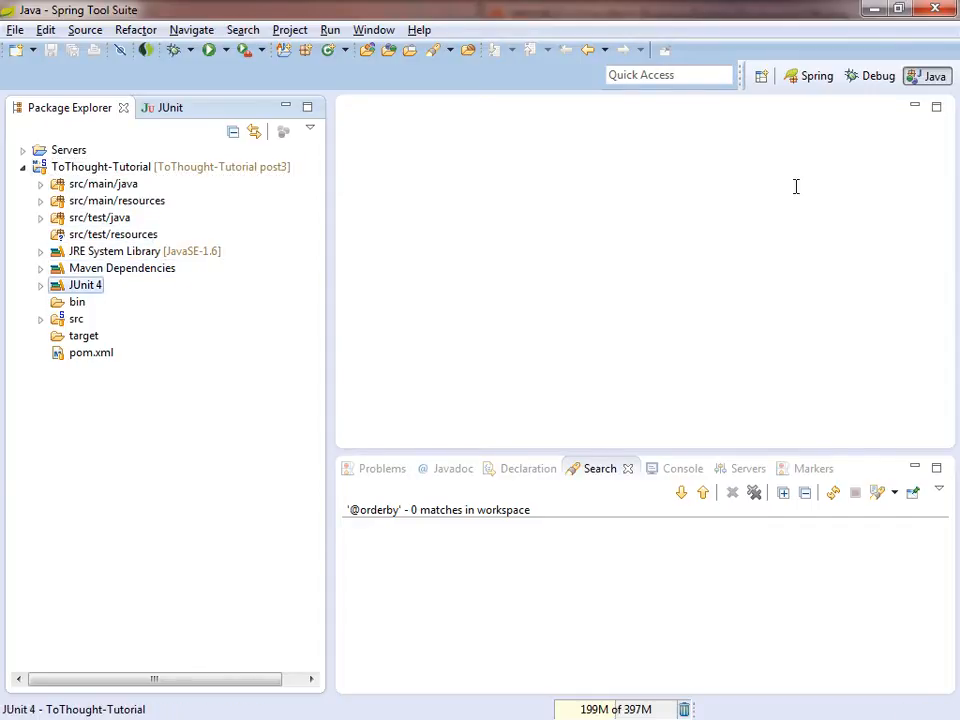
click(122, 268)
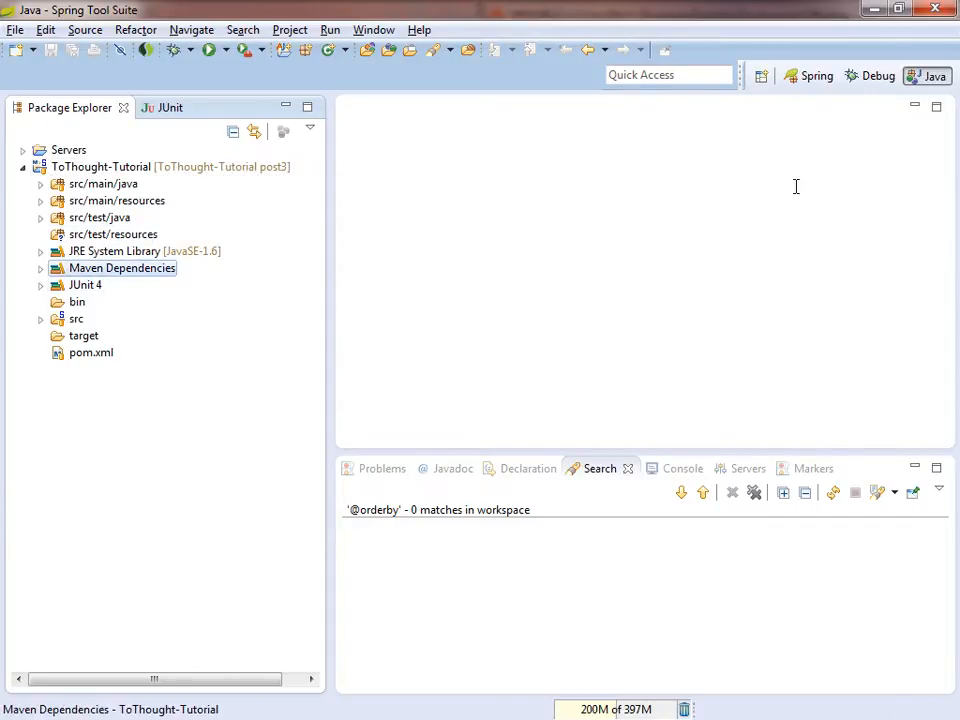
click(92, 352)
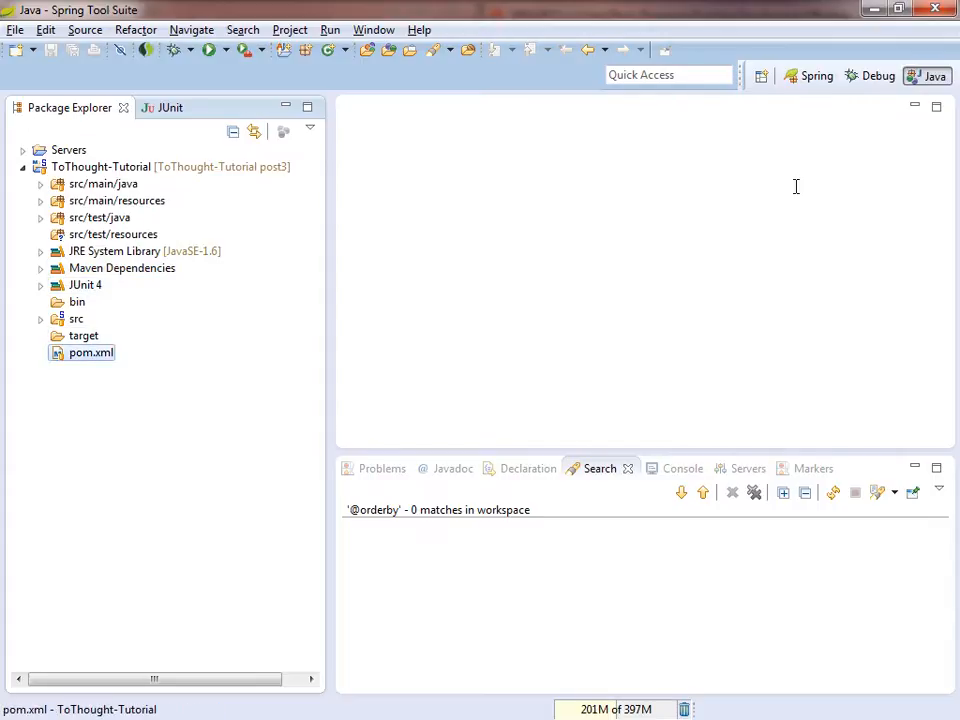
double_click(92, 352)
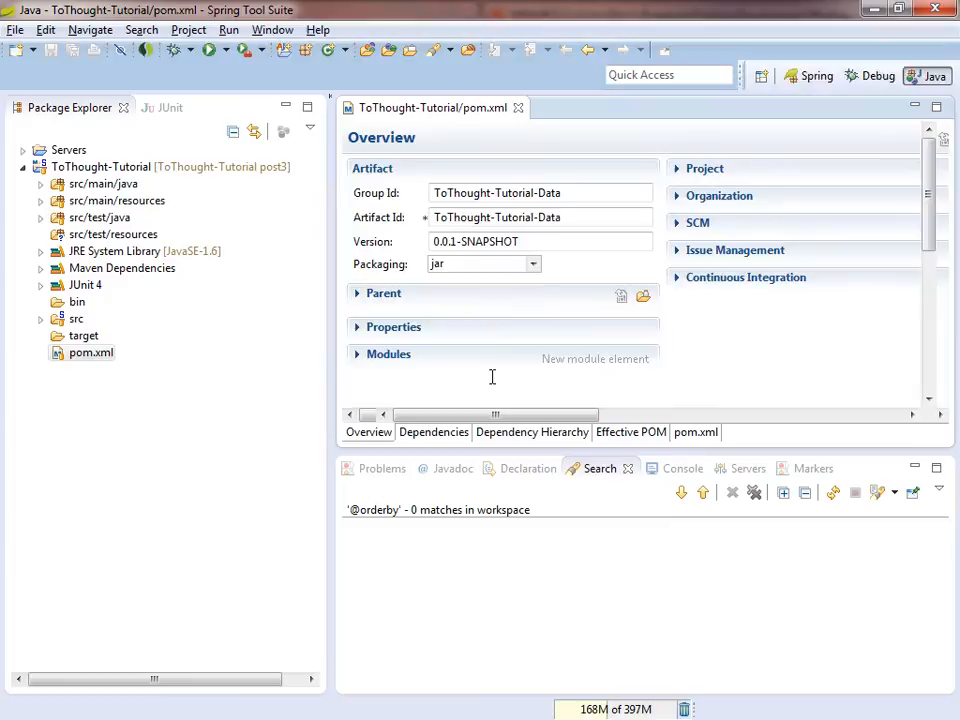
In the Dependencies view, search junit and add the junit 4.11 artifact
click(432, 432)
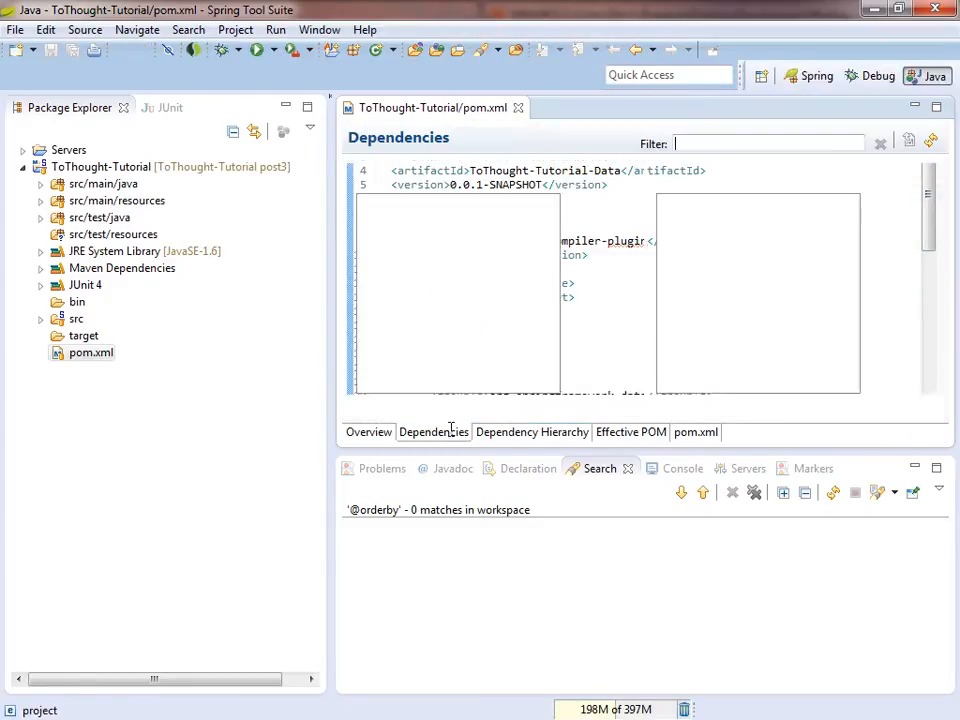
click(596, 204)
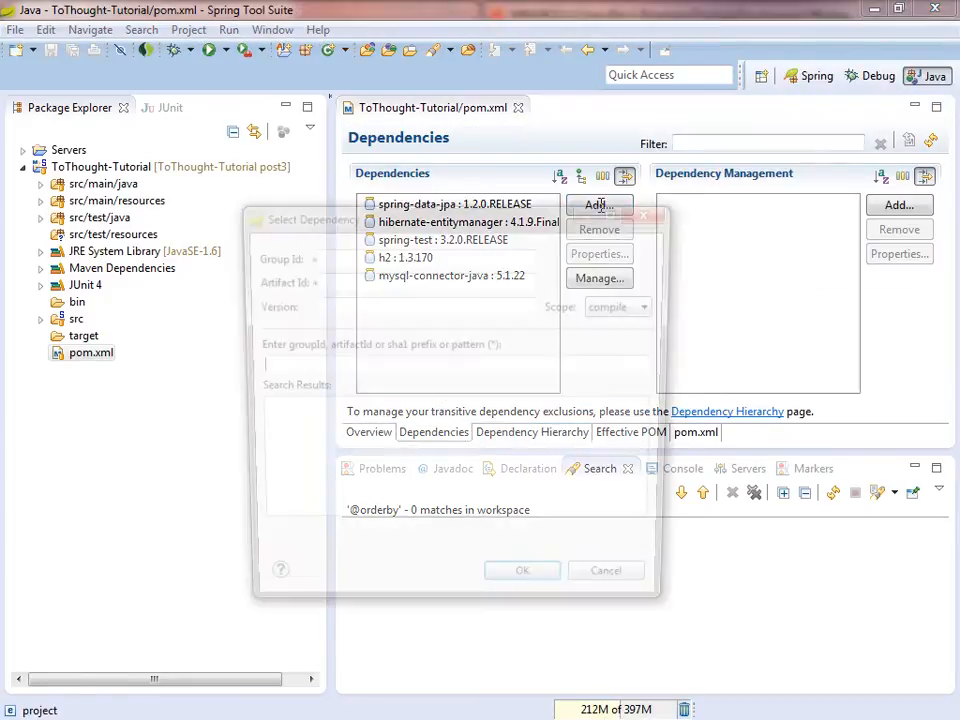
text(junit)
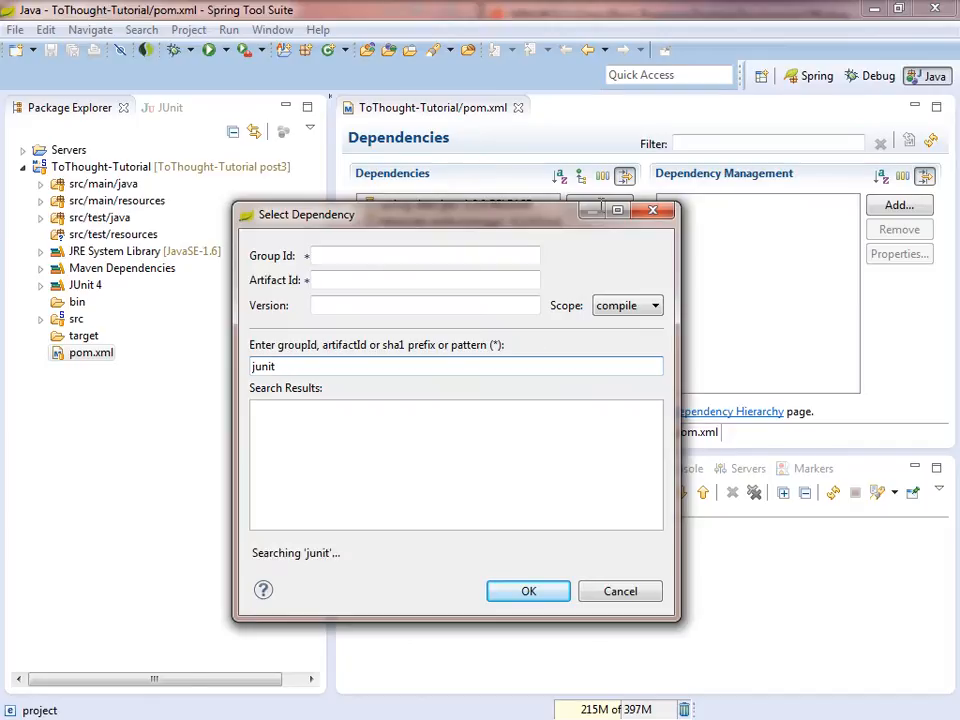
click(310, 408)
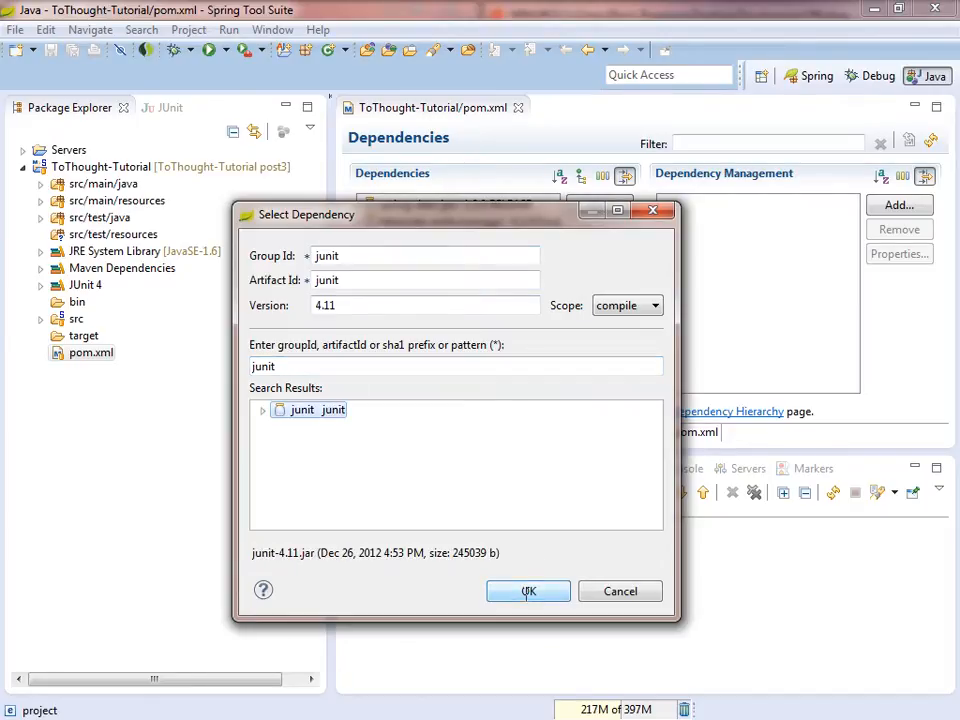
click(528, 590)
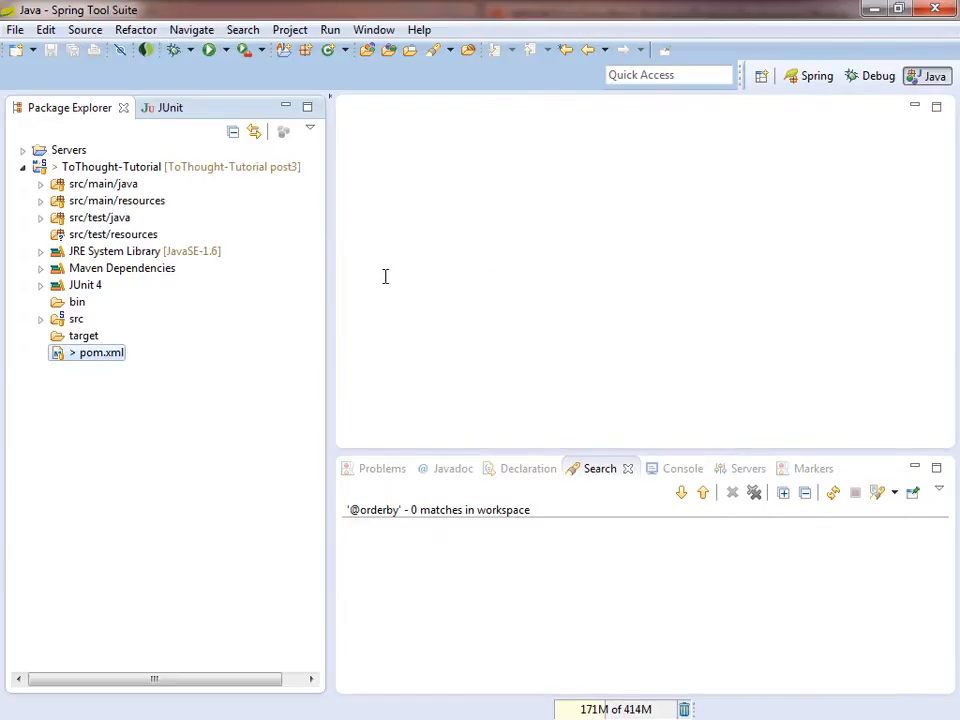
Browse the main and test Java source folders, then bring up the project's Properties
click(76, 318)
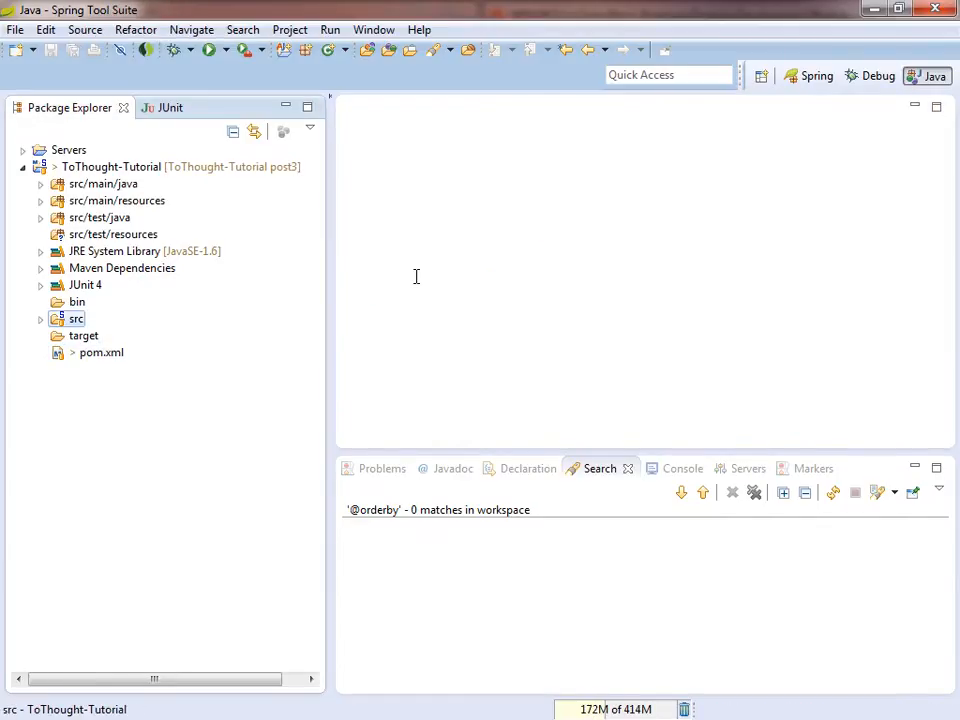
mouse_move(552, 210)
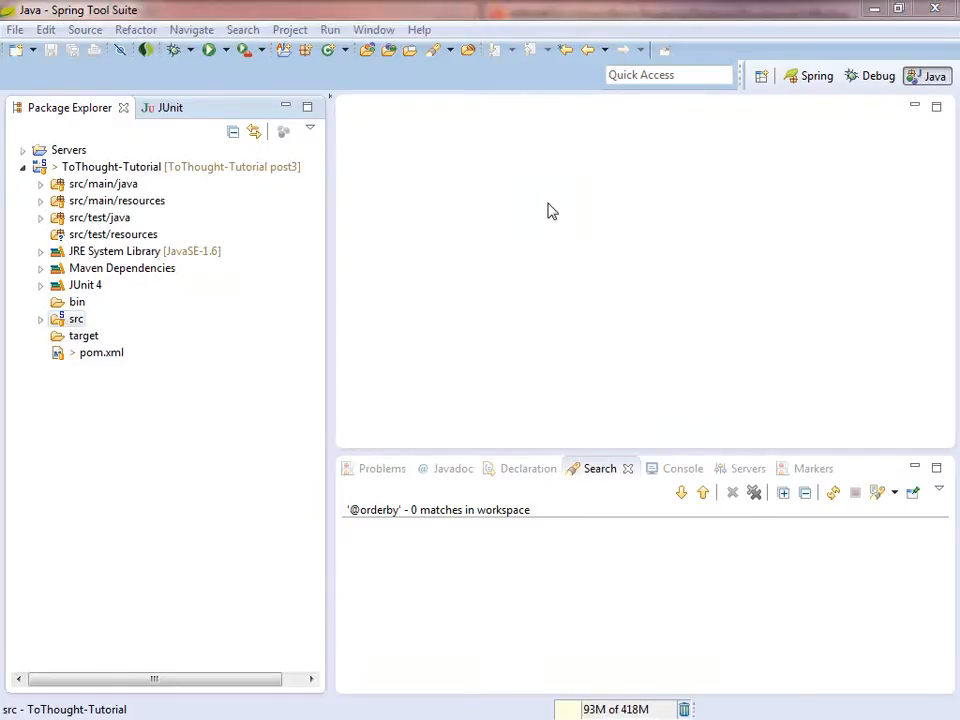
click(104, 184)
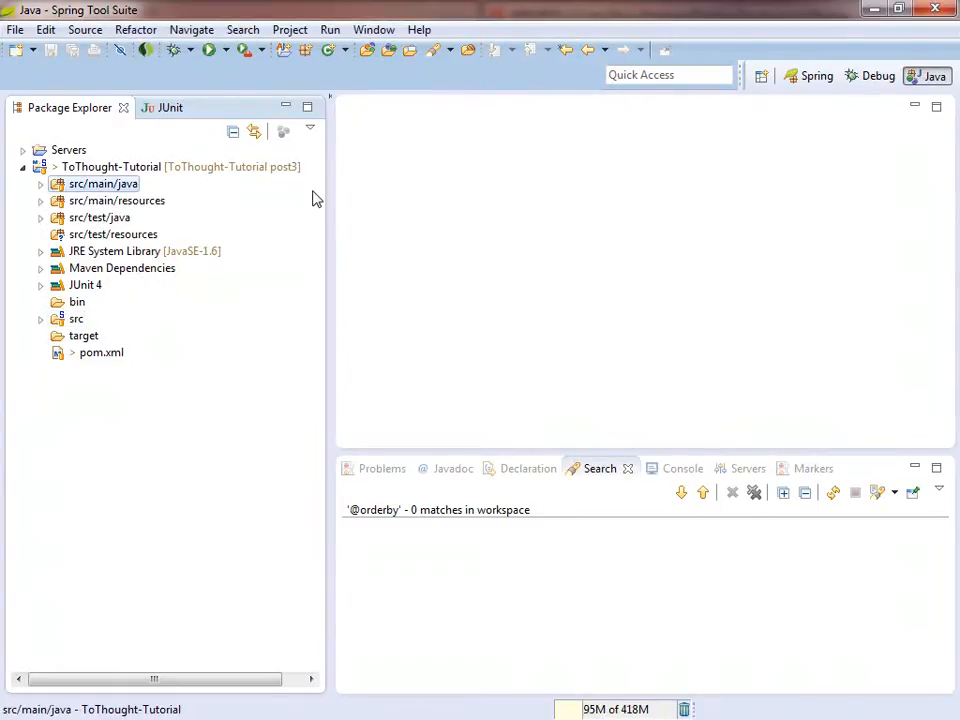
click(100, 216)
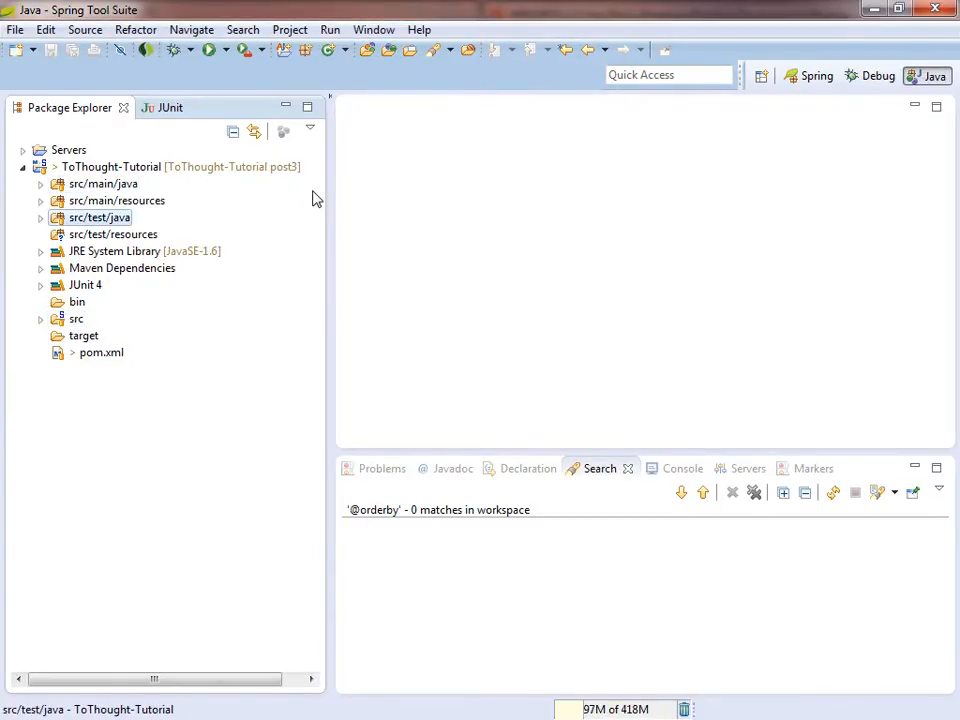
click(32, 216)
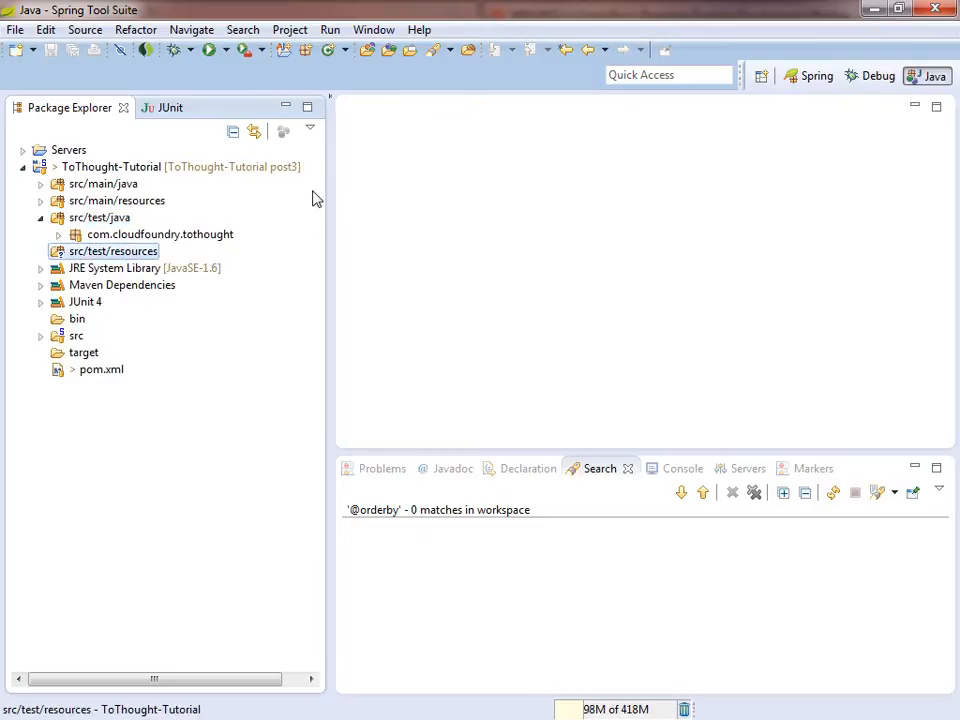
click(160, 234)
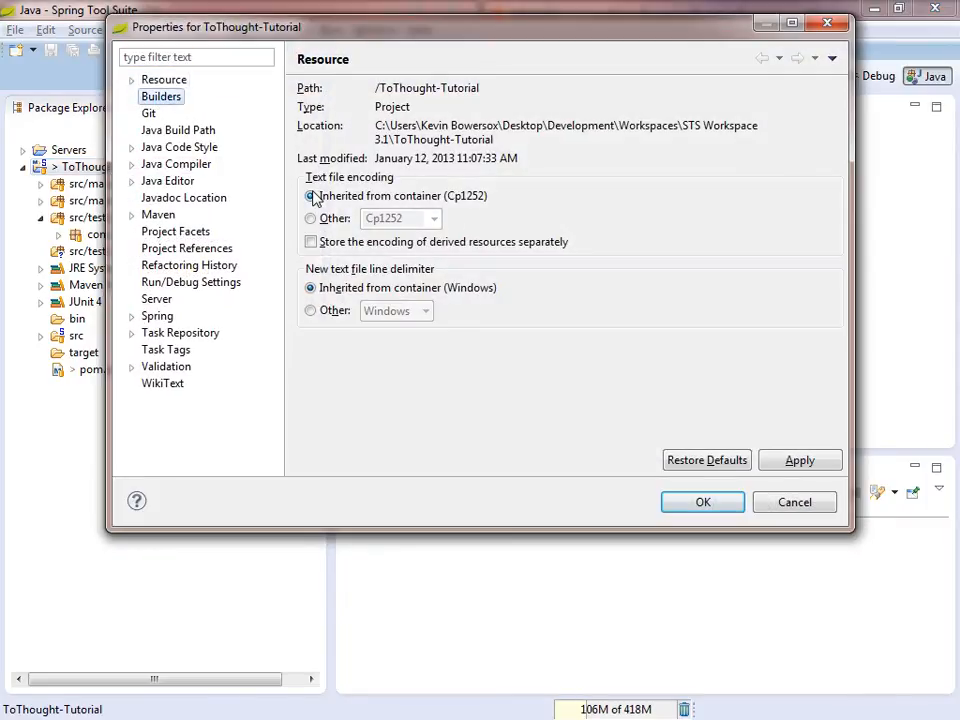
Browse the Maven and Java Code Style property pages, then close the dialog
click(158, 214)
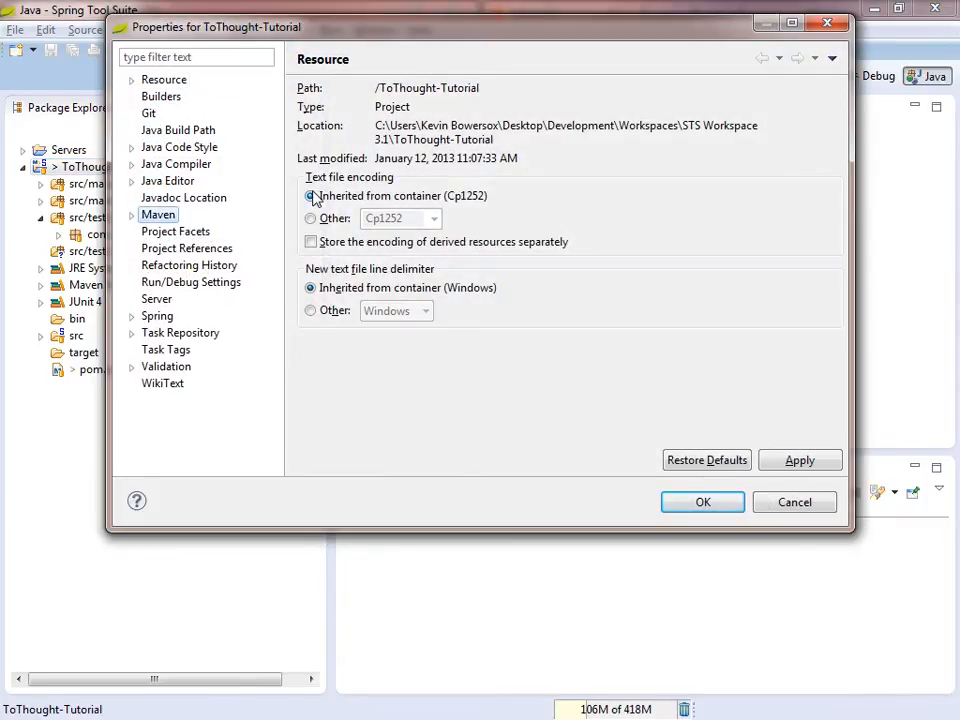
click(180, 148)
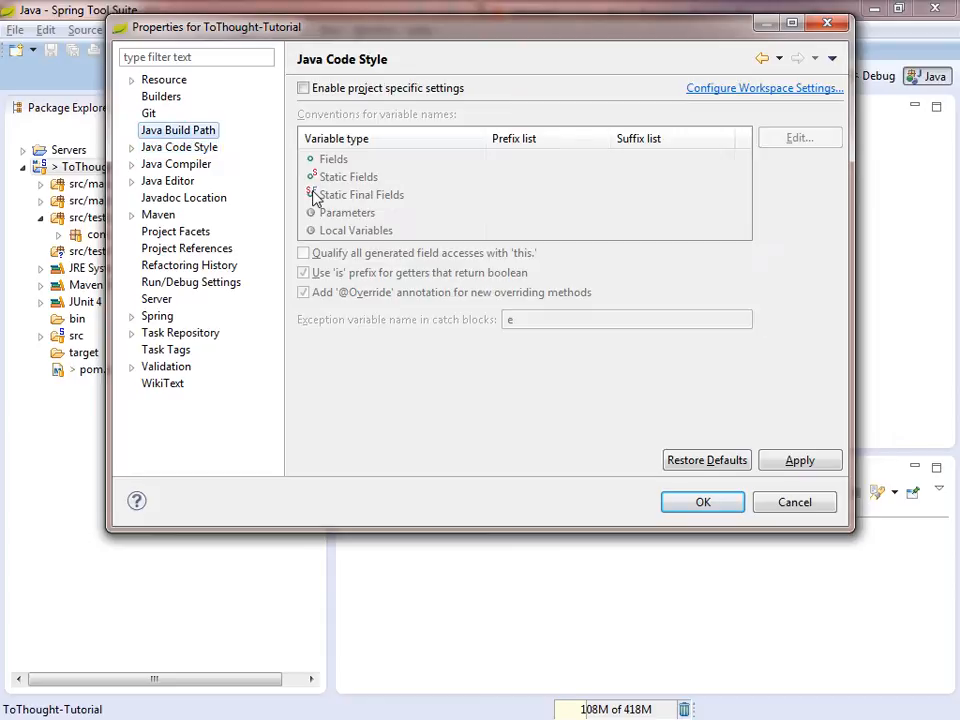
click(702, 500)
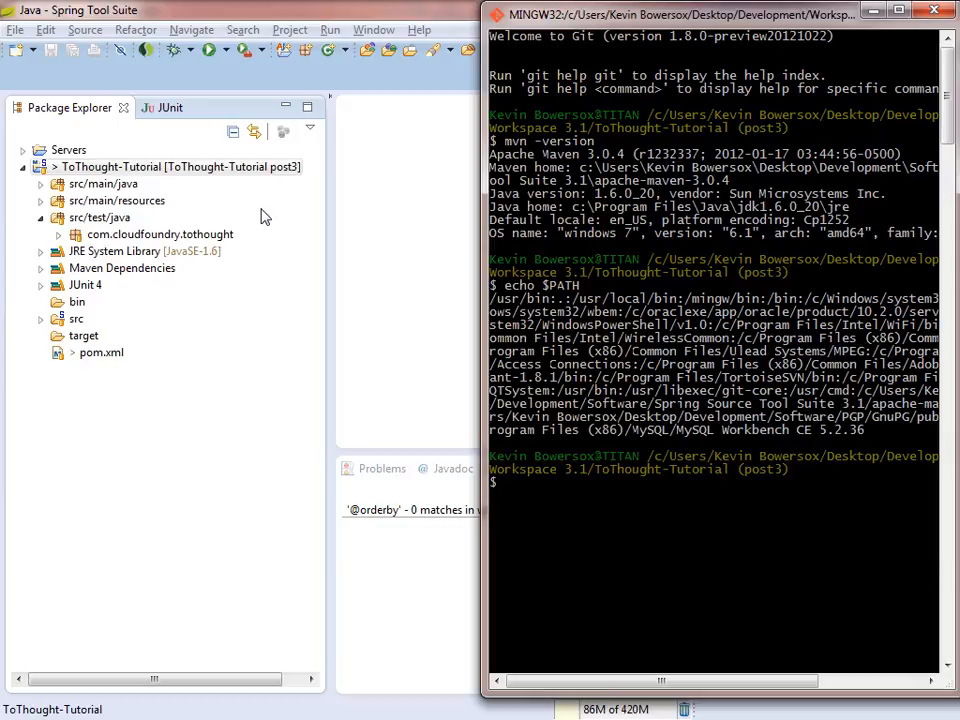
Run mvn archetype:create-from-project and scroll the output to BUILD SUCCESS
text(mvn arch)
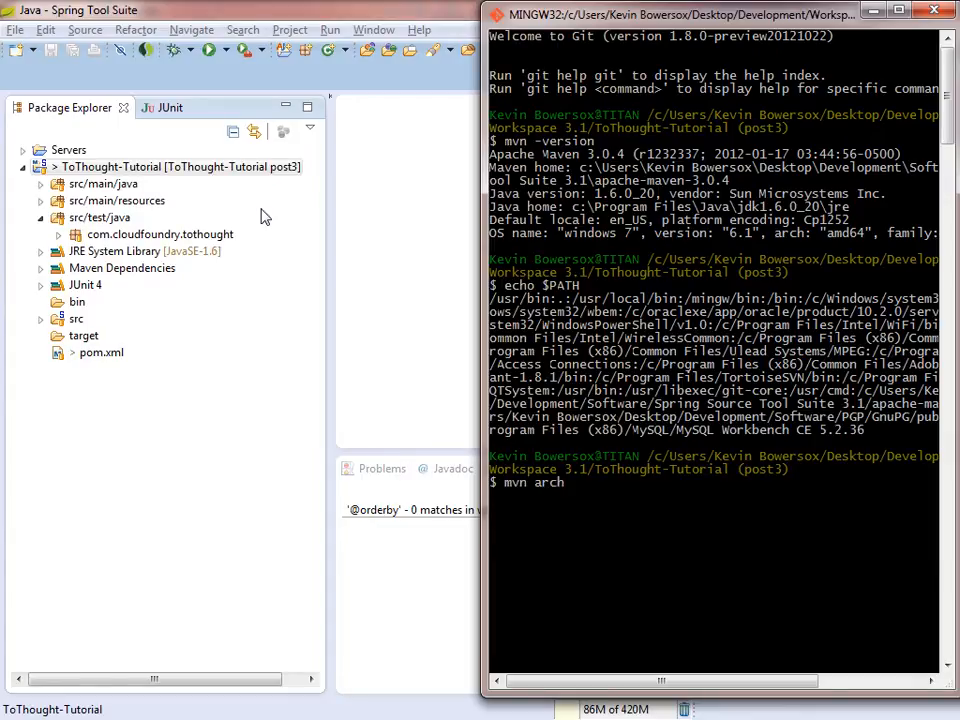
text(etype:)
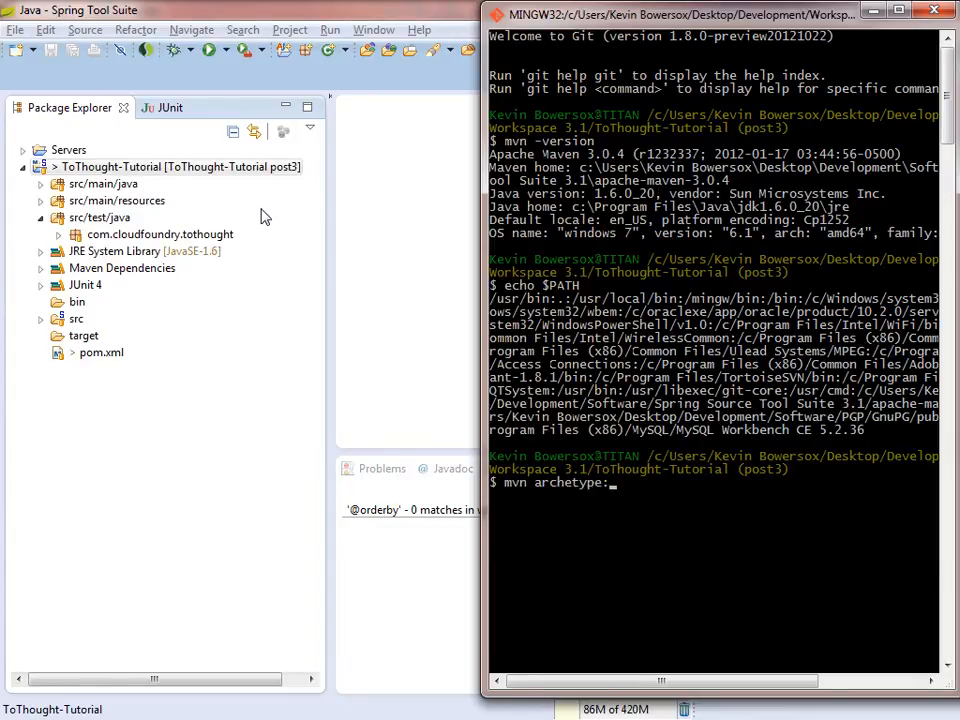
text(create-f)
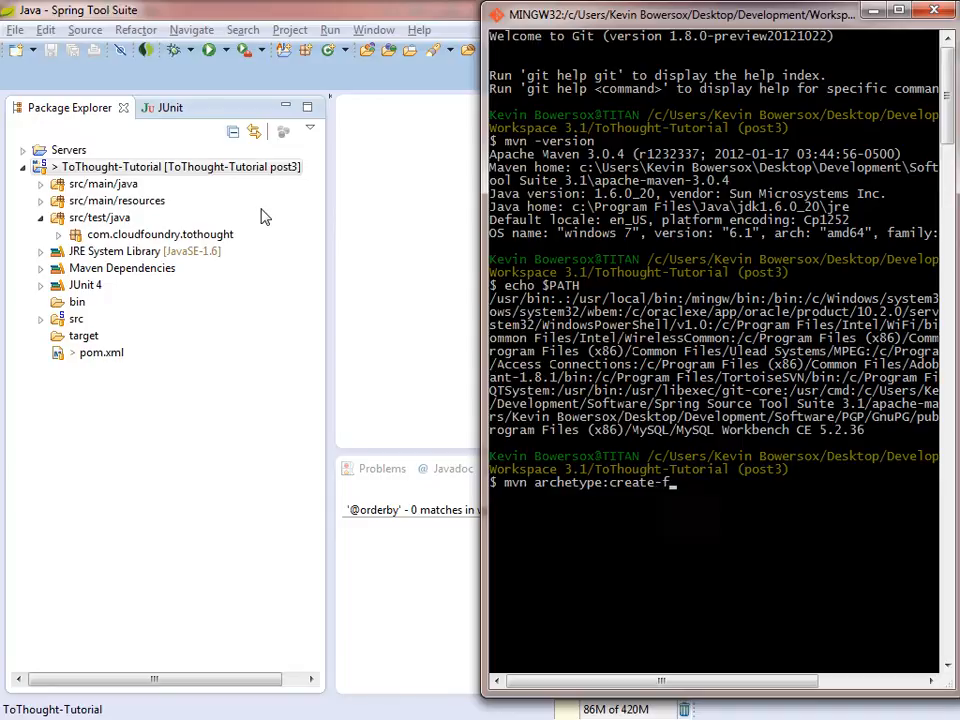
text(rom-project)
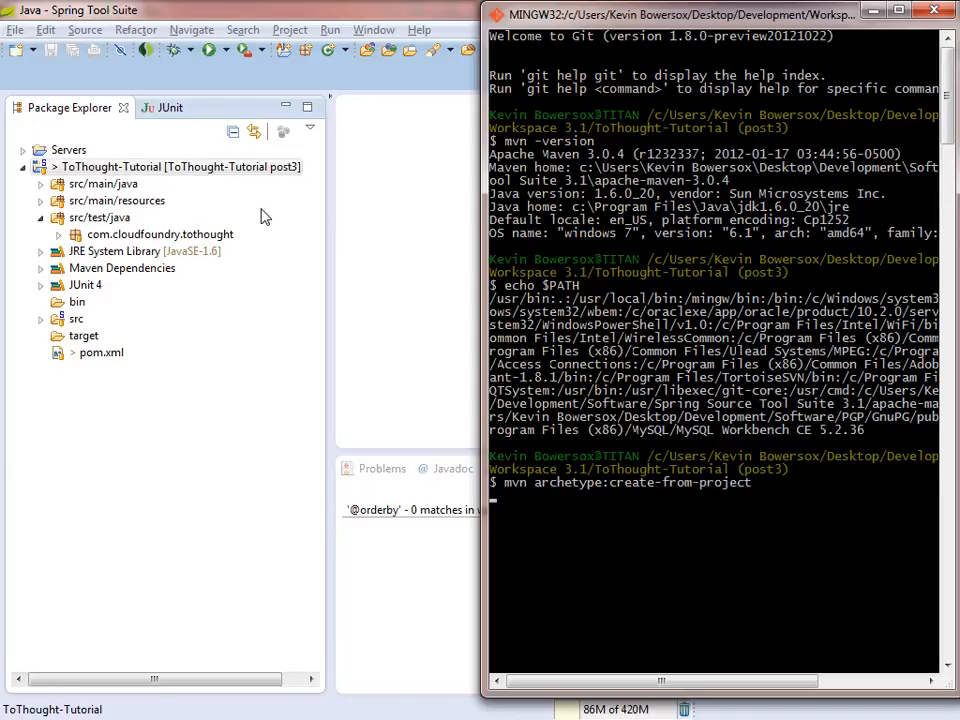
key(Return)
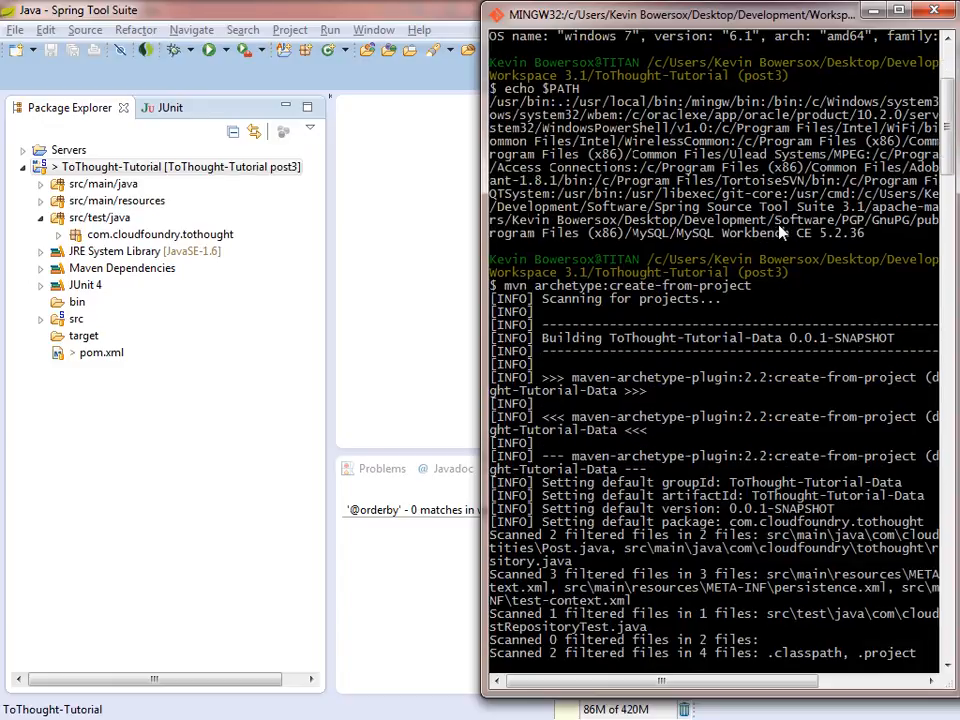
scroll(down, 3)
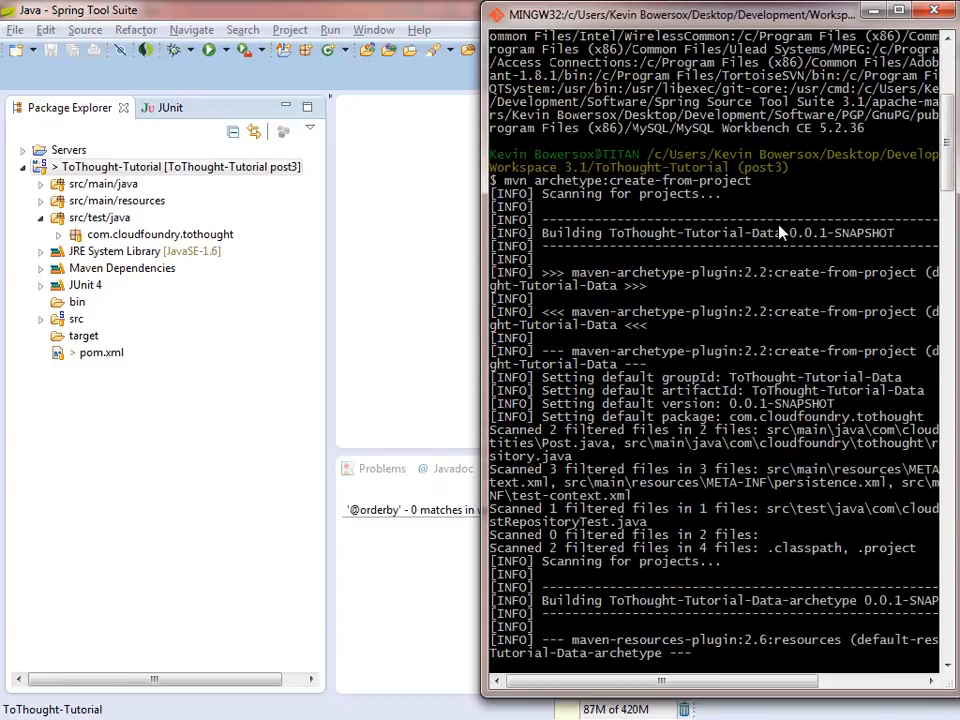
scroll(down, 3)
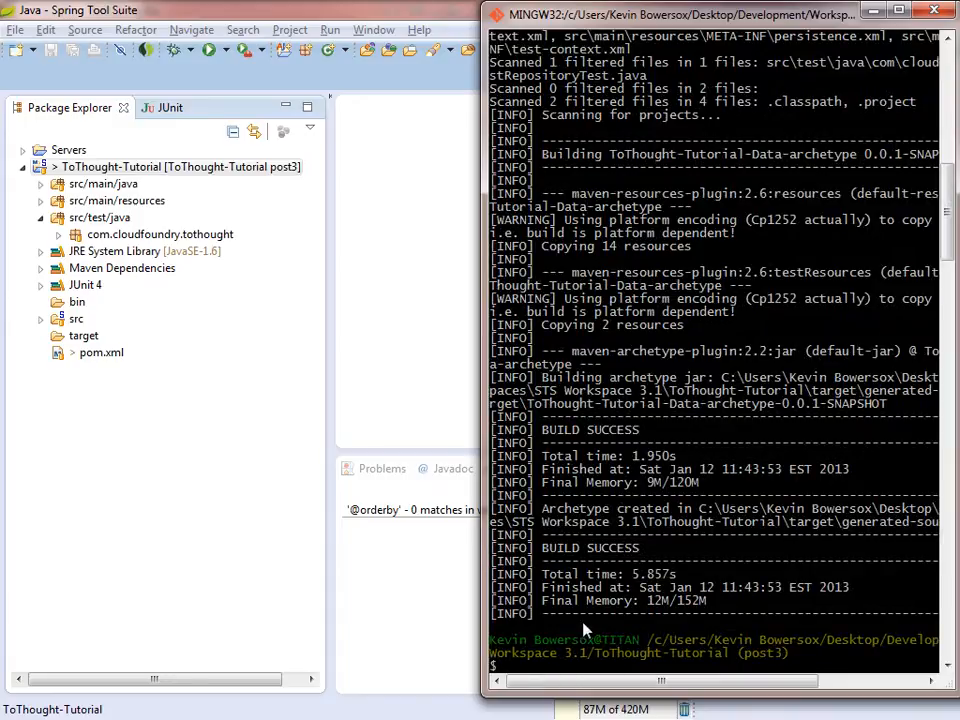
mouse_move(624, 486)
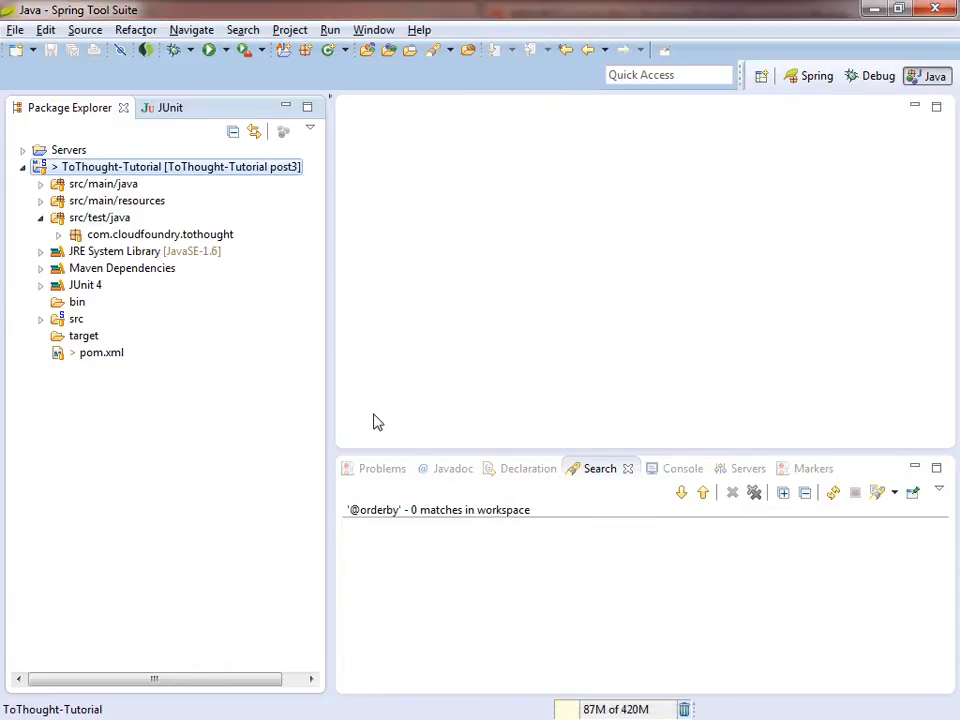
Expand target > generated-sources > archetype and open the ToThought-Tutorial-Data-archetype pom.xml
click(116, 200)
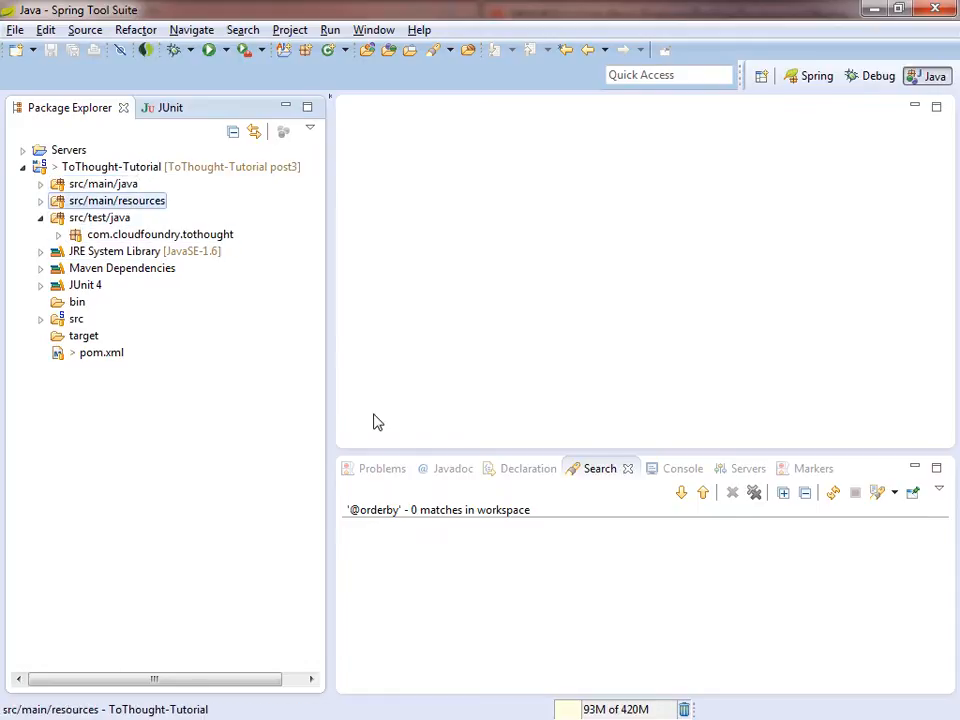
click(104, 184)
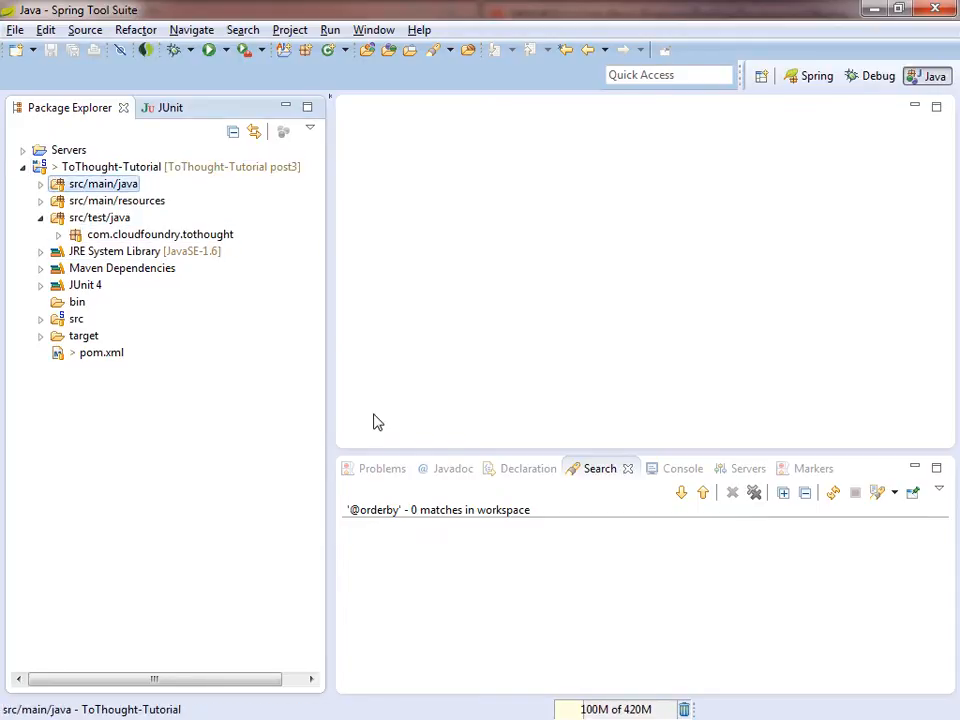
click(52, 336)
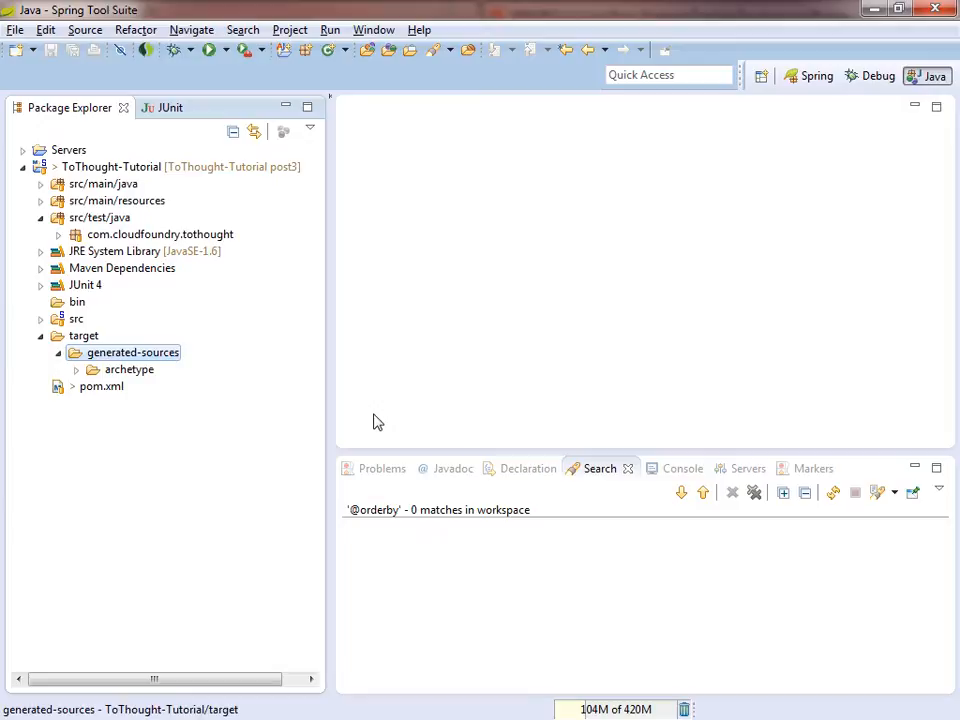
click(128, 368)
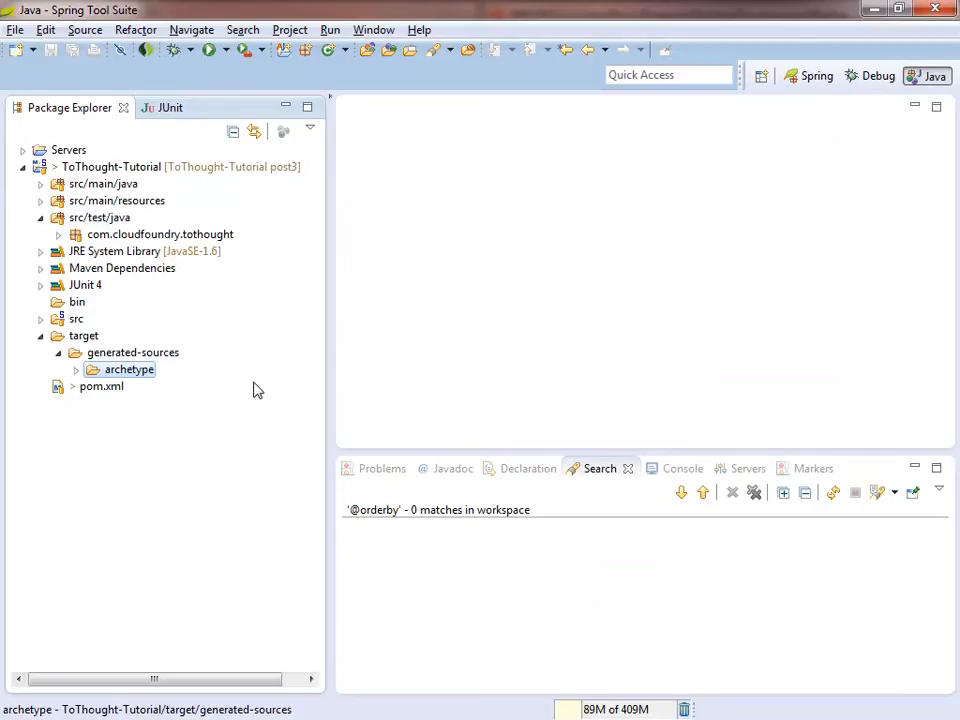
click(76, 368)
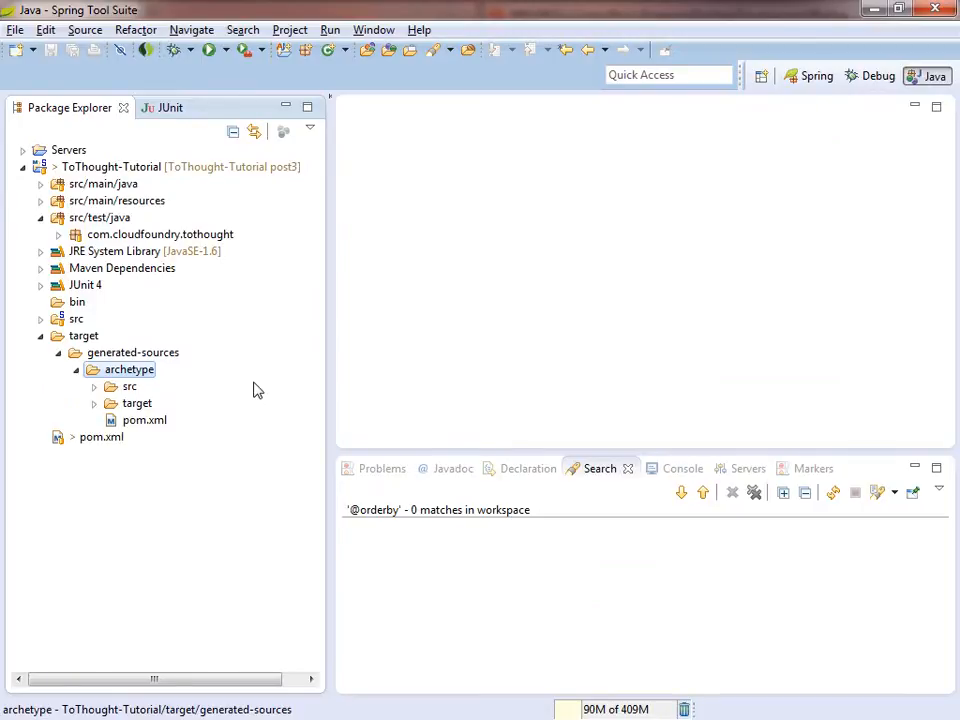
click(136, 402)
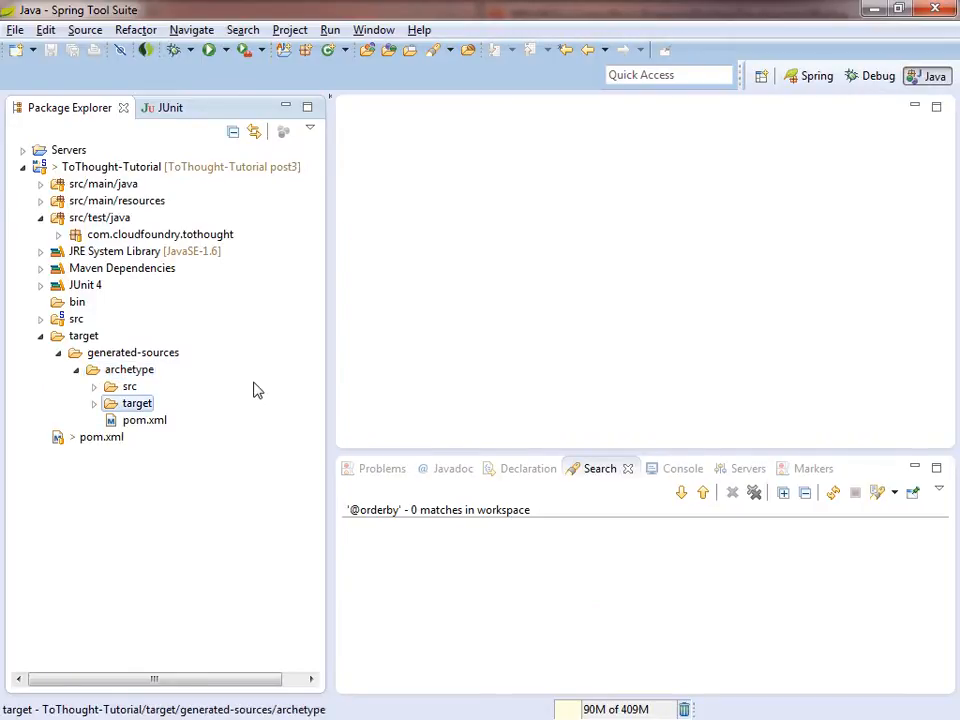
click(144, 420)
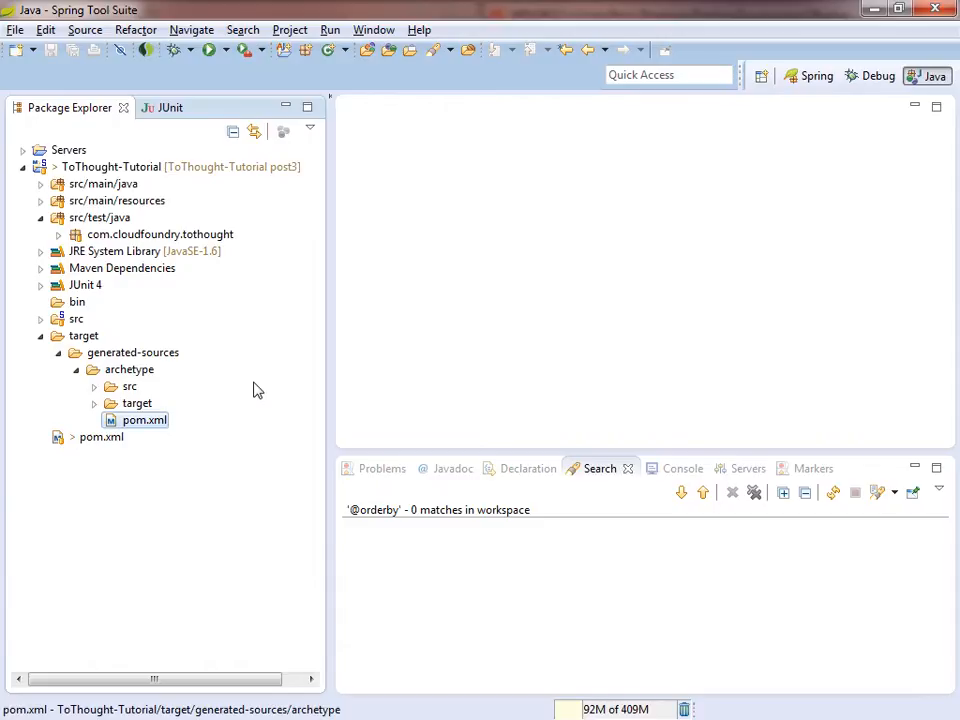
double_click(144, 420)
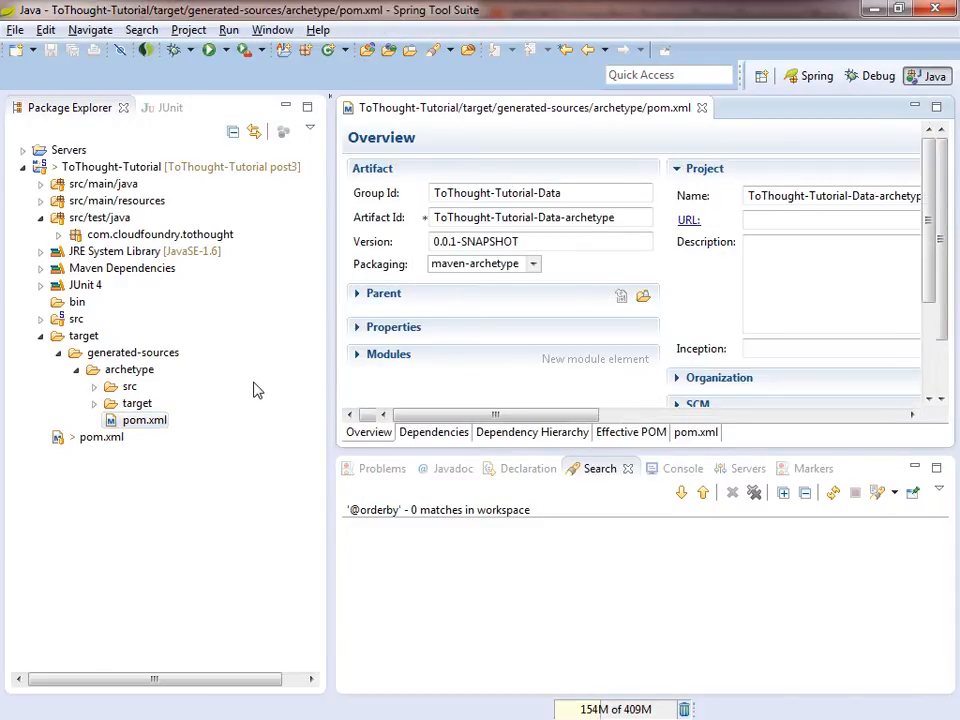
In the pom.xml source, replace the groupId with com.cloudfoundry.tothought
click(696, 432)
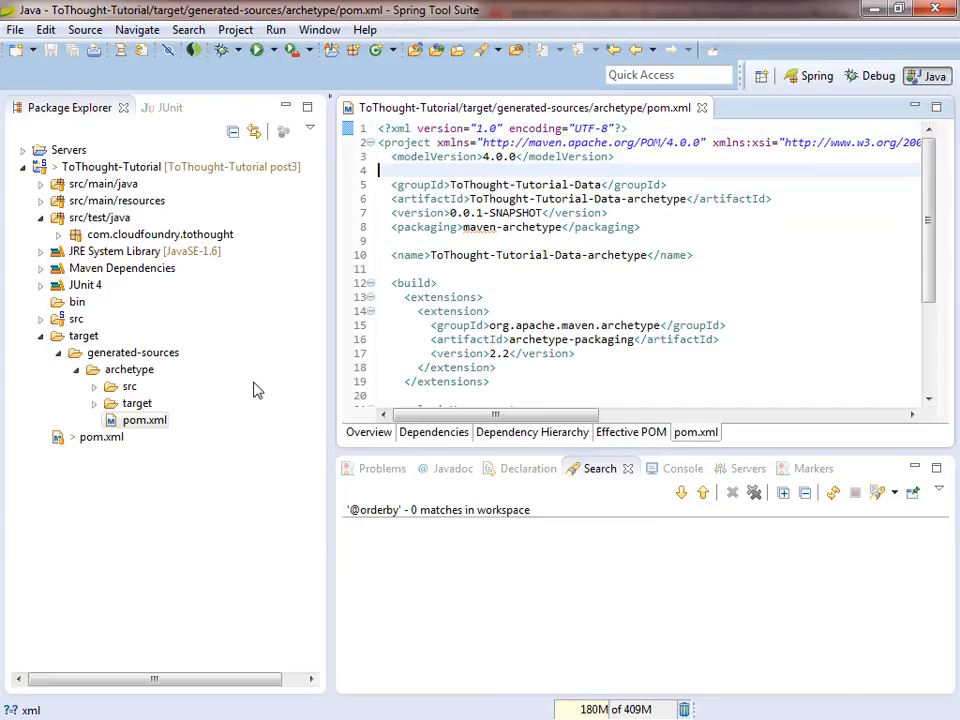
click(450, 184)
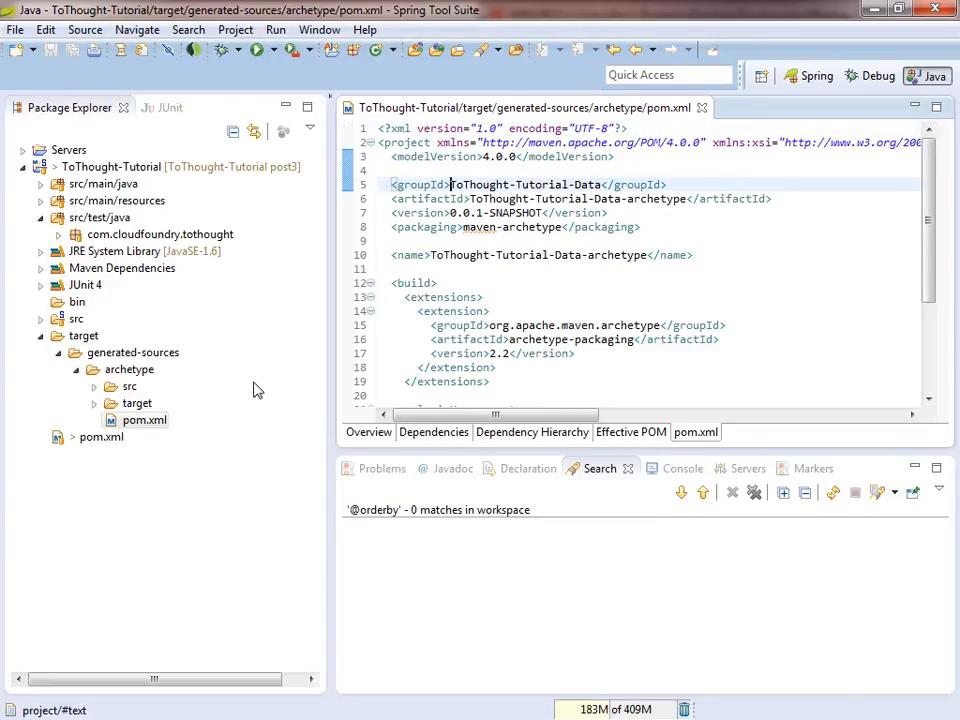
double_click(506, 184)
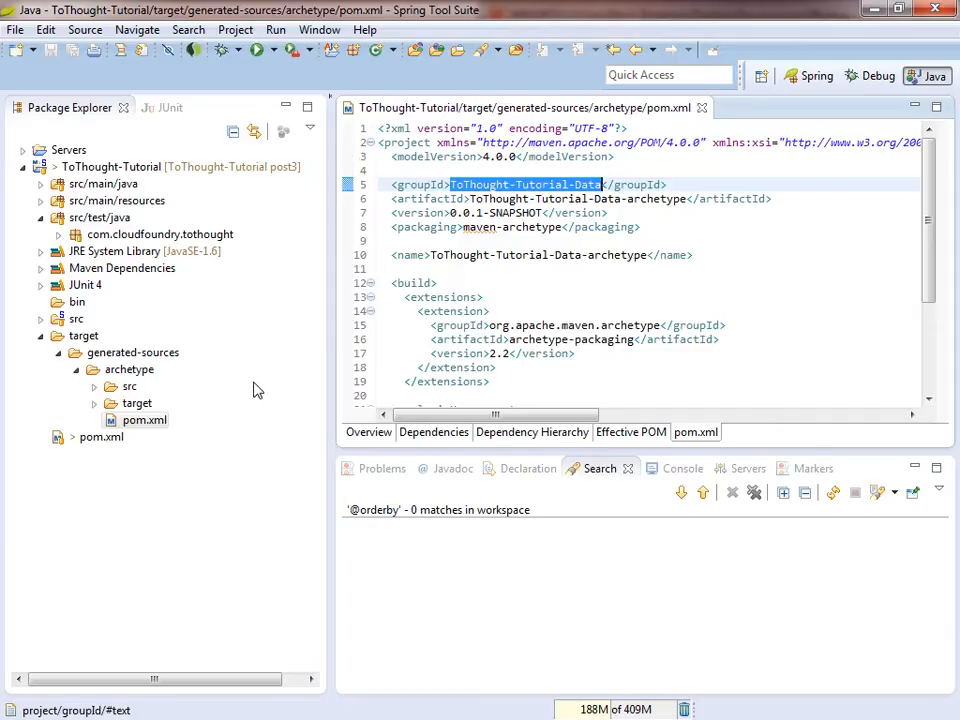
key(Delete)
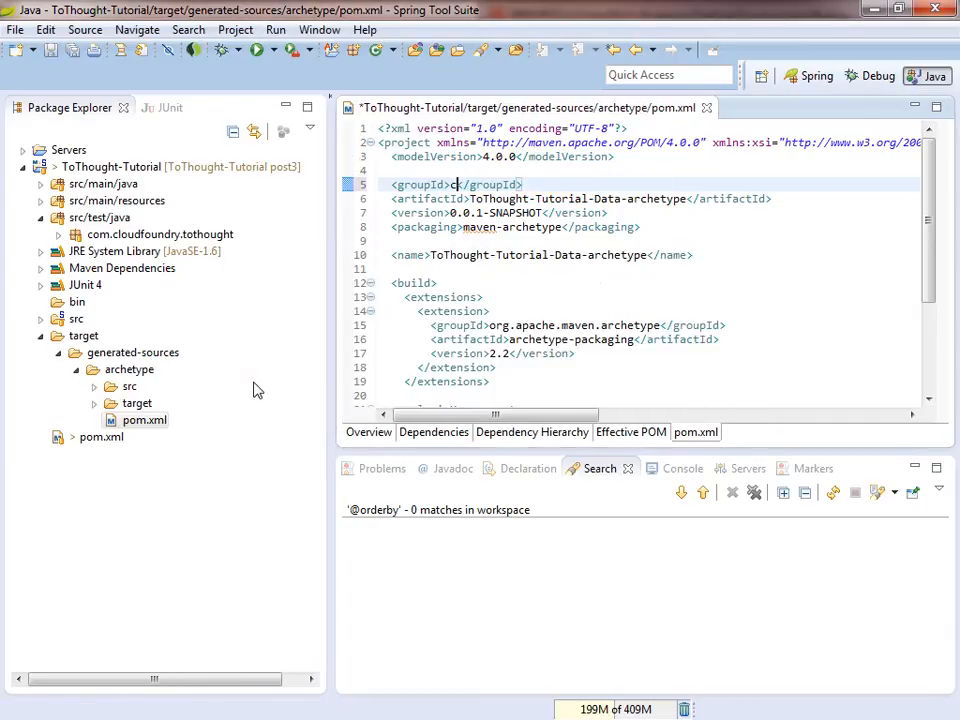
text(com.cloudfoundry.tothought)
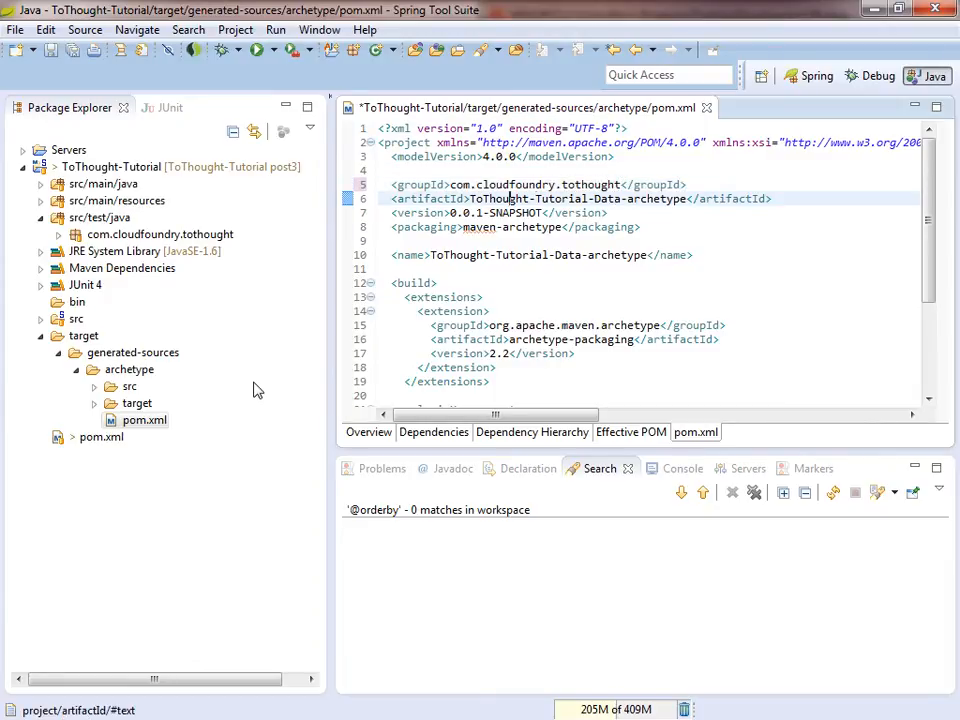
Change artifactId and name to spring-data-archetype and save the pom
double_click(516, 198)
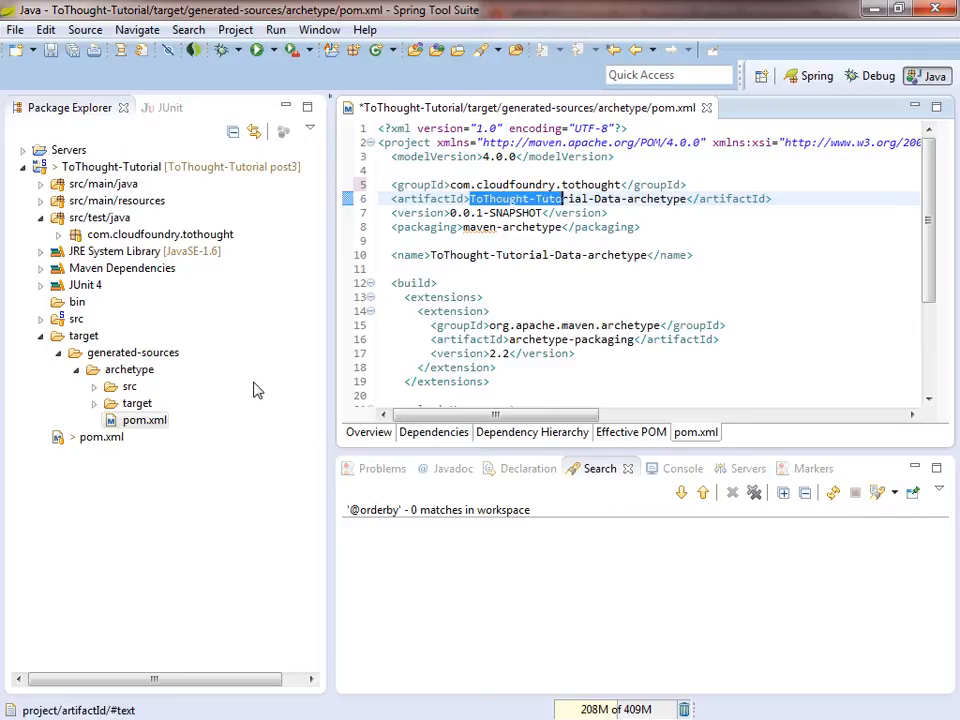
text(spring)
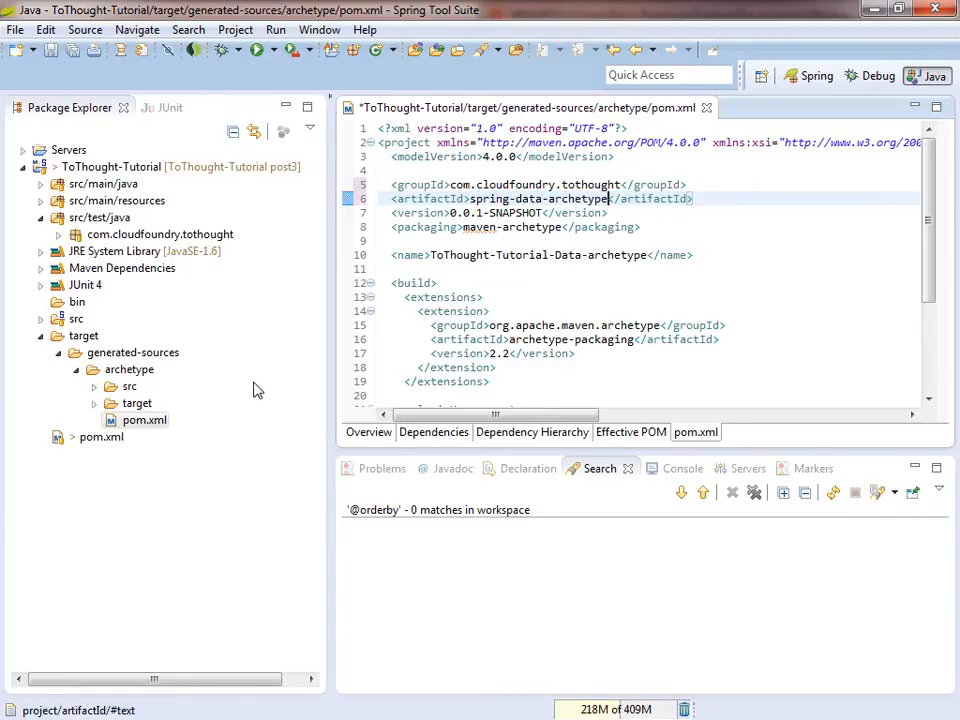
double_click(538, 198)
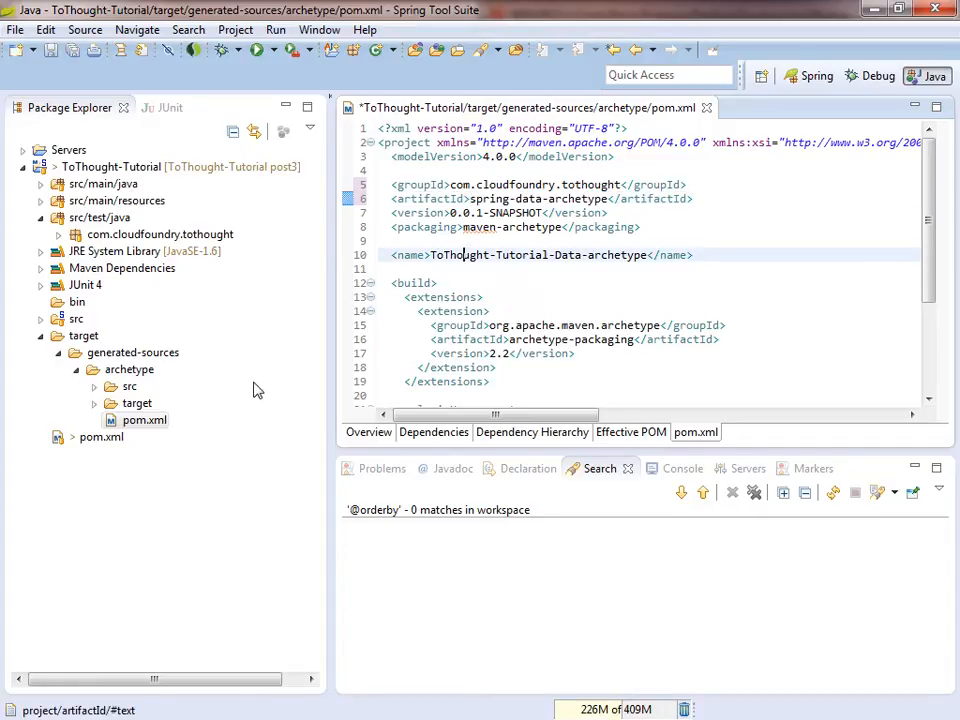
double_click(460, 254)
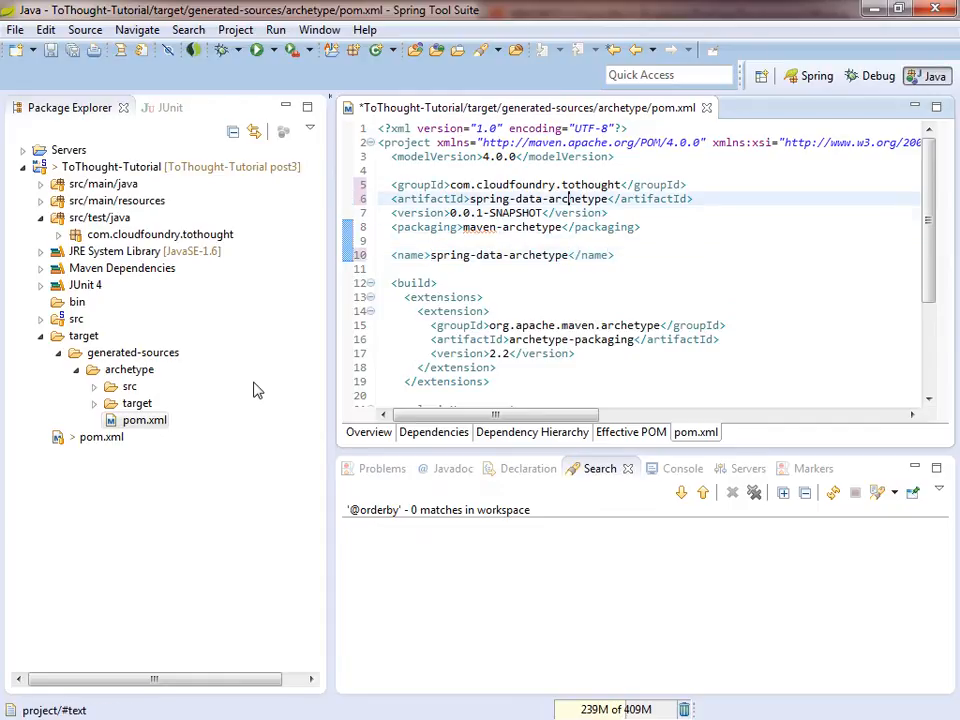
click(568, 184)
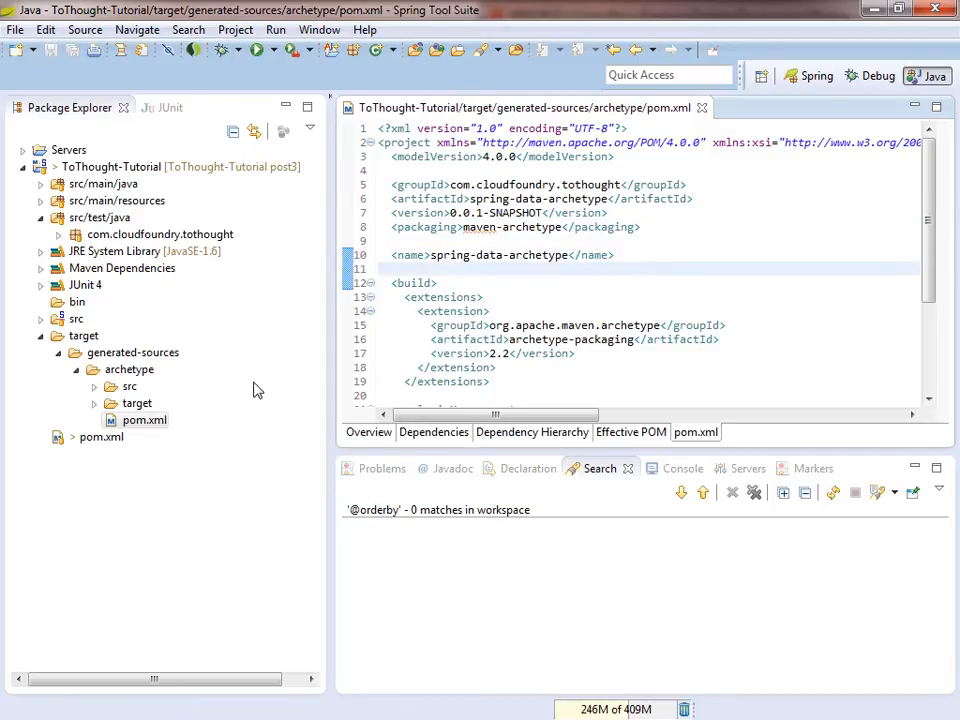
Expand the archetype's src/main/resources to reveal archetype-resources and its template pom.xml
click(130, 386)
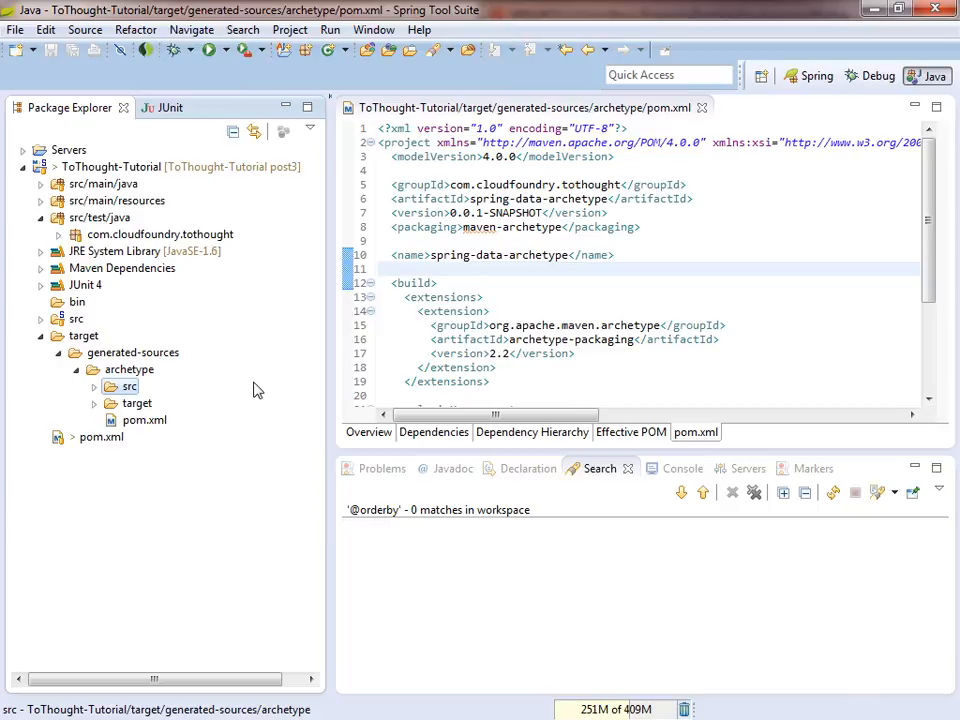
click(112, 386)
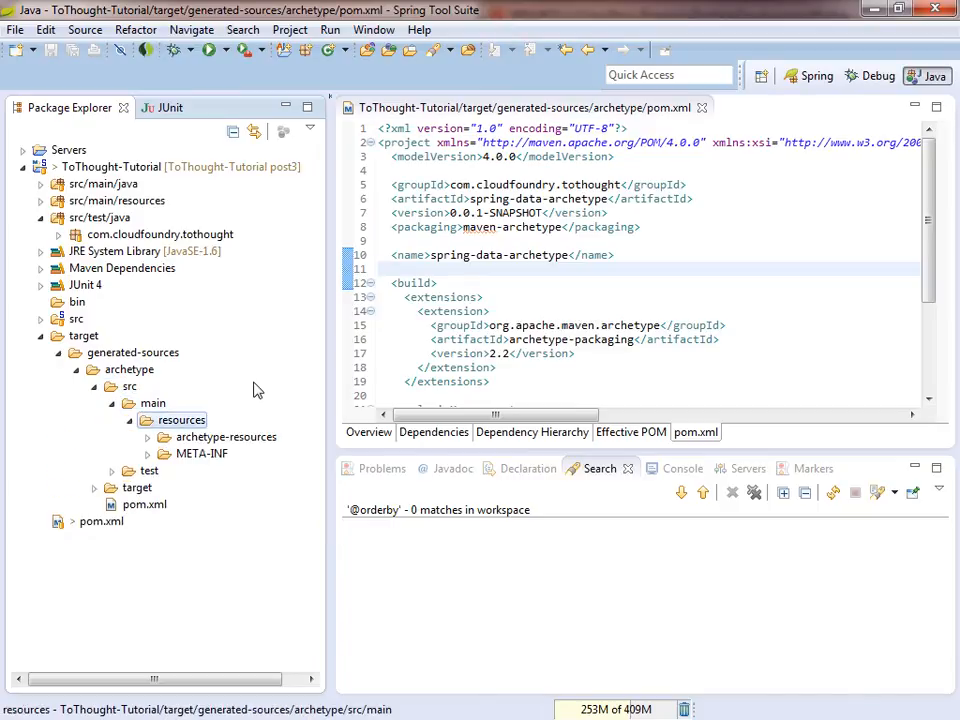
click(224, 436)
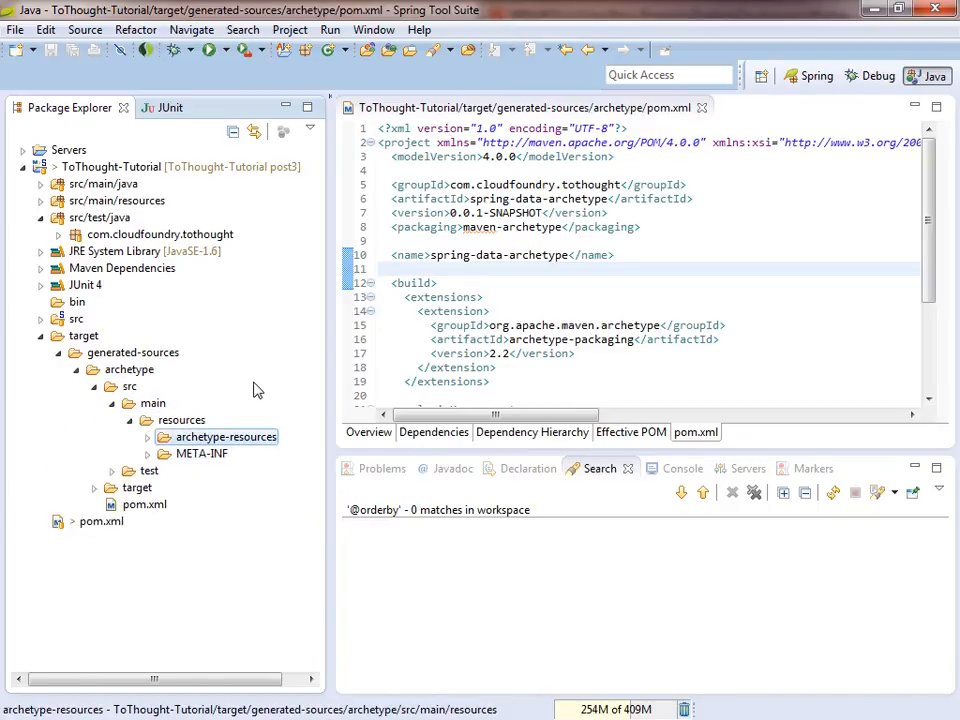
click(148, 436)
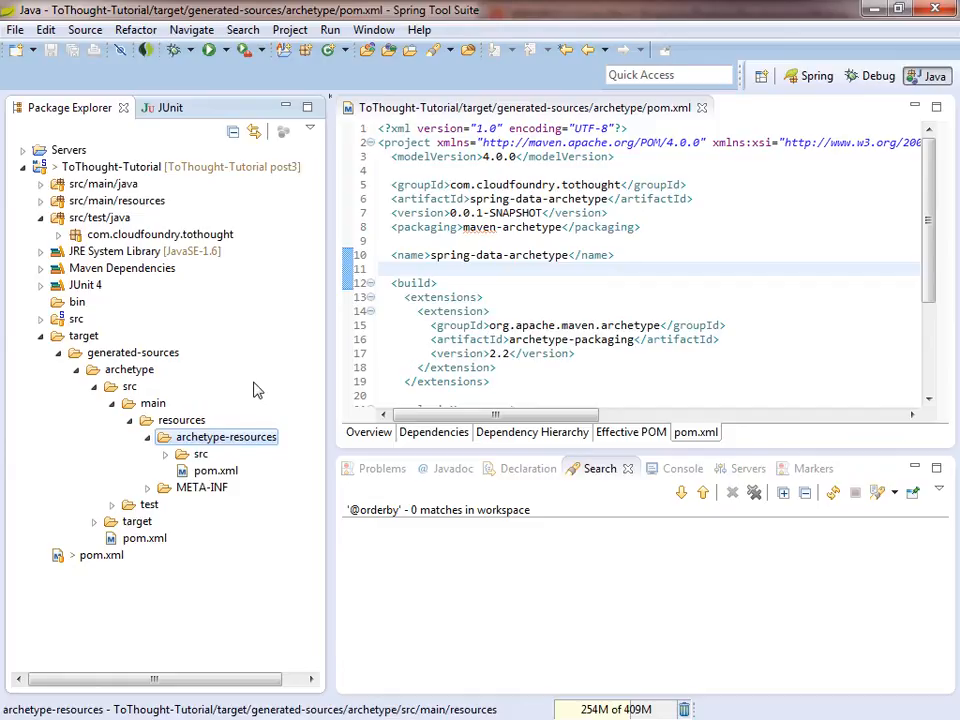
click(216, 470)
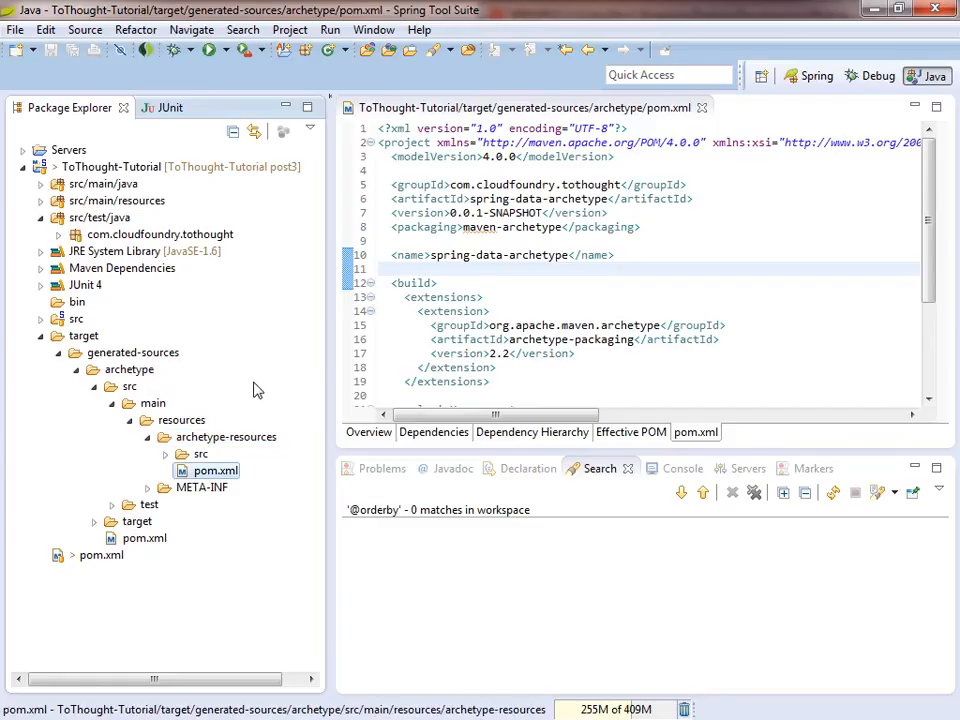
click(224, 436)
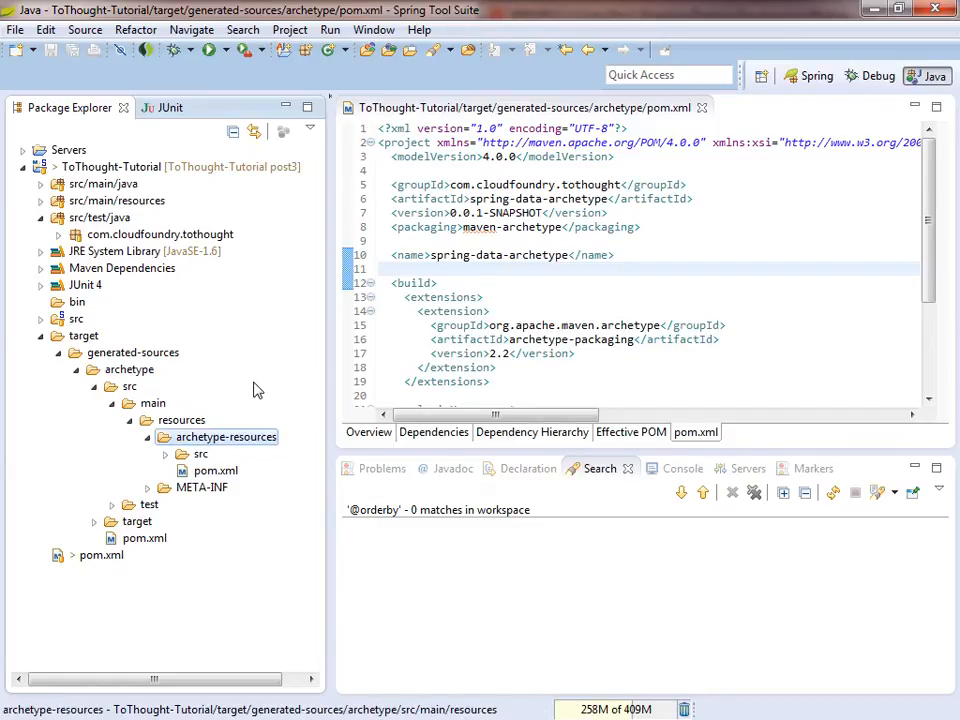
click(216, 470)
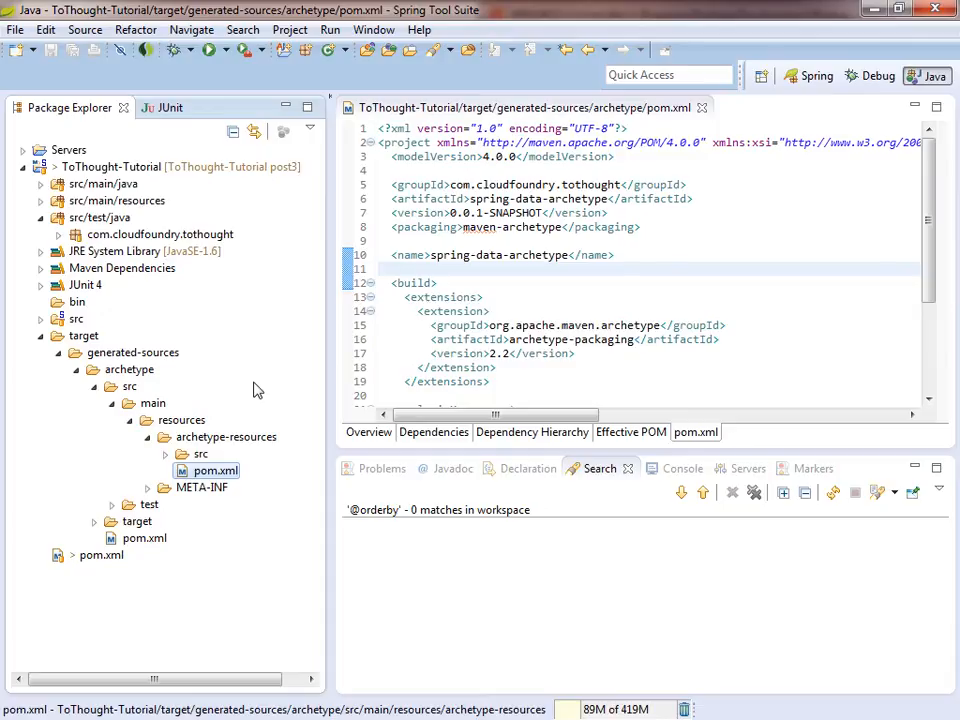
Expand META-INF/maven and bring up archetype-metadata.xml in the editor
click(148, 488)
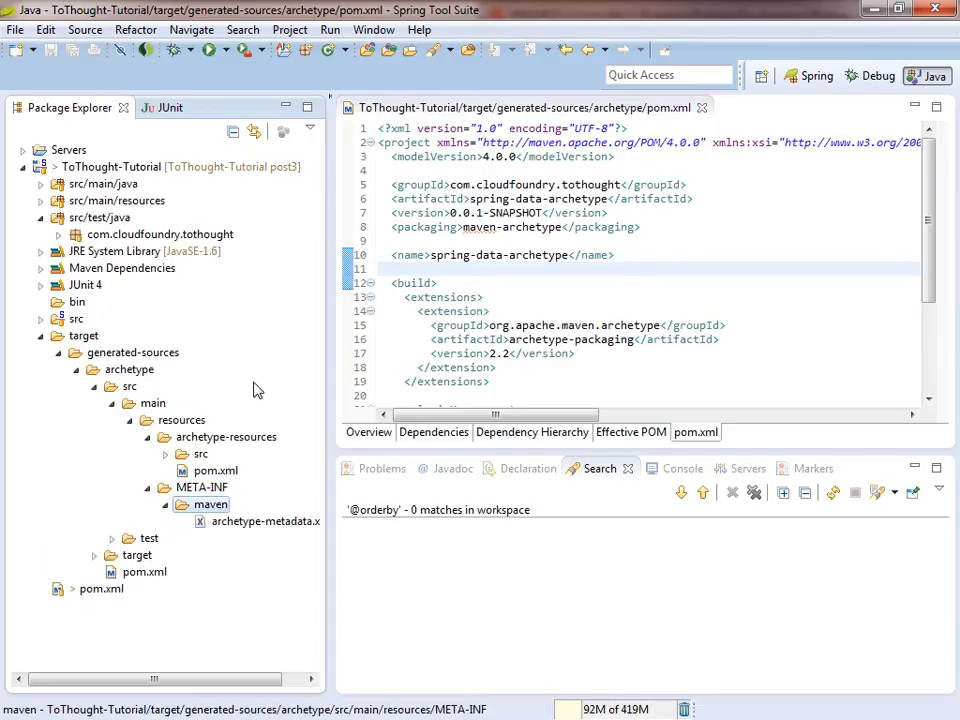
click(264, 520)
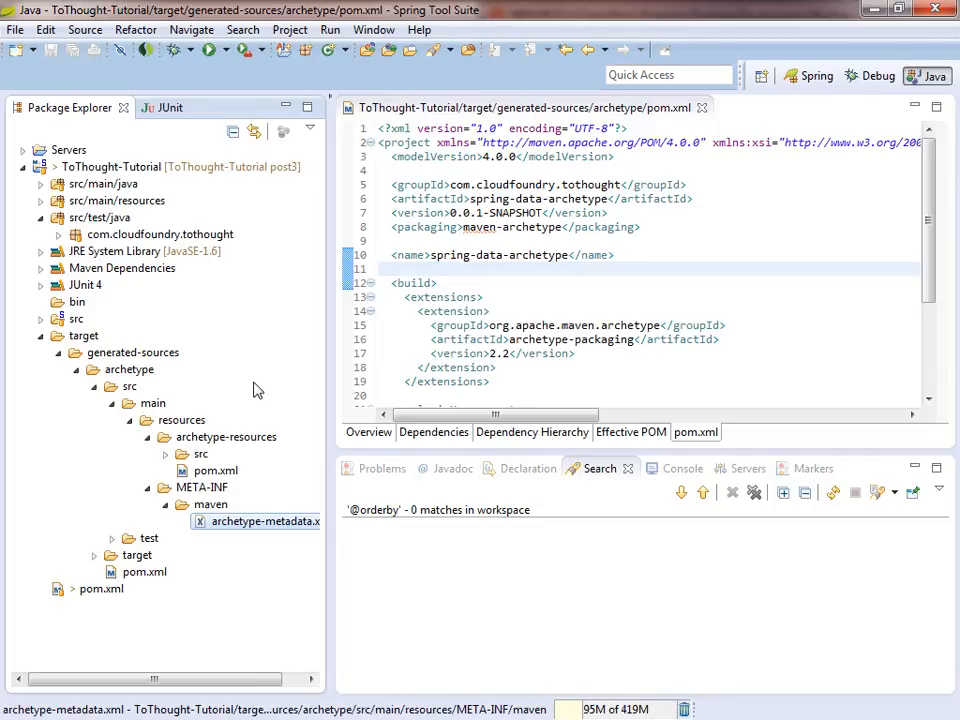
double_click(264, 520)
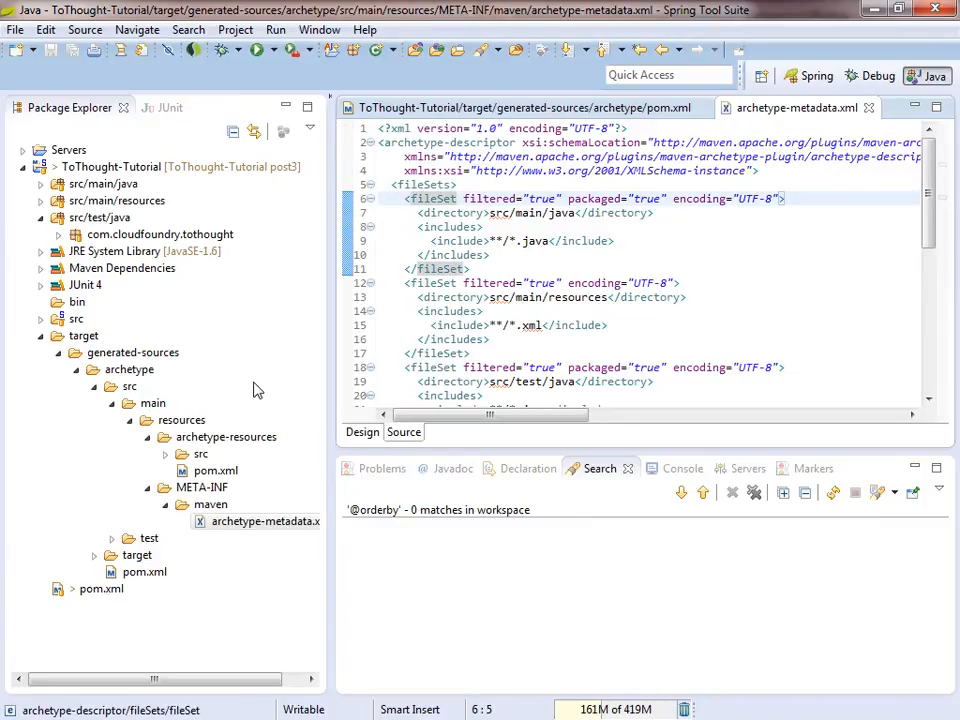
click(476, 198)
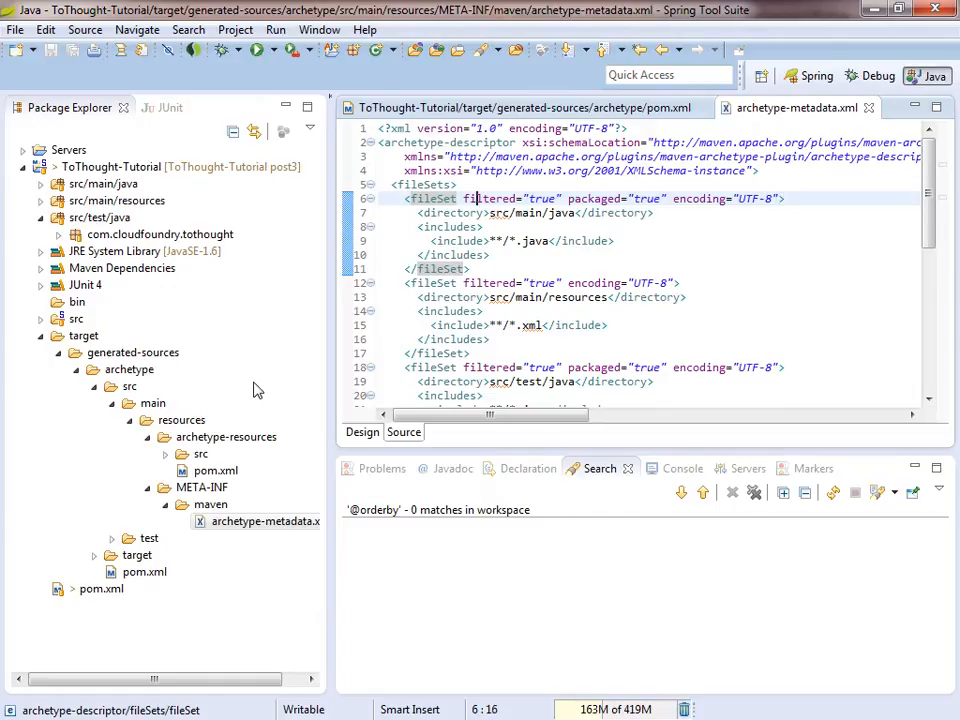
double_click(598, 198)
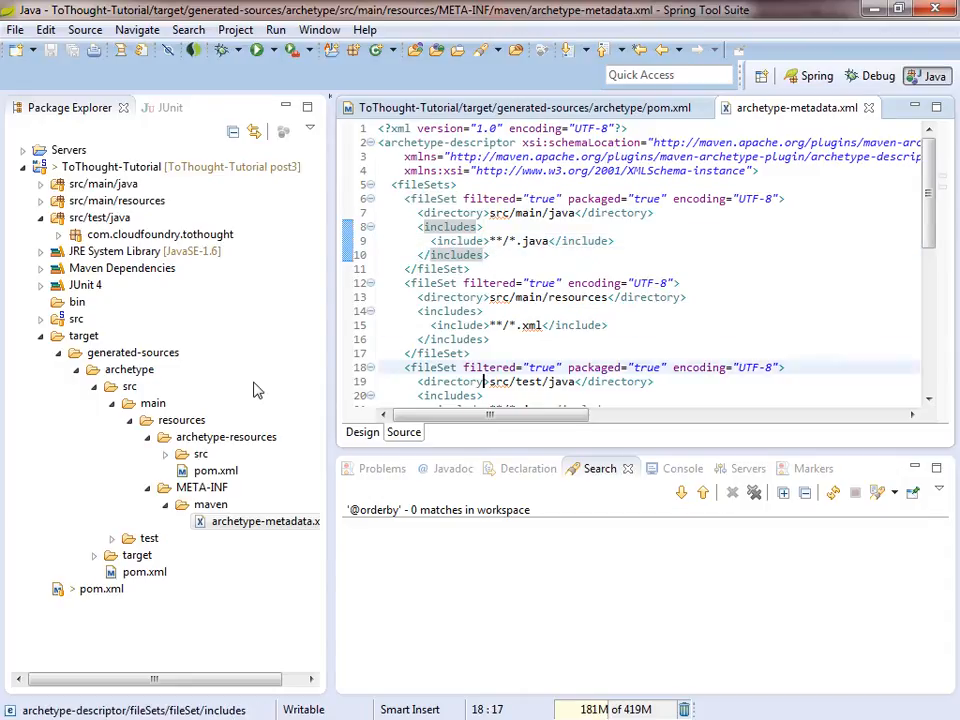
scroll(down, 3)
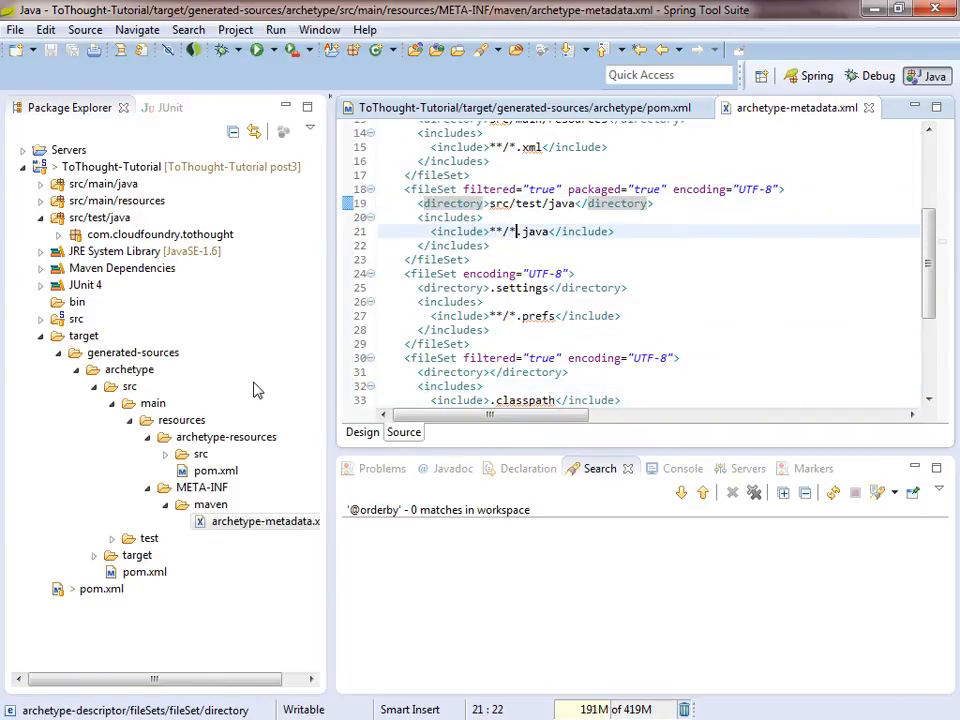
click(490, 330)
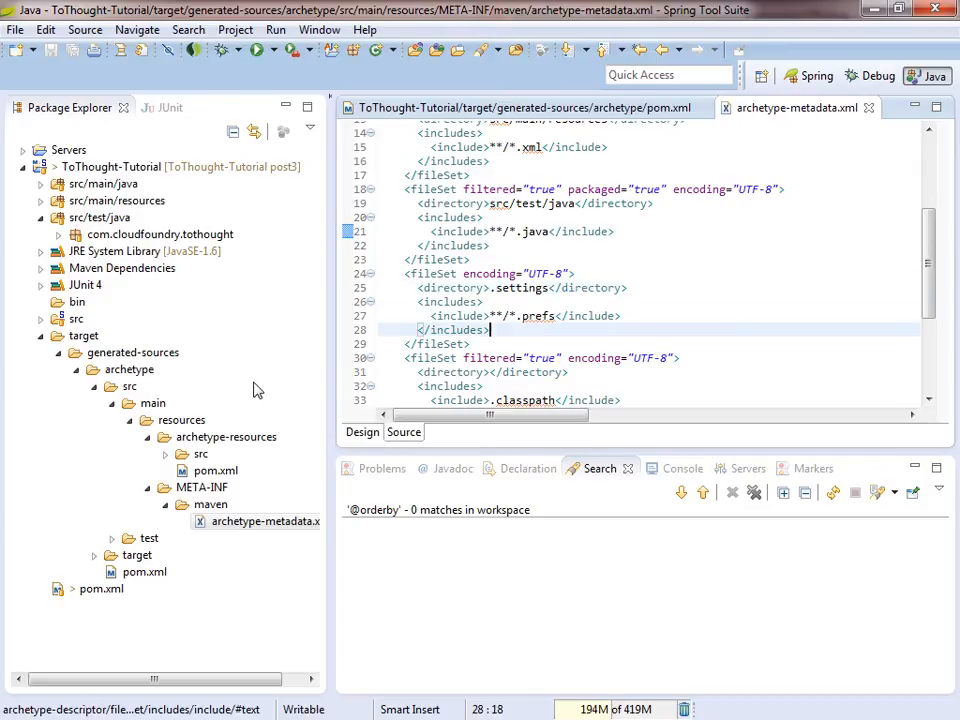
scroll(down, 3)
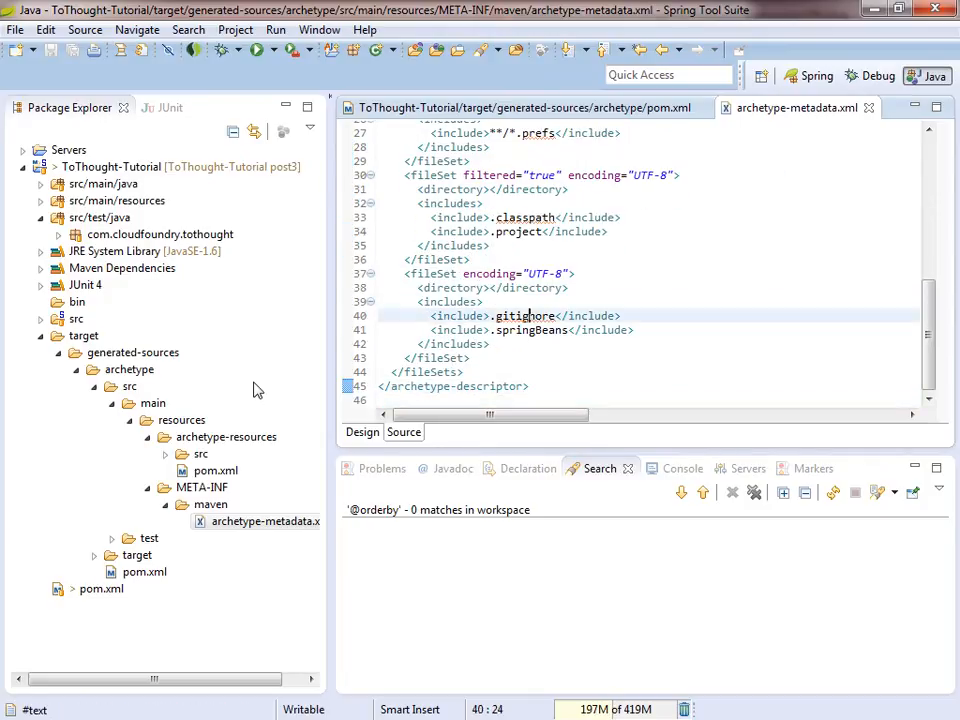
key(ctrl+Home)
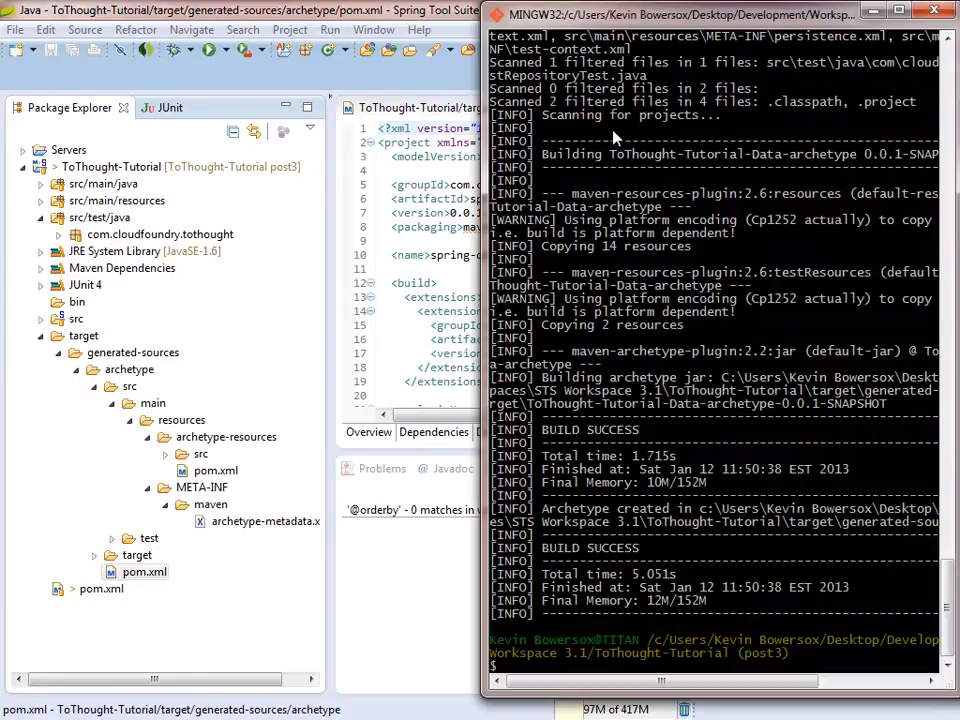
cd into target/generated-sources/archetype and run mvn clean install to BUILD SUCCESS
text(cd target)
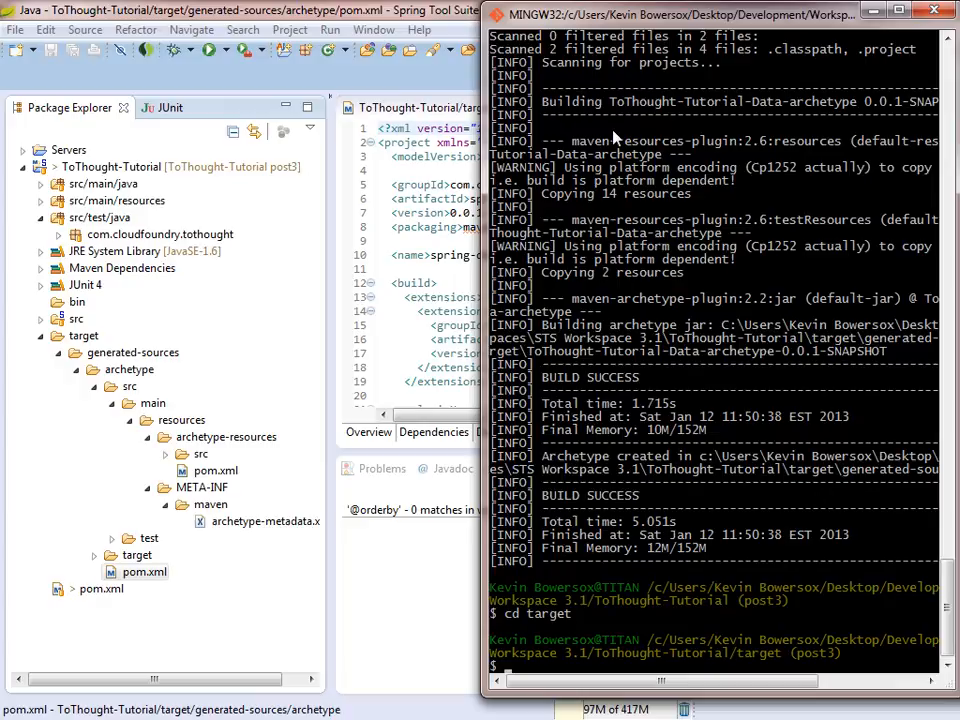
text(cd generated-sources)
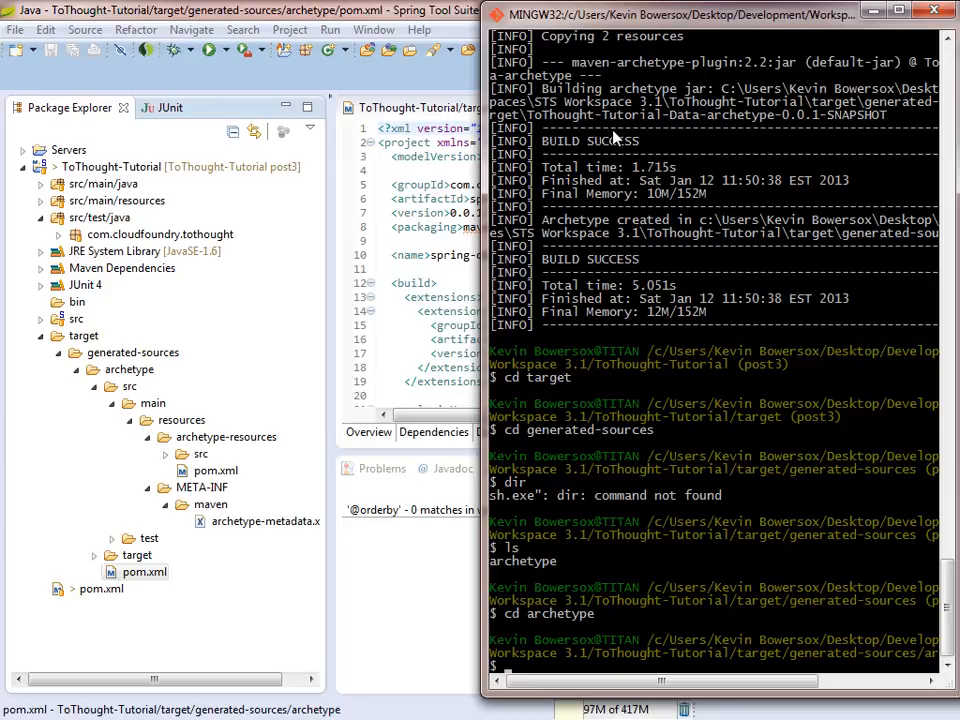
text(mvn)
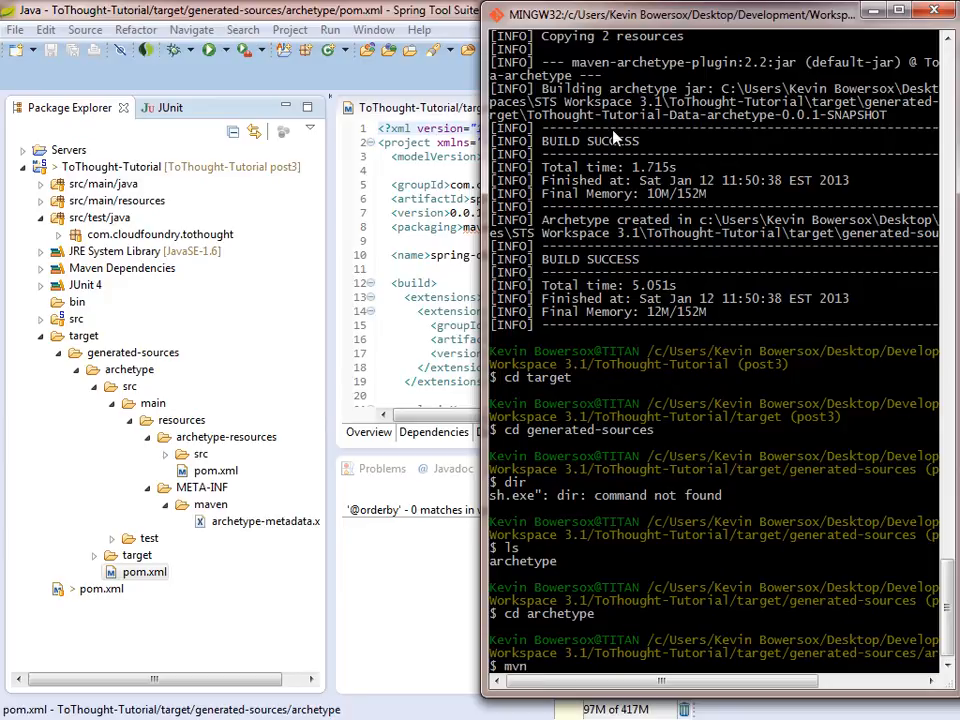
text(clean install)
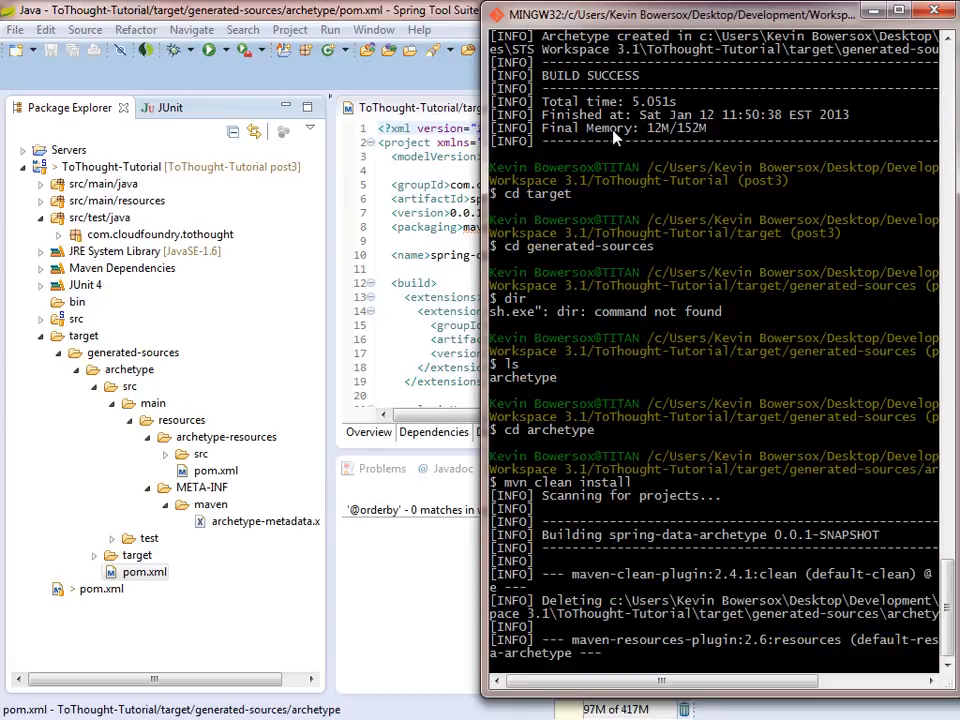
scroll(down, 3)
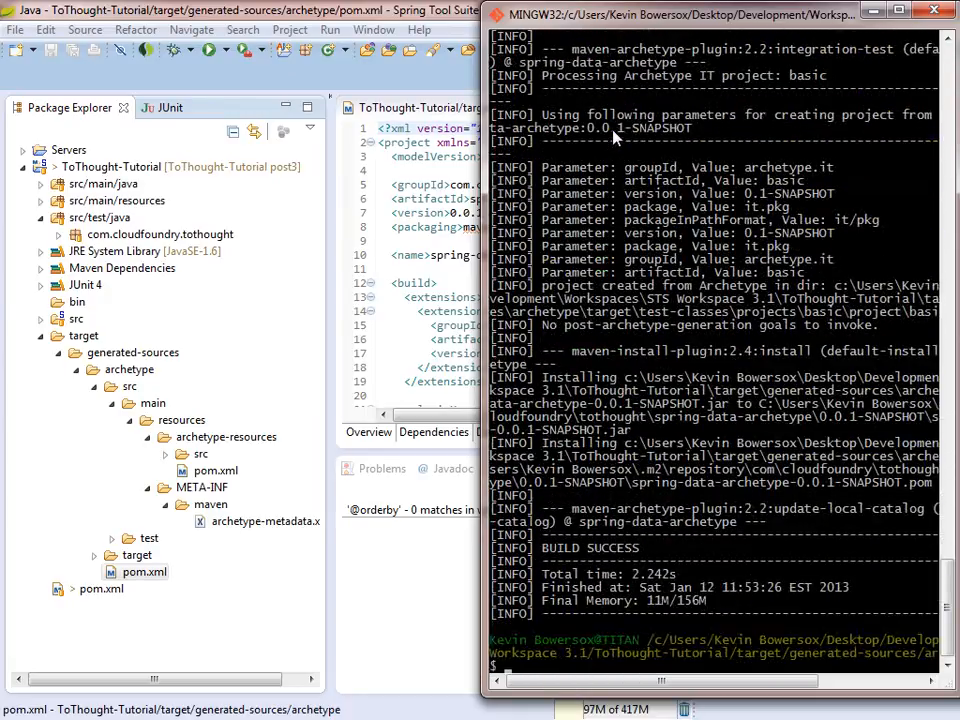
mouse_move(668, 544)
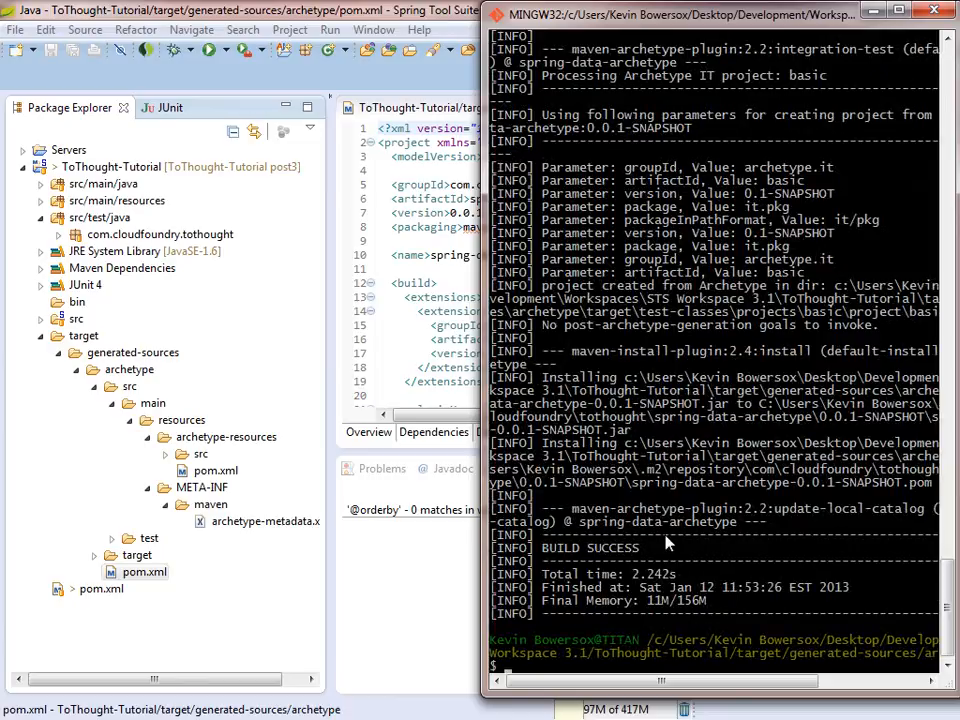
mouse_move(628, 564)
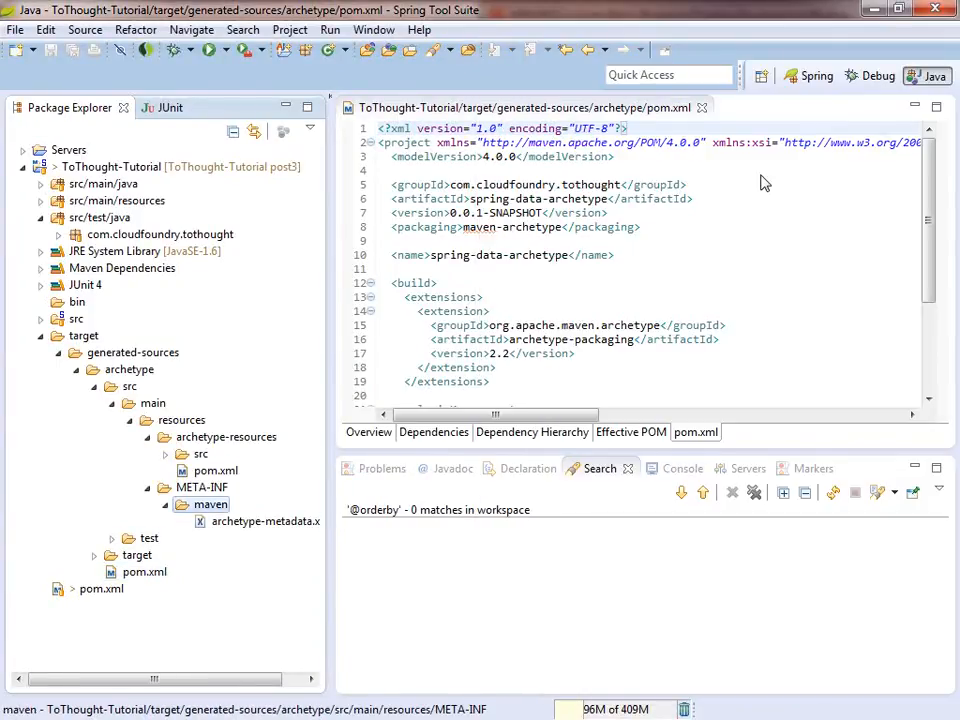
Start a New Maven Project wizard, include snapshot archetypes, and continue with spring-data-archetype
click(24, 166)
text(maven project)
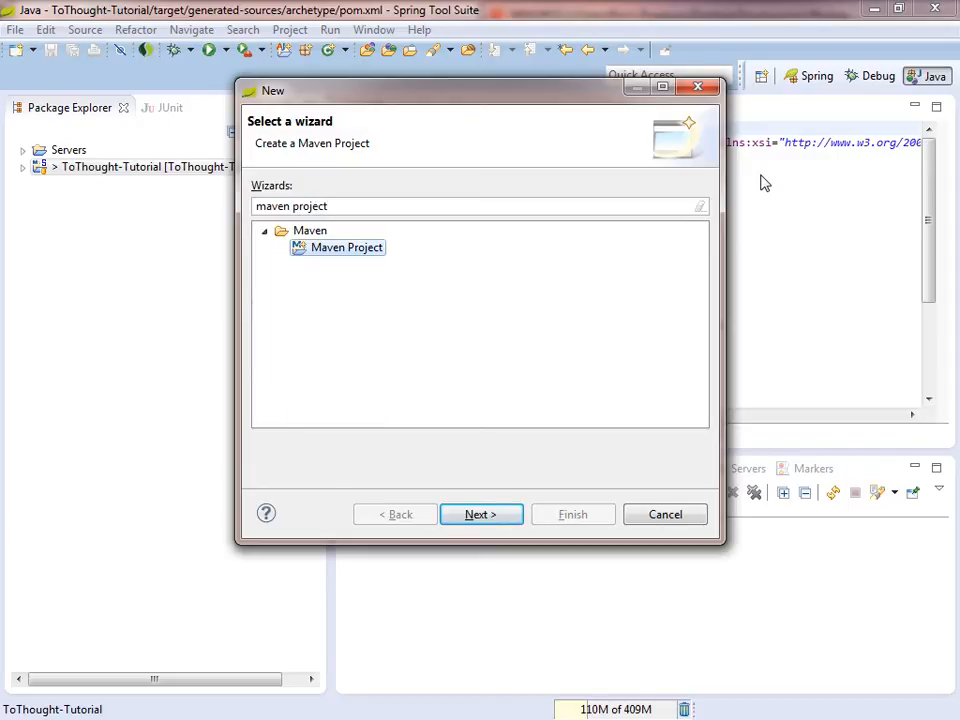
click(480, 514)
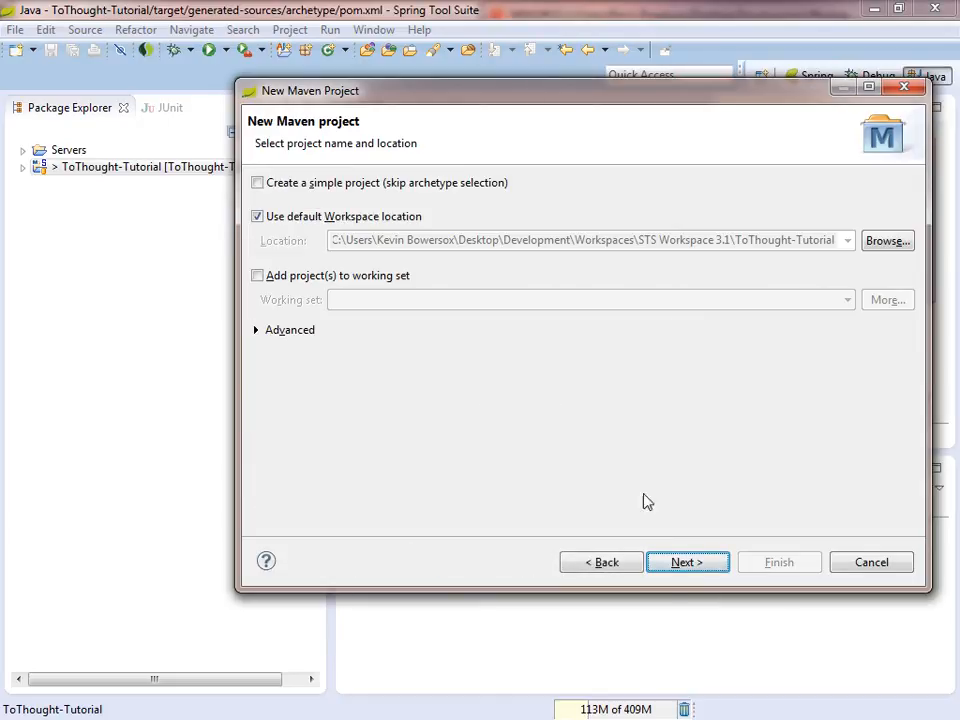
click(688, 560)
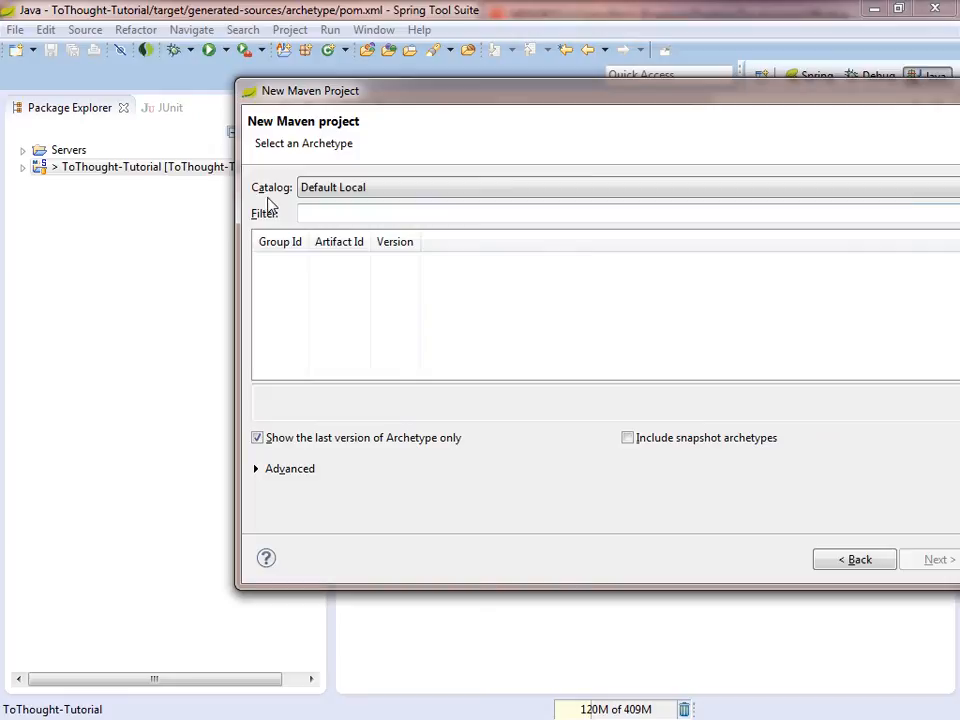
mouse_move(472, 288)
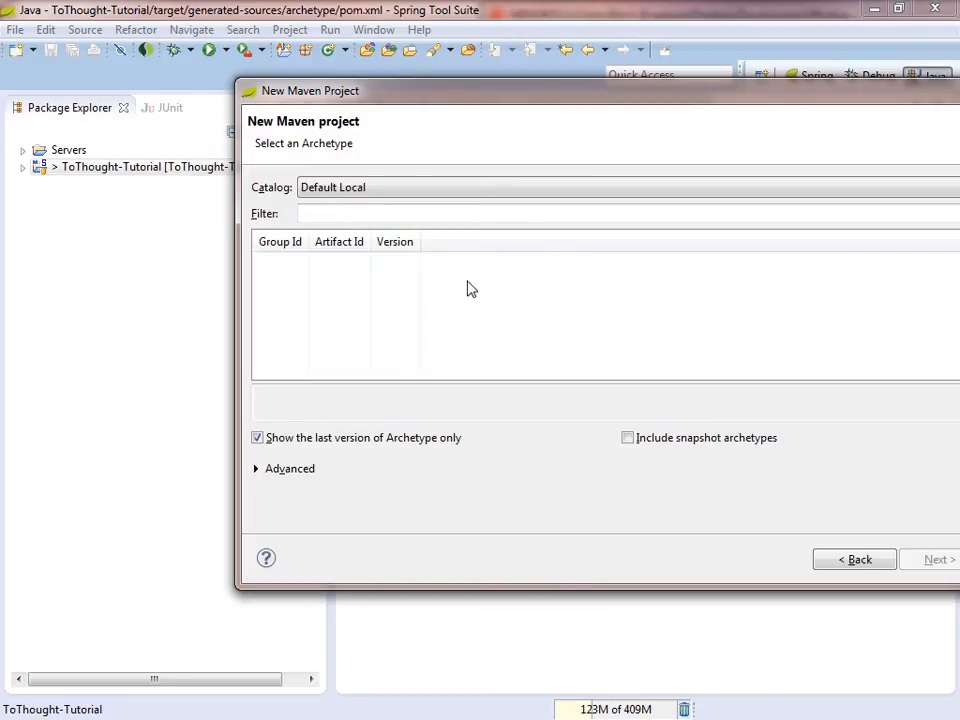
mouse_move(516, 326)
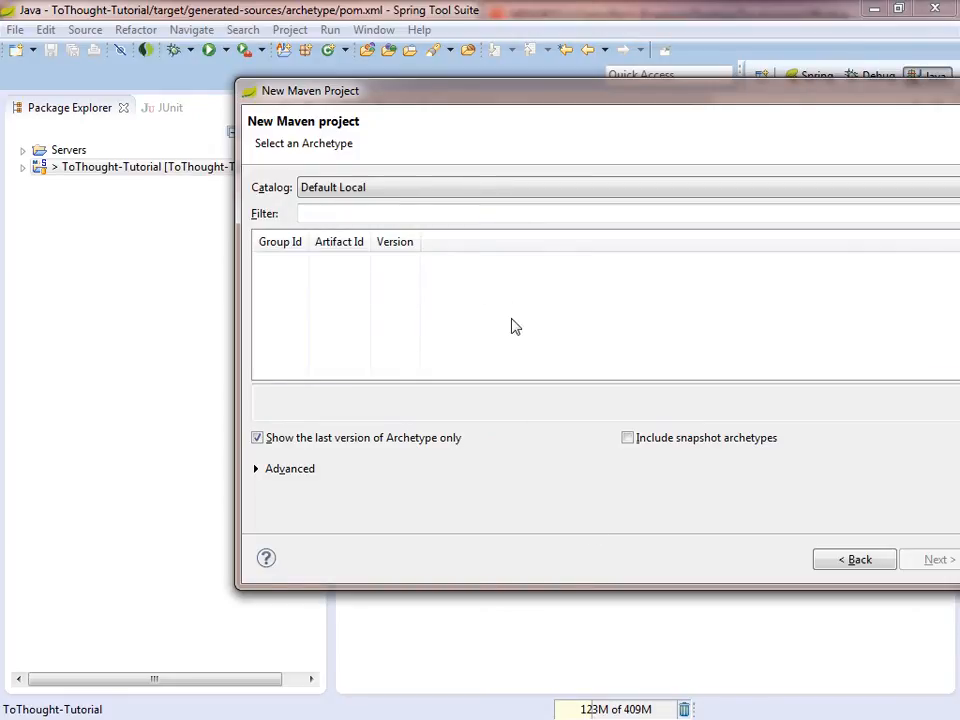
mouse_move(636, 456)
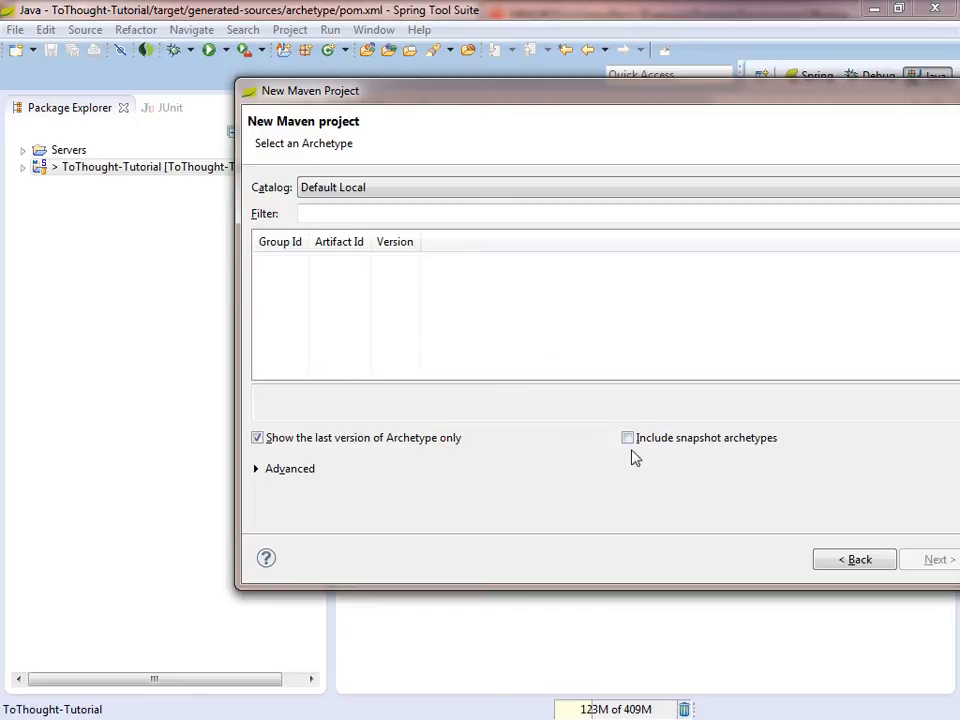
click(628, 438)
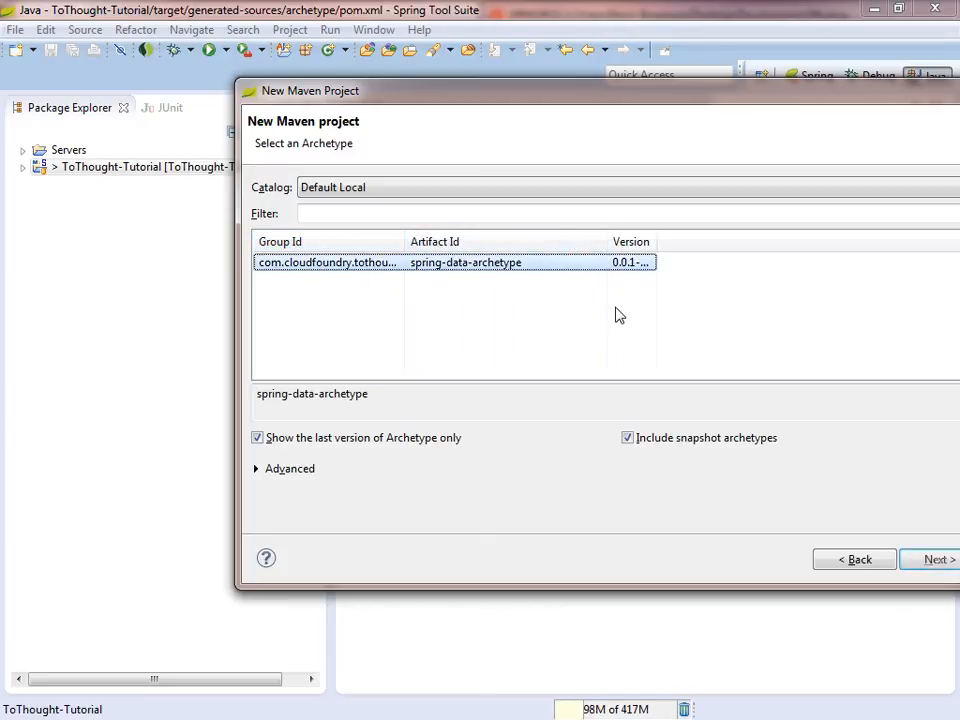
click(930, 560)
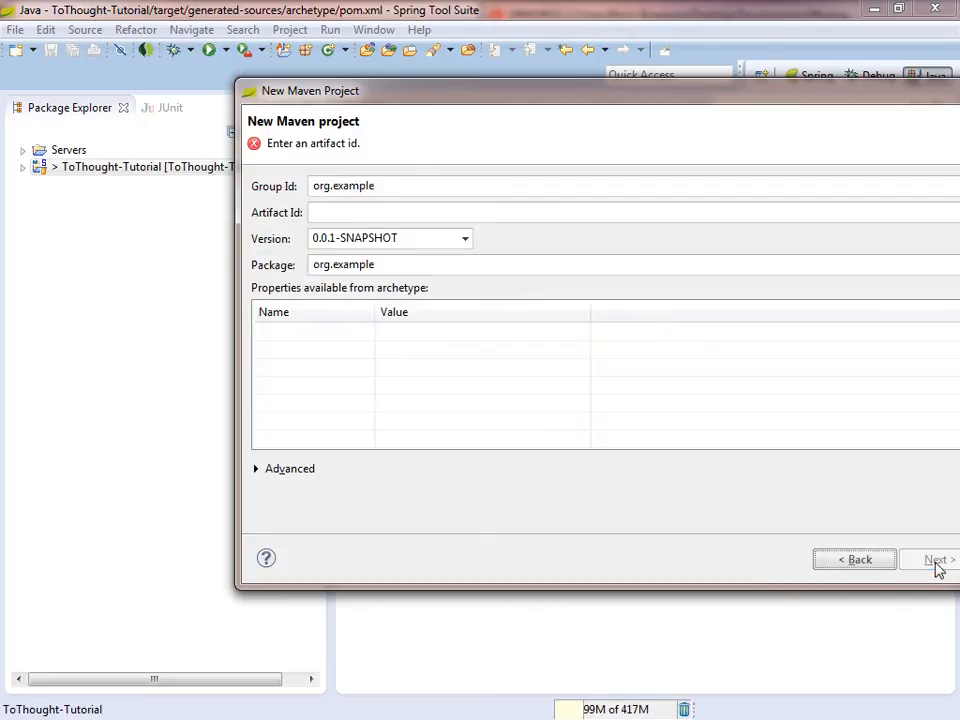
Enter Group Id org.example.proj, Artifact Id spring-data-project, shorten the package, and finish
double_click(344, 184)
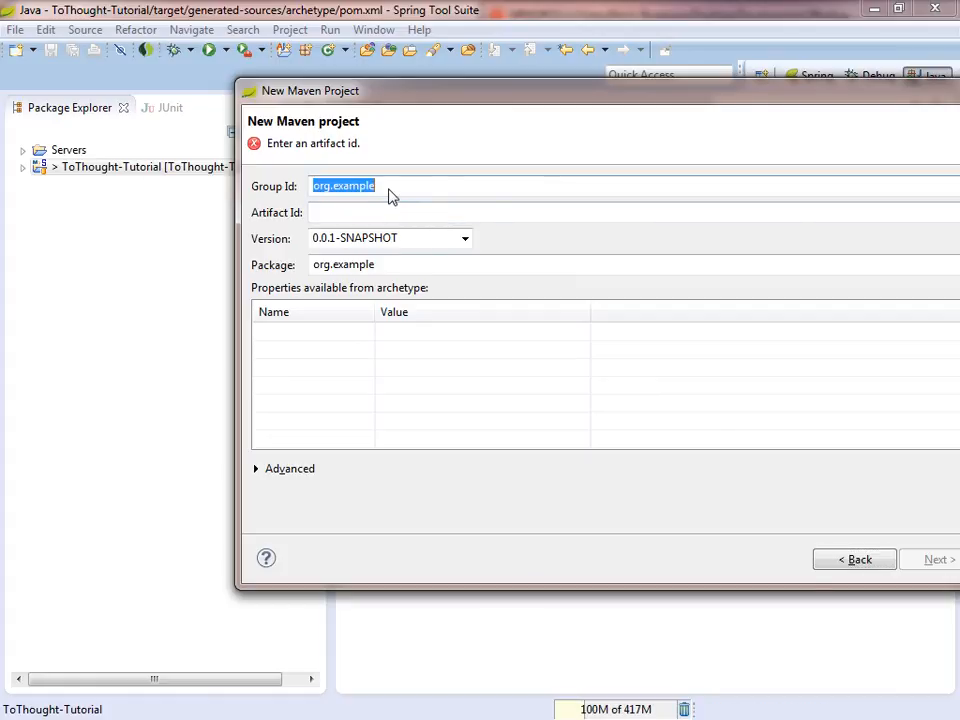
text(o)
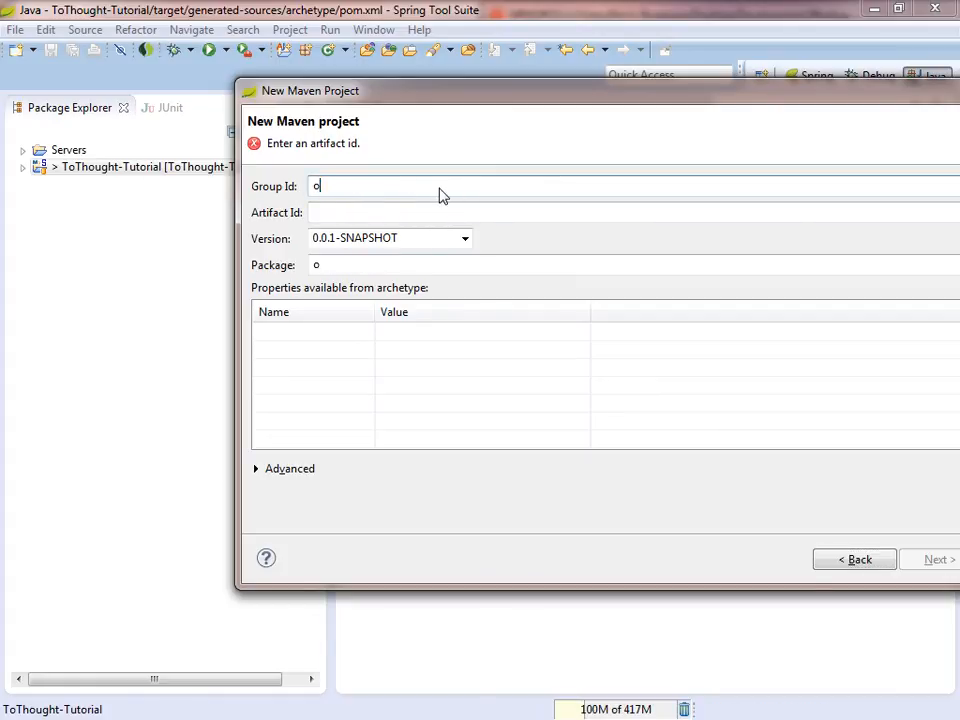
text(rg.example)
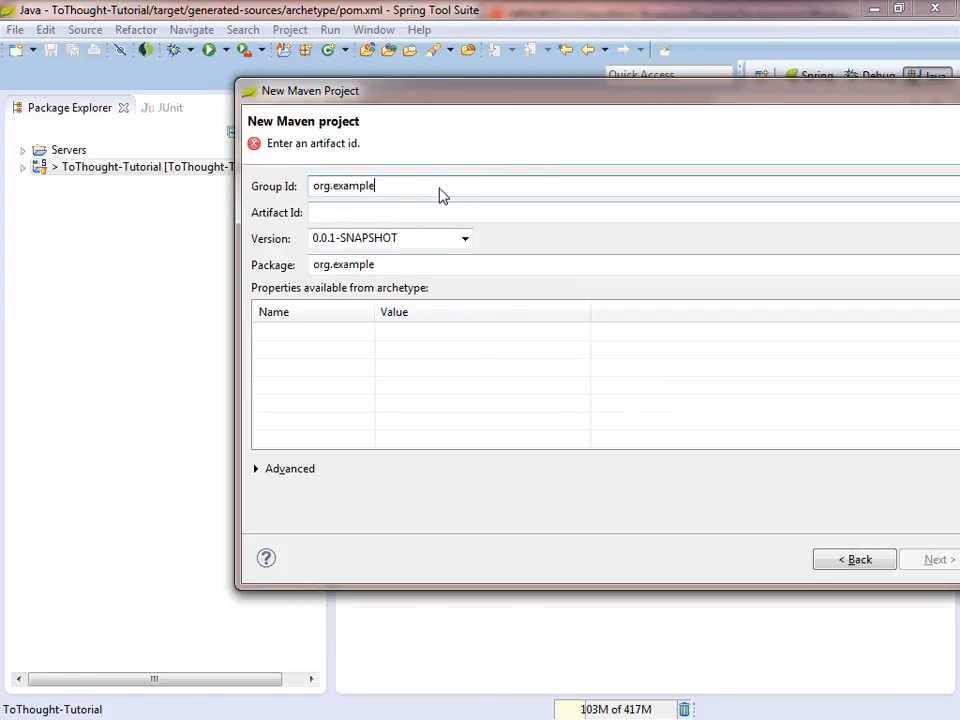
text(.p)
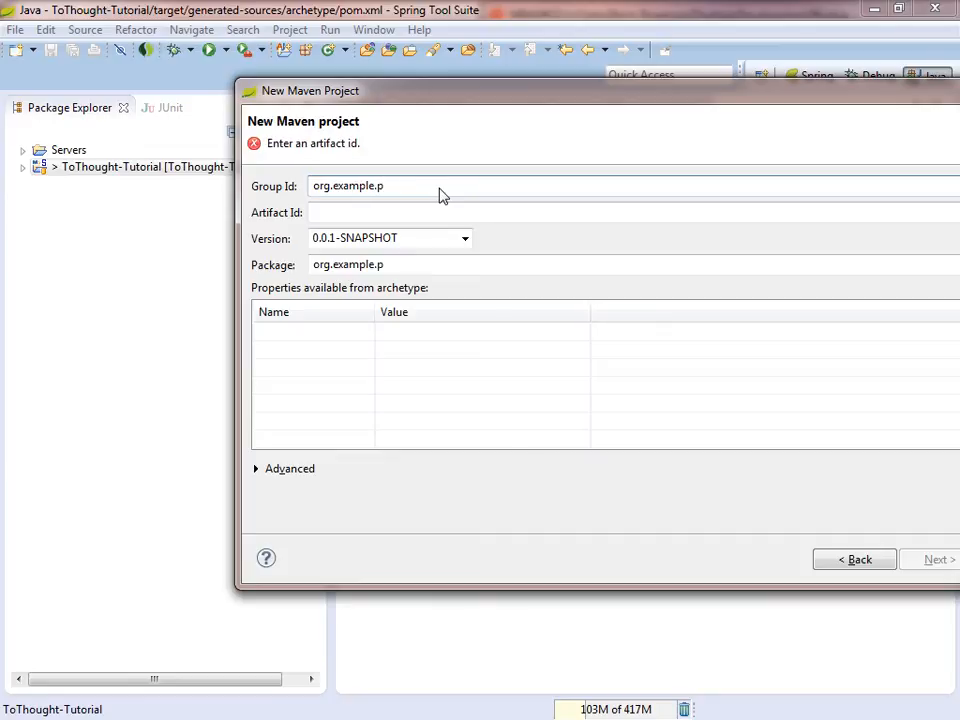
text(roj)
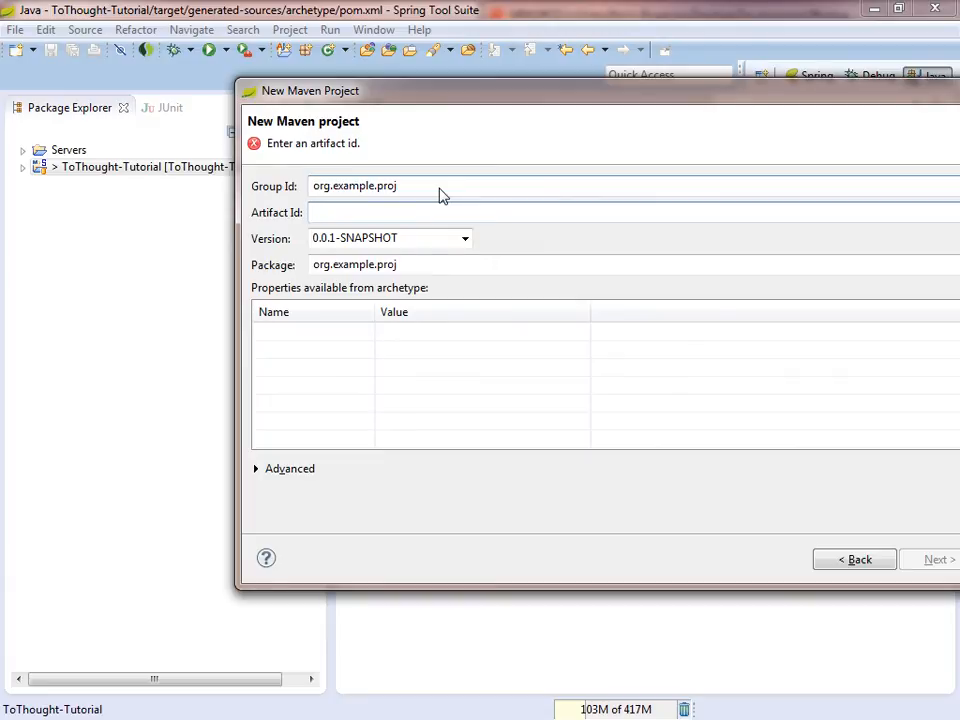
text(spring-data)
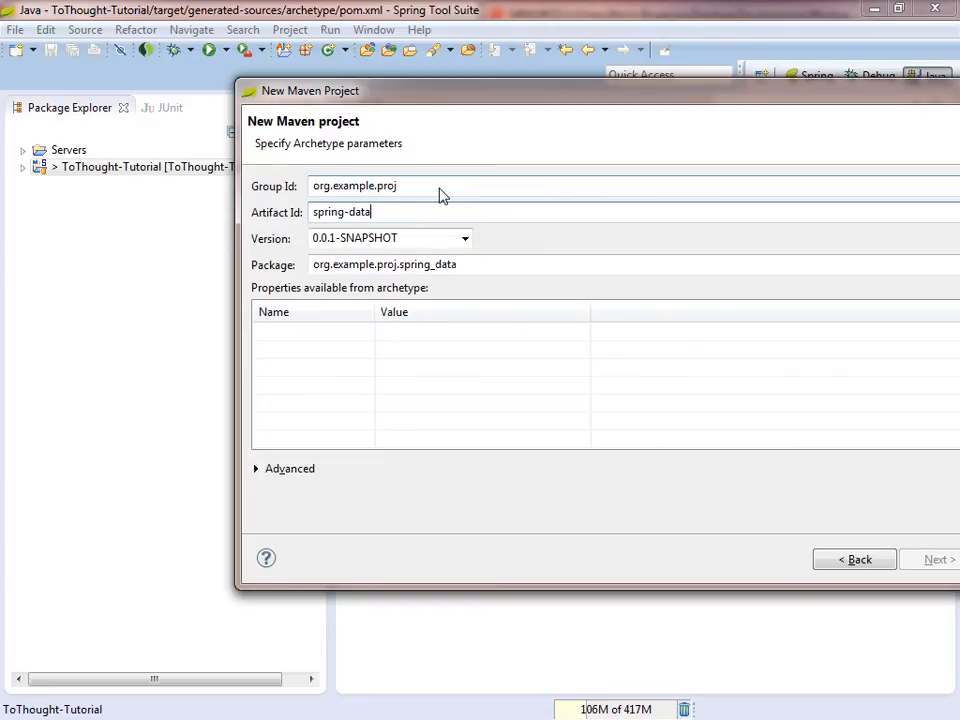
text(-project)
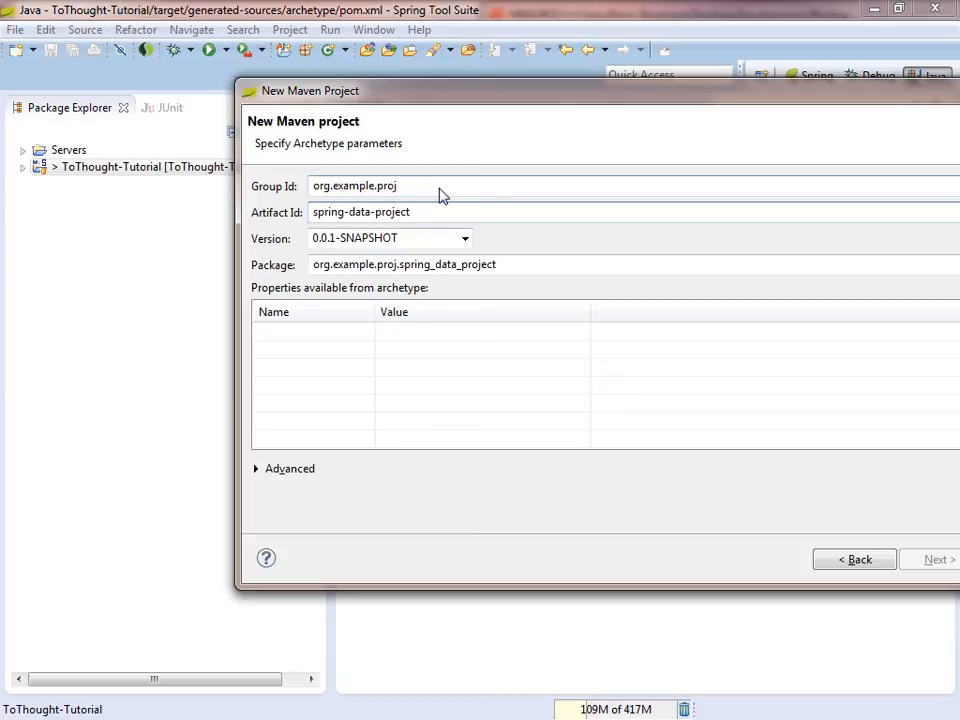
triple_click(404, 264)
text(org.example.proj)
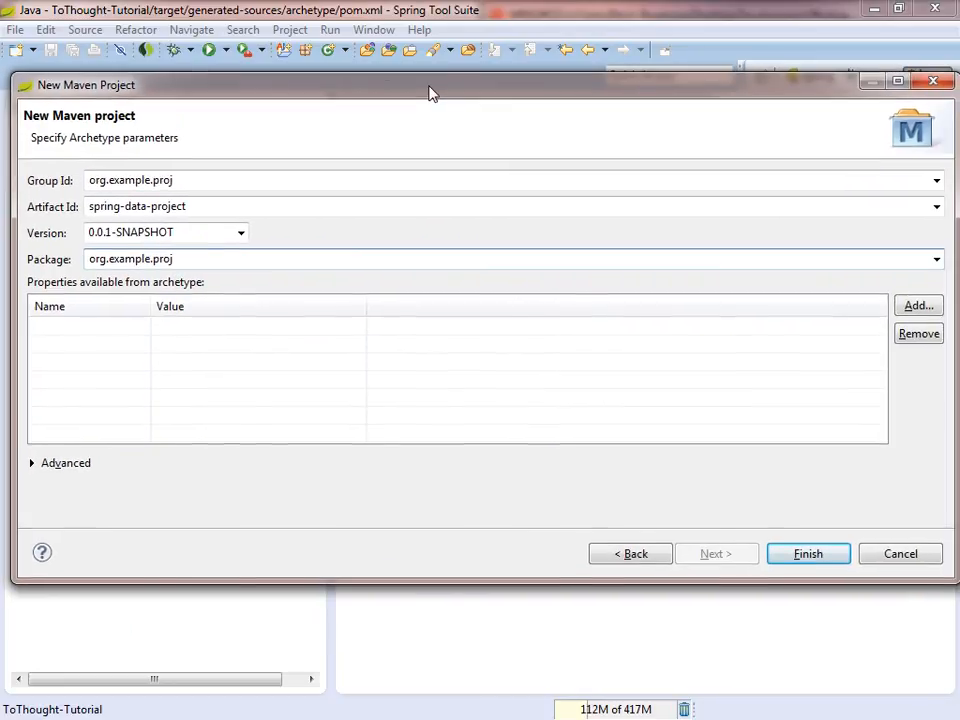
click(808, 552)
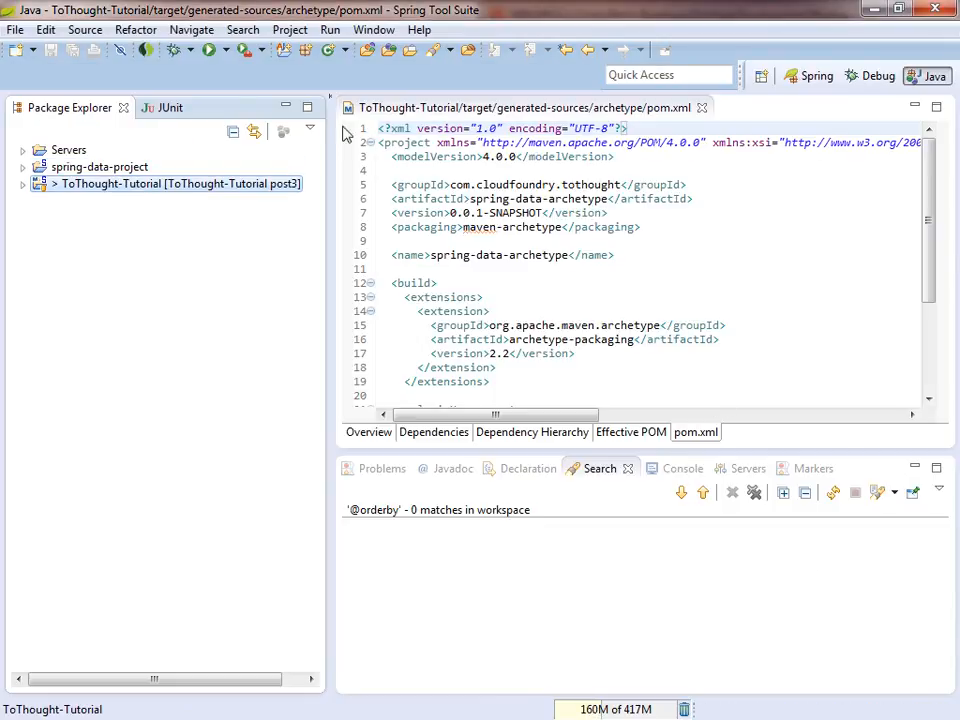
Expand spring-data-project's test sources and run PostRepositoryTest as a JUnit test
click(24, 168)
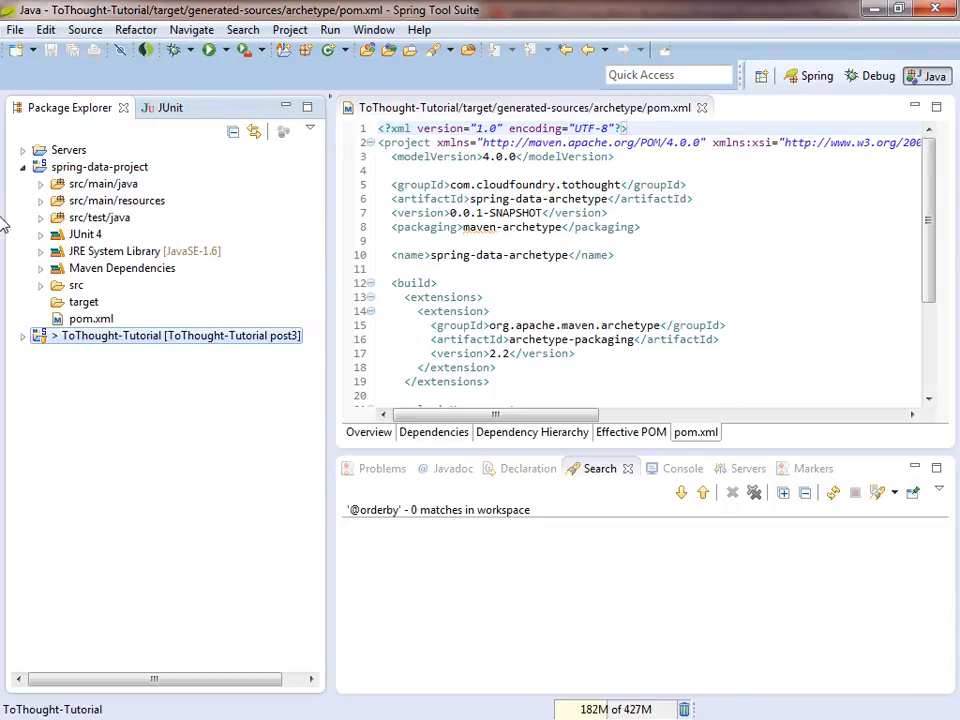
click(44, 216)
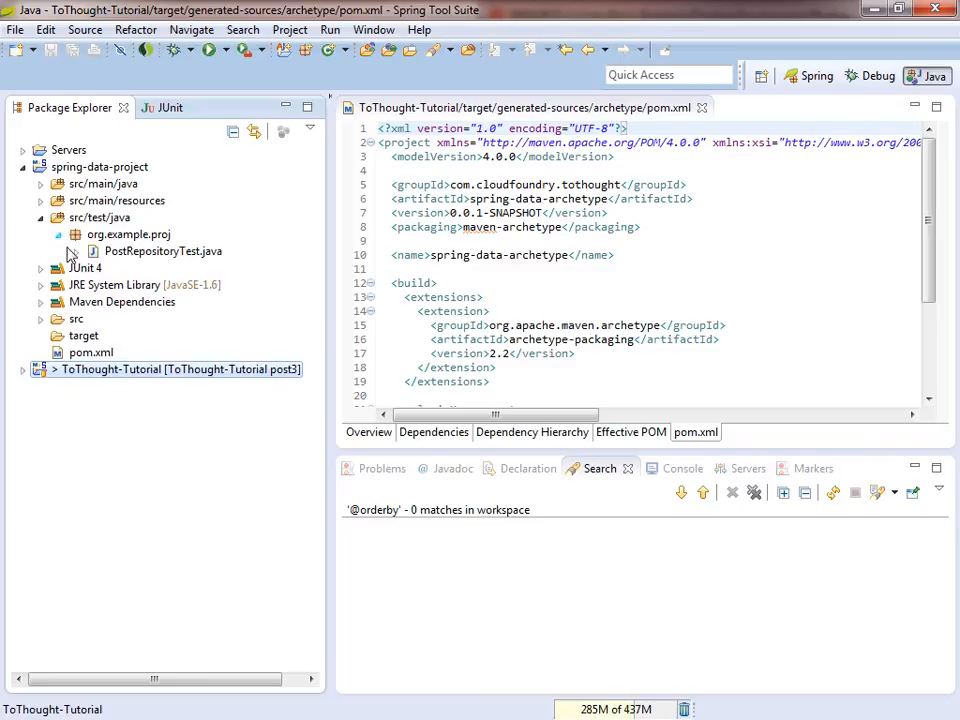
click(164, 252)
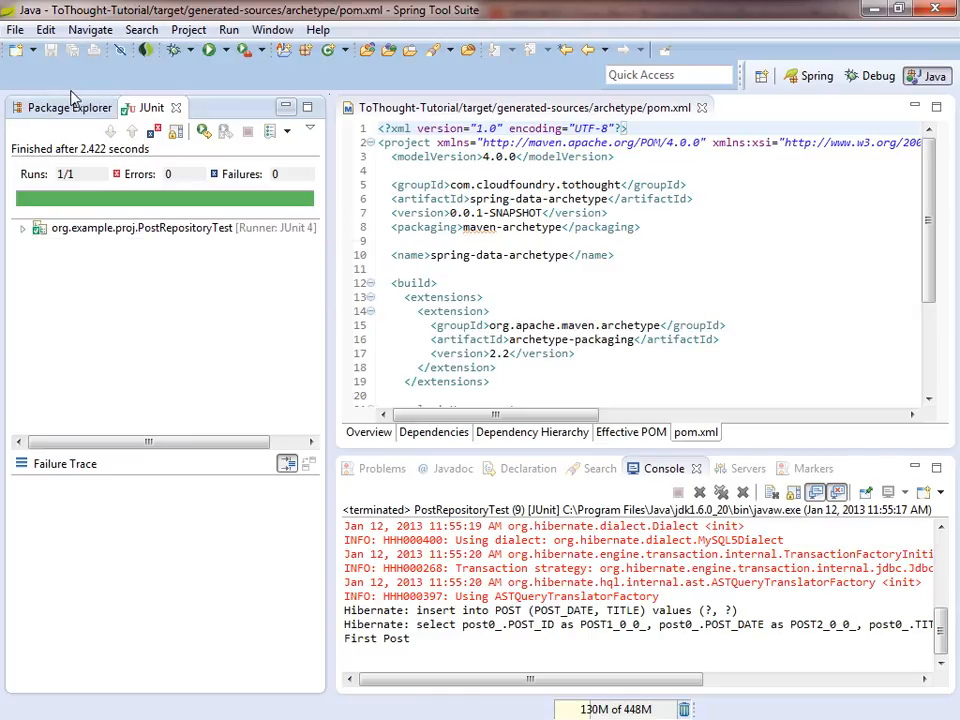
Return to Package Explorer and expand the ToThought-Tutorial project
click(68, 108)
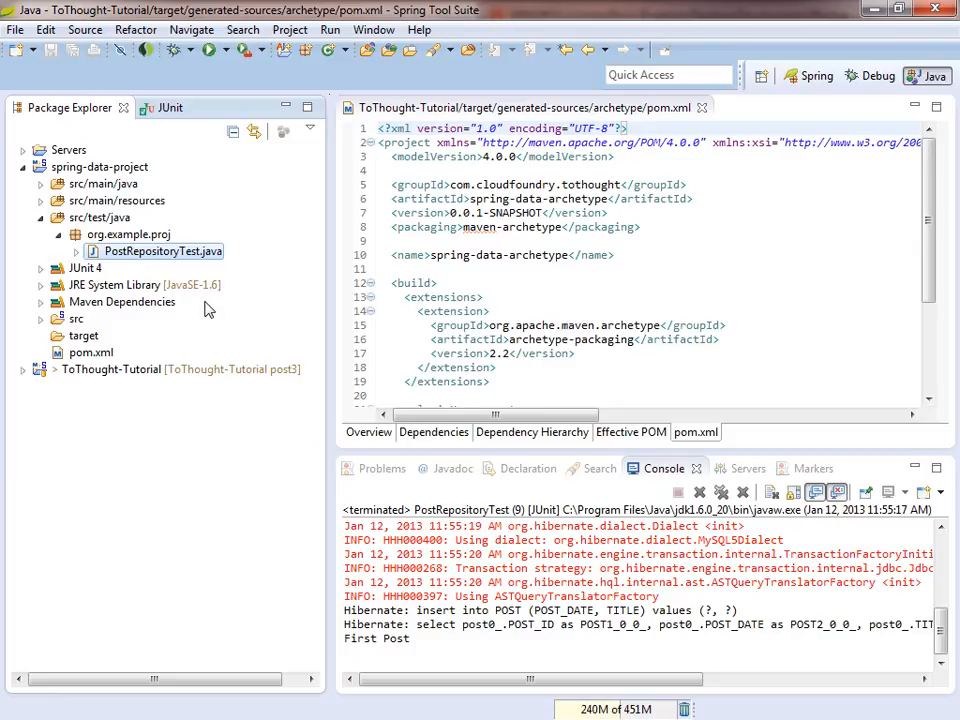
click(24, 368)
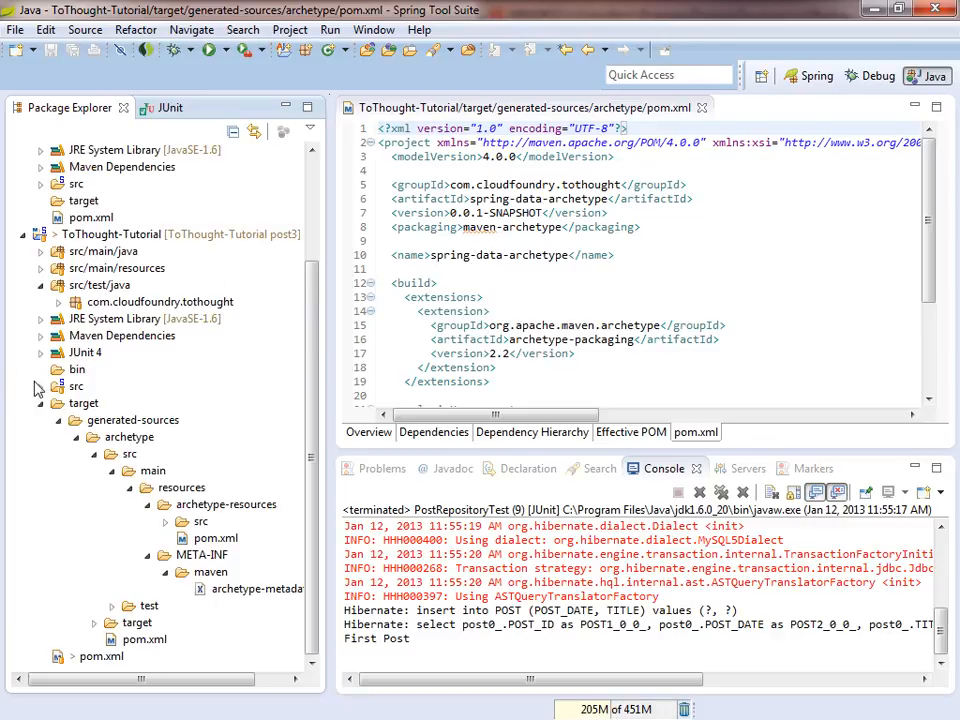
mouse_move(128, 376)
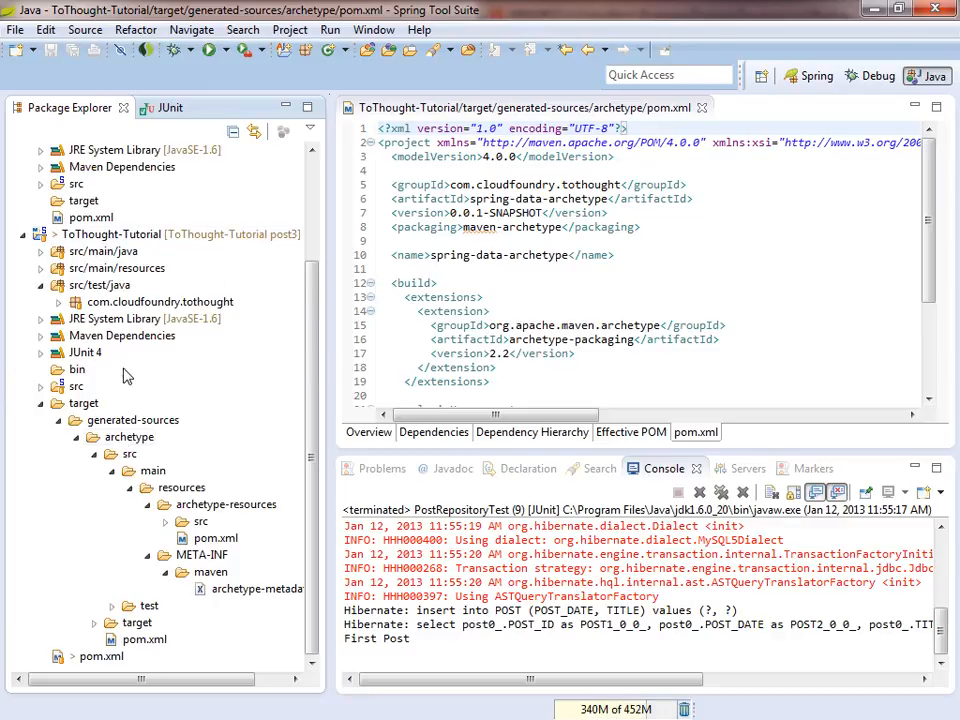